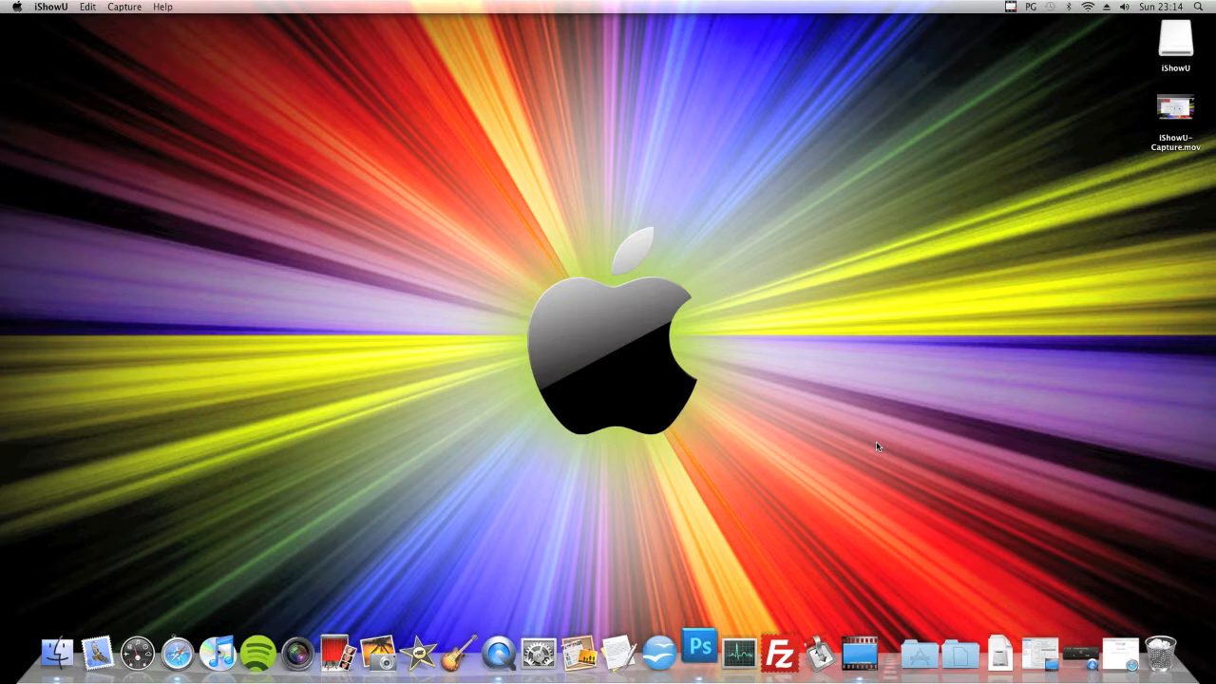
Launch Photoshop CS5 from the Dock with no document open.
{"action": "left_click", "coordinate": [703, 652]}
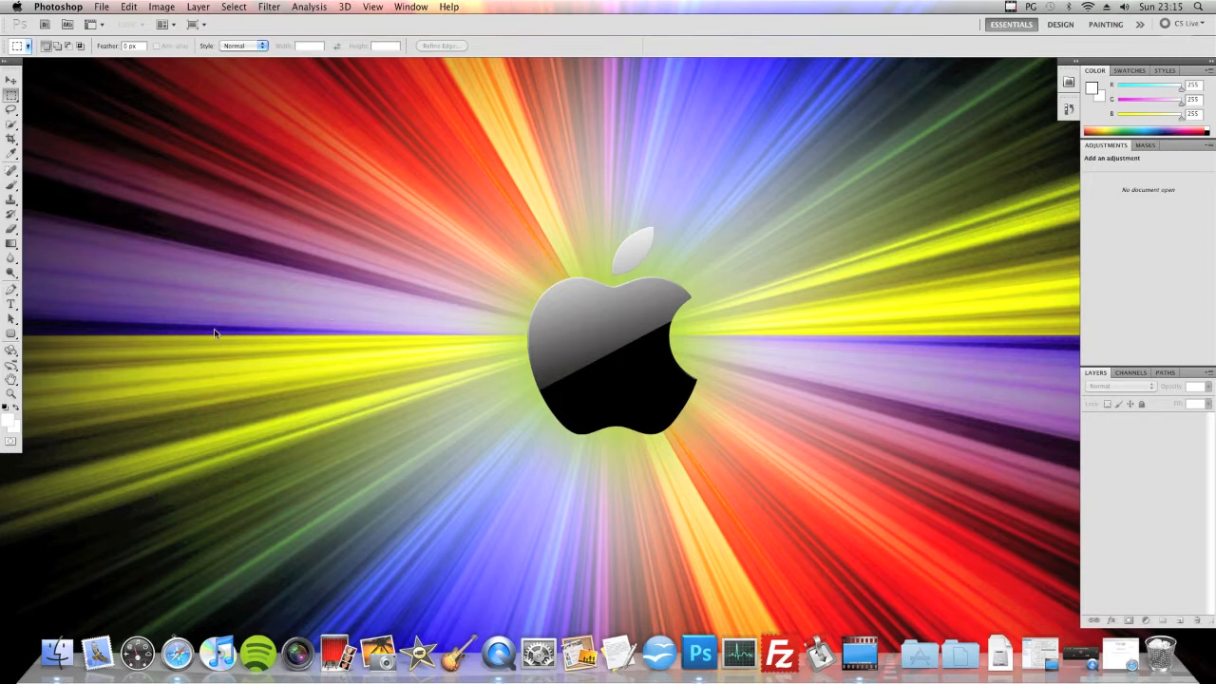
{"action": "mouse_move", "coordinate": [126, 318]}
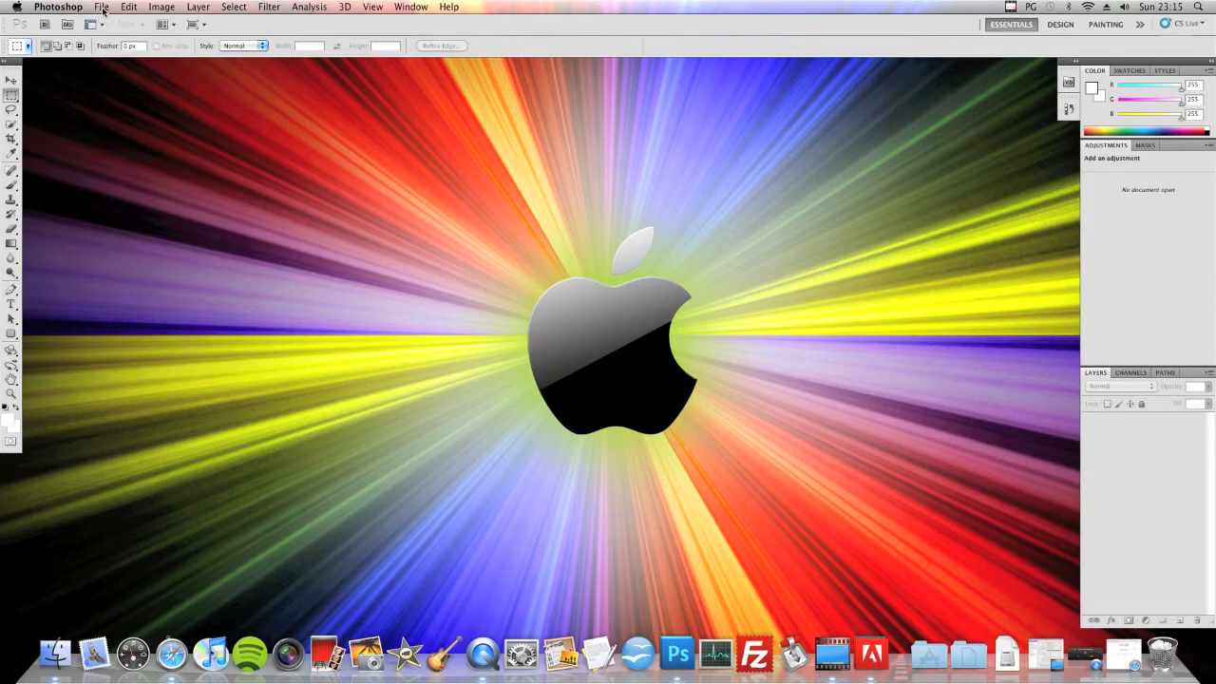
{"action": "mouse_move", "coordinate": [373, 163]}
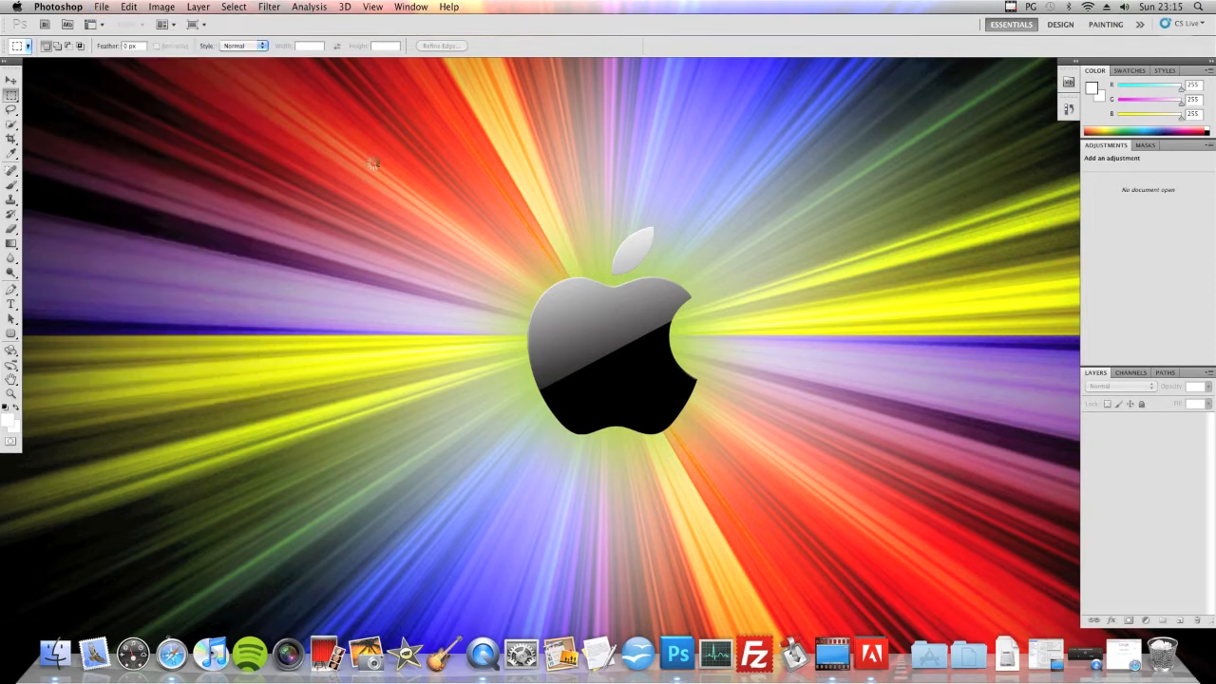
Create a new 500 by 400 px white document, Untitled-1, and centre its window.
{"action": "left_click", "coordinate": [95, 6]}
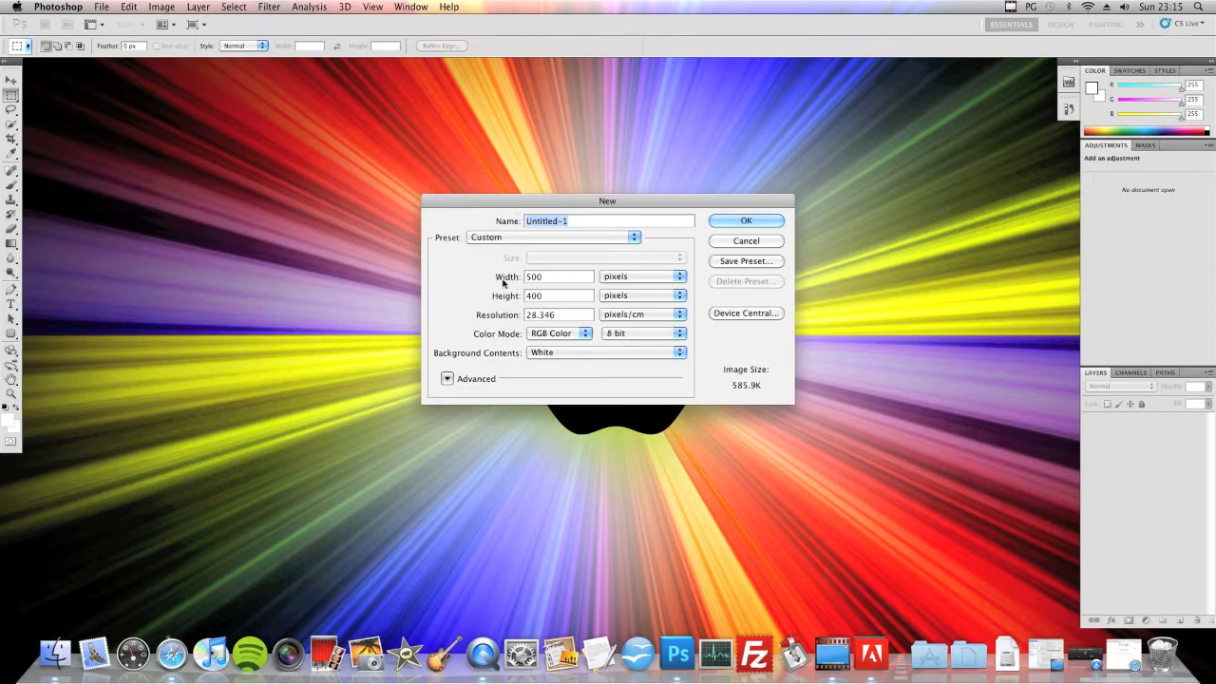
{"action": "mouse_move", "coordinate": [612, 295]}
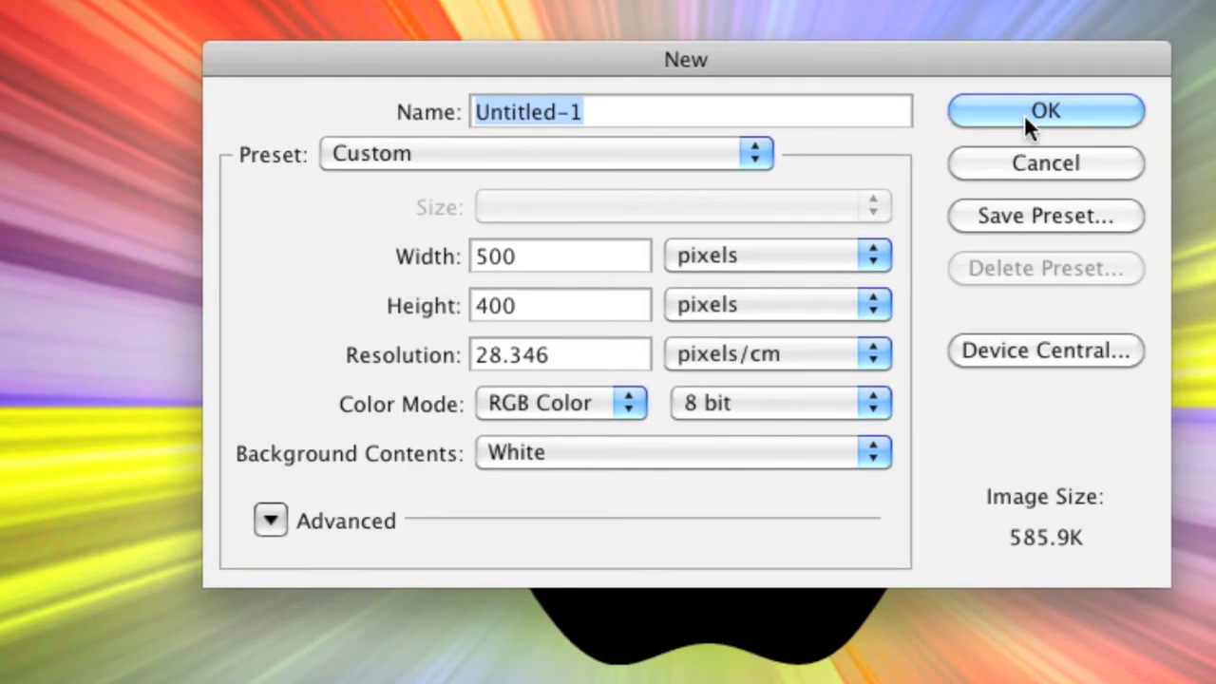
{"action": "left_click", "coordinate": [1047, 110]}
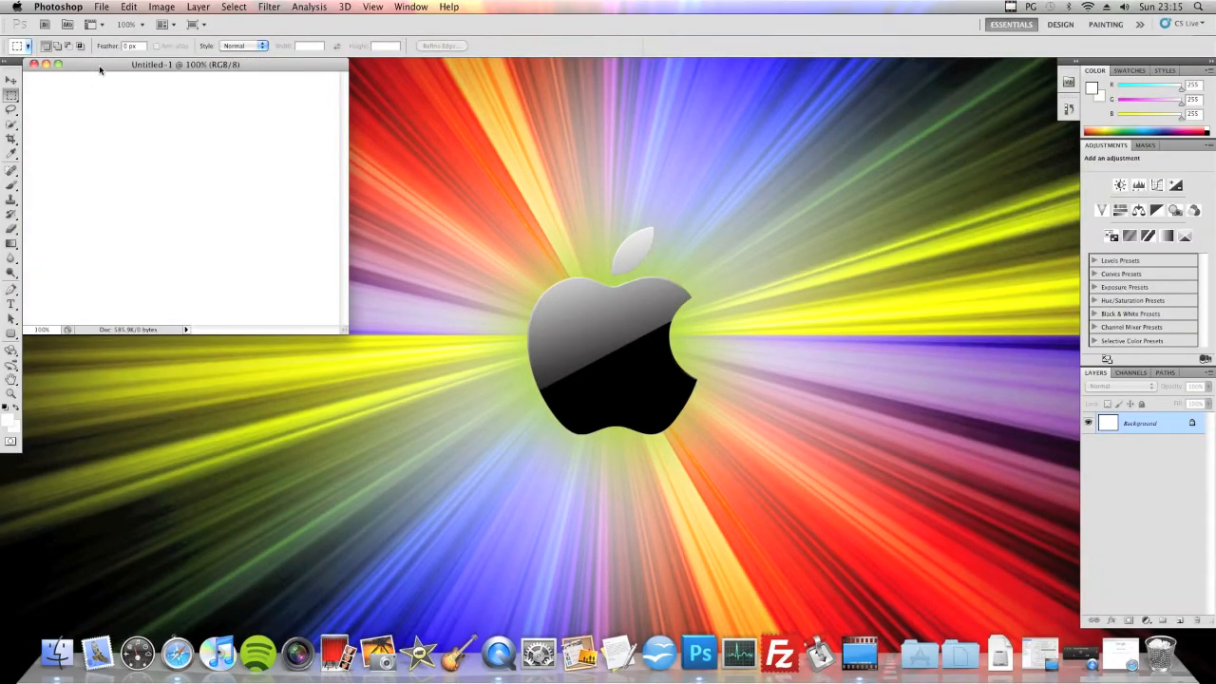
{"action": "left_click_drag", "start_coordinate": [184, 64], "coordinate": [538, 157]}
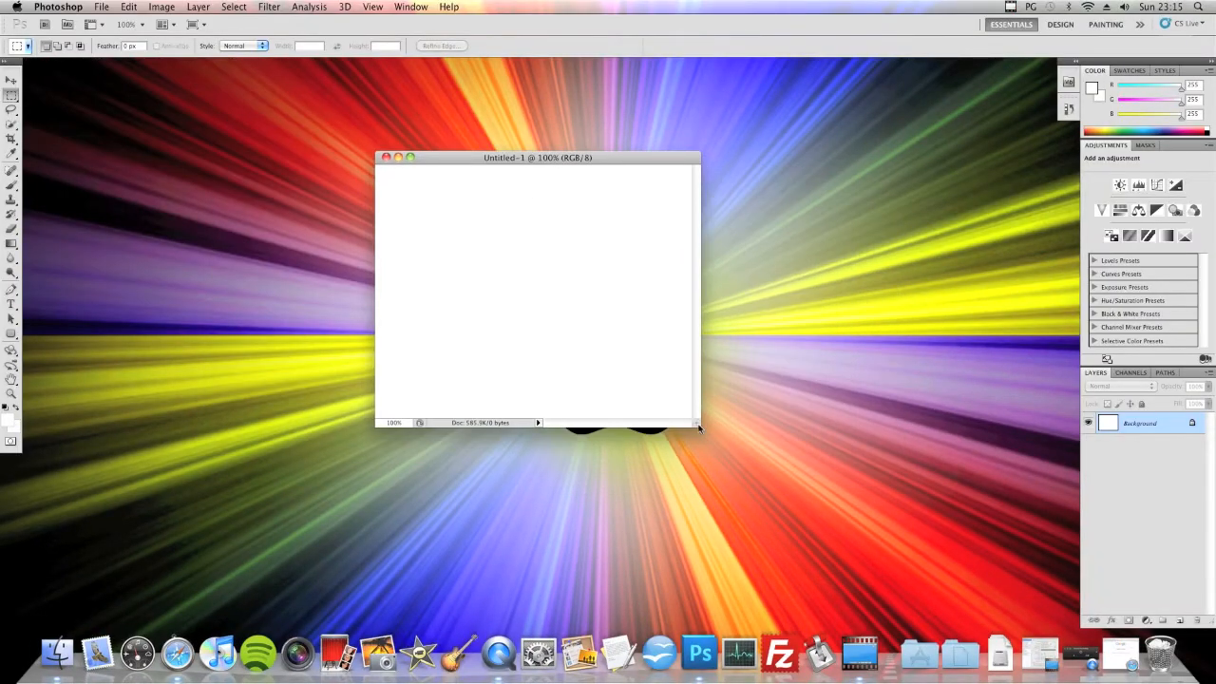
{"action": "mouse_move", "coordinate": [796, 470]}
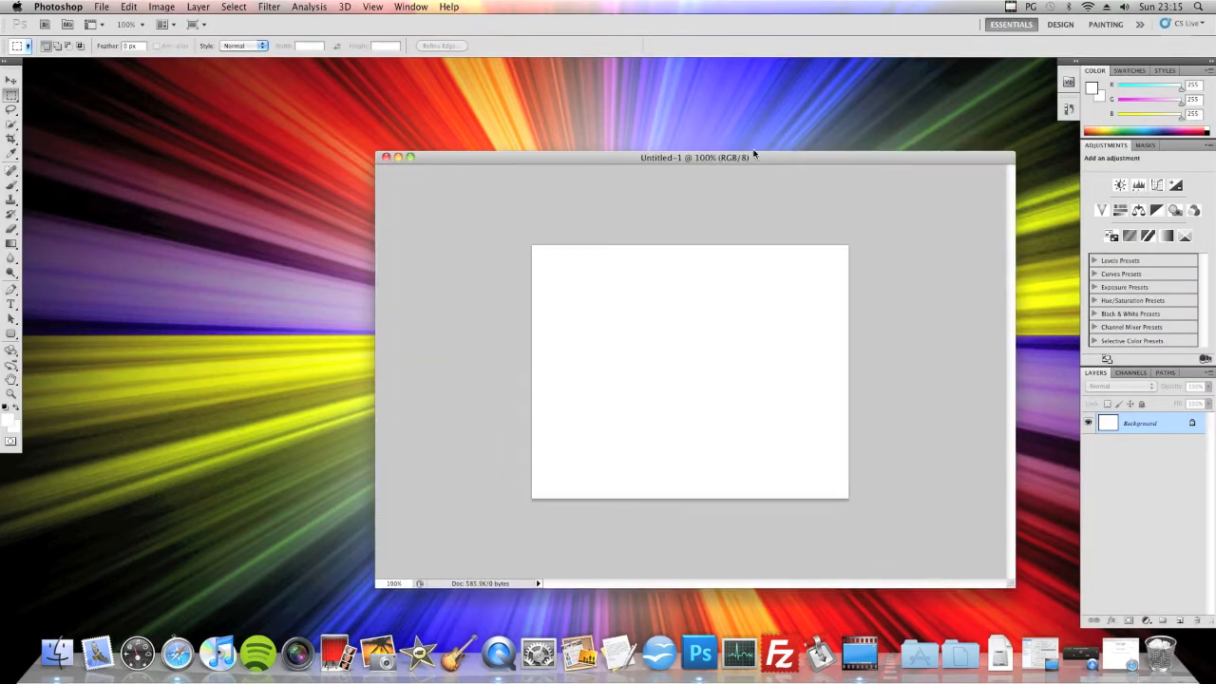
Draw a rounded rectangle shape, nudge it into place and bring up its Layer Style.
{"action": "left_click_drag", "start_coordinate": [694, 157], "coordinate": [561, 105]}
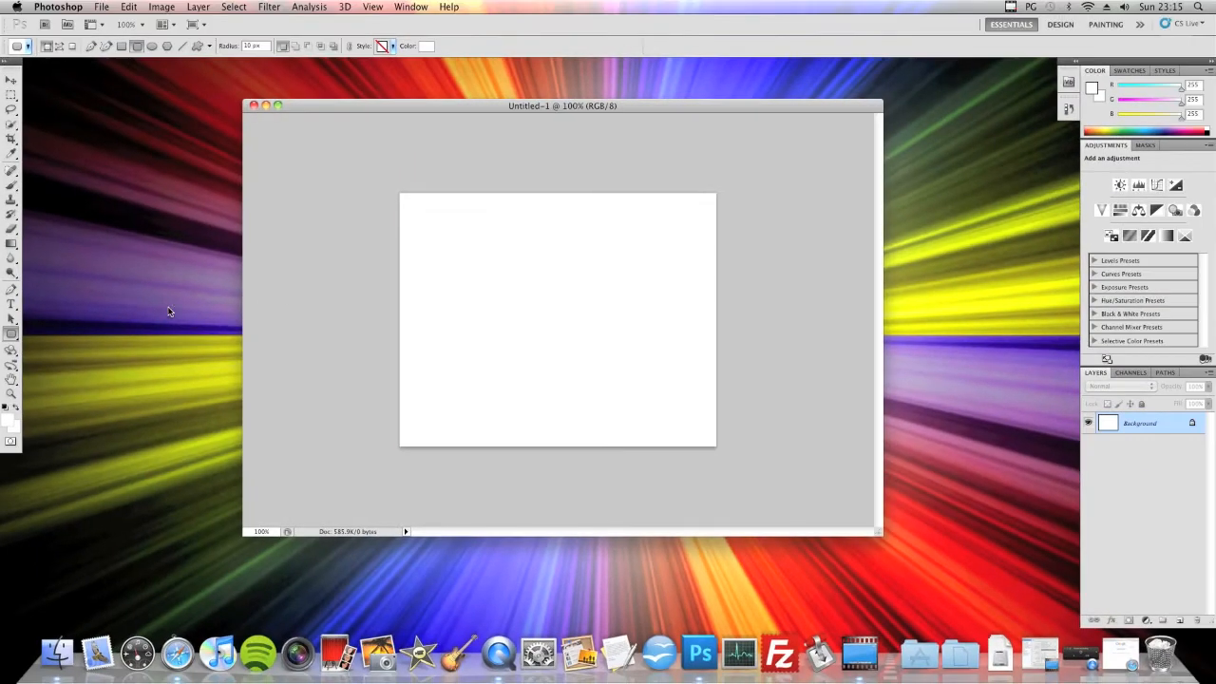
{"action": "mouse_move", "coordinate": [273, 258]}
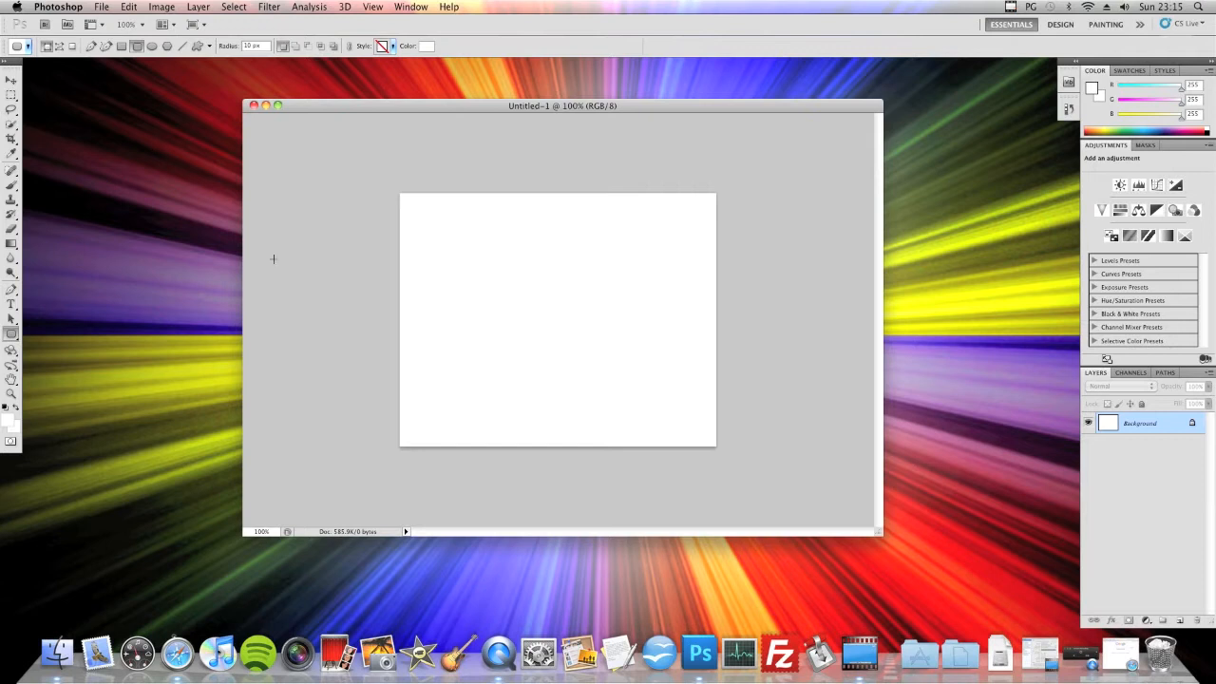
{"action": "left_click_drag", "start_coordinate": [532, 273], "coordinate": [679, 338]}
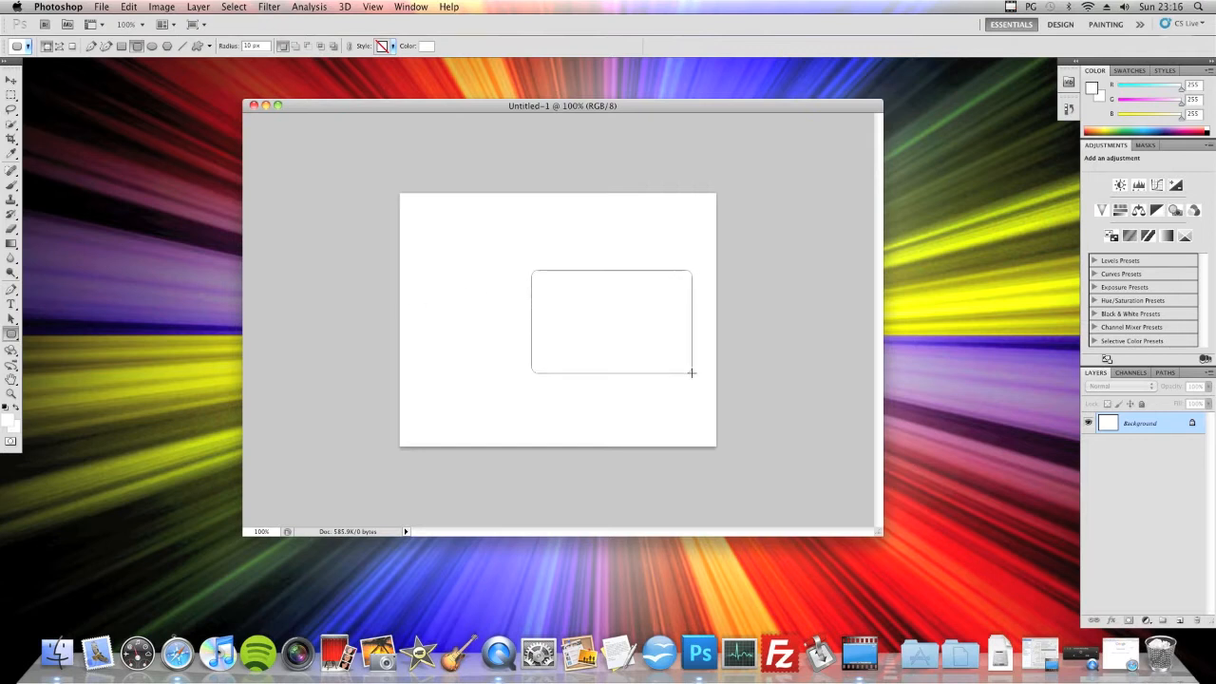
{"action": "left_click_drag", "start_coordinate": [531, 274], "coordinate": [692, 372]}
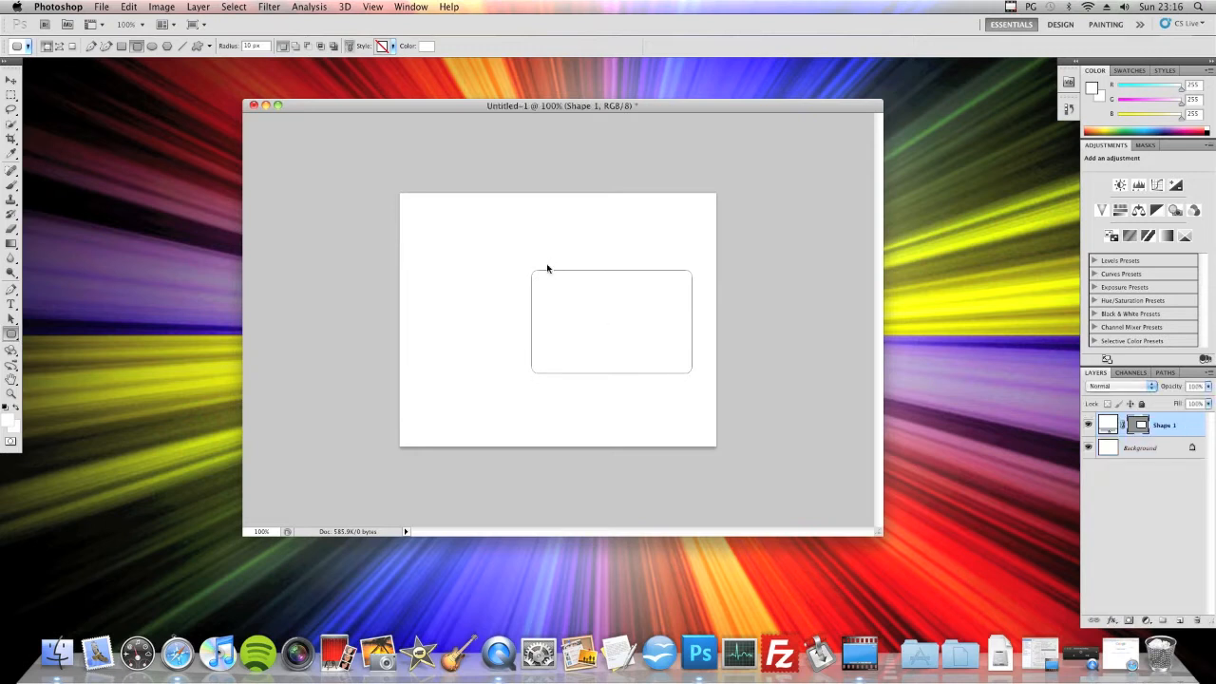
{"action": "left_click", "coordinate": [11, 79]}
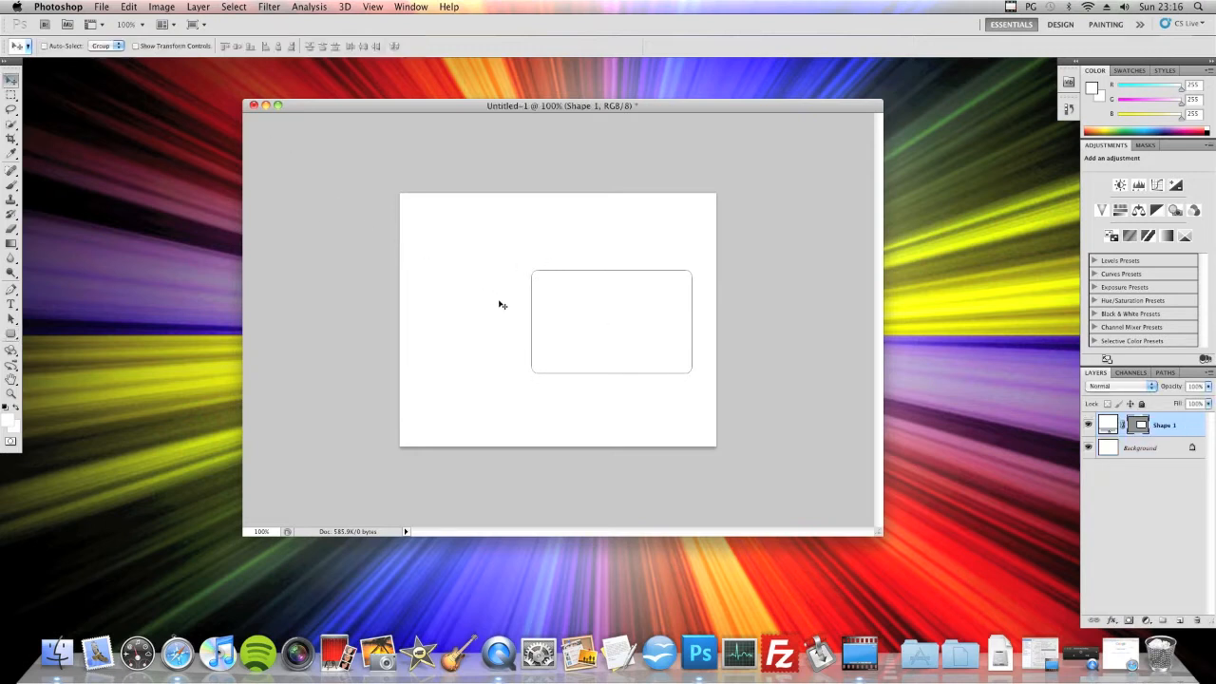
{"action": "left_click_drag", "start_coordinate": [612, 320], "coordinate": [617, 304]}
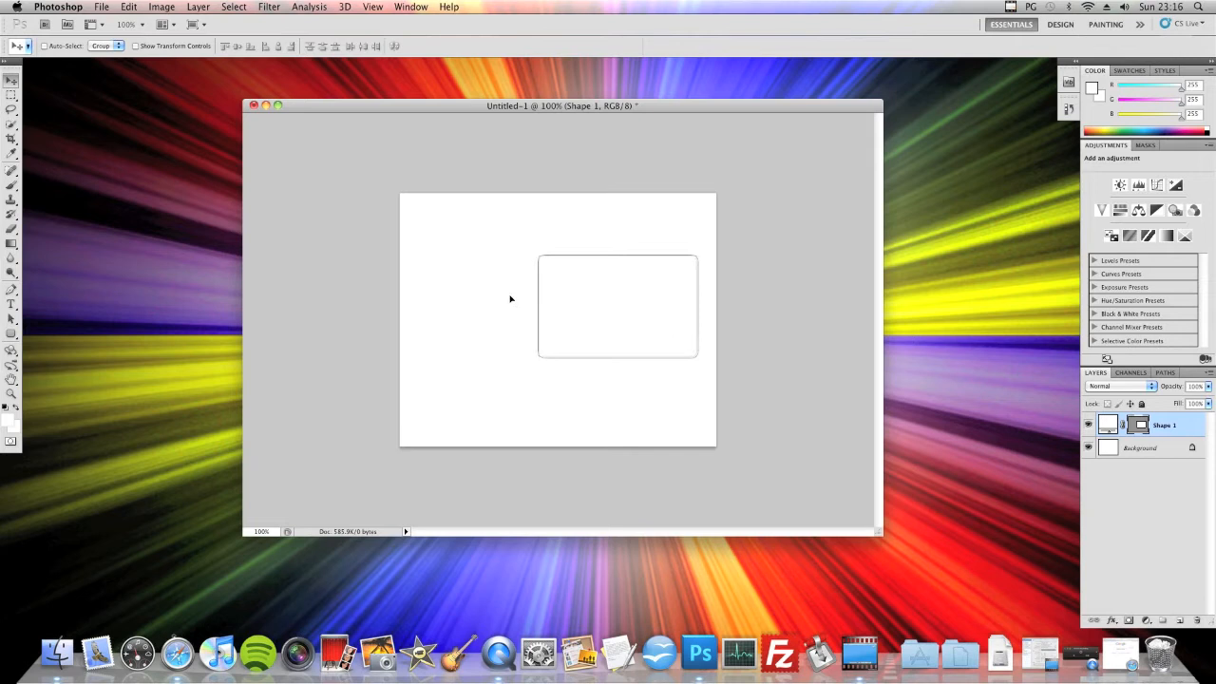
{"action": "mouse_move", "coordinate": [595, 335]}
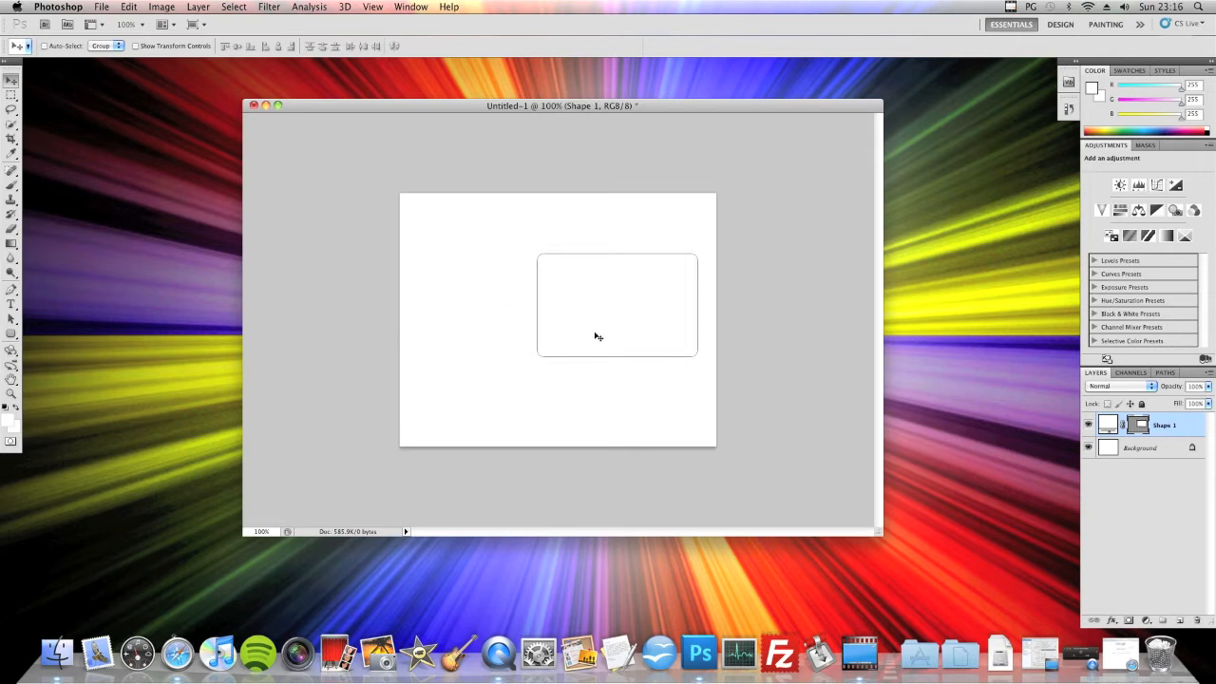
{"action": "left_click", "coordinate": [1165, 425]}
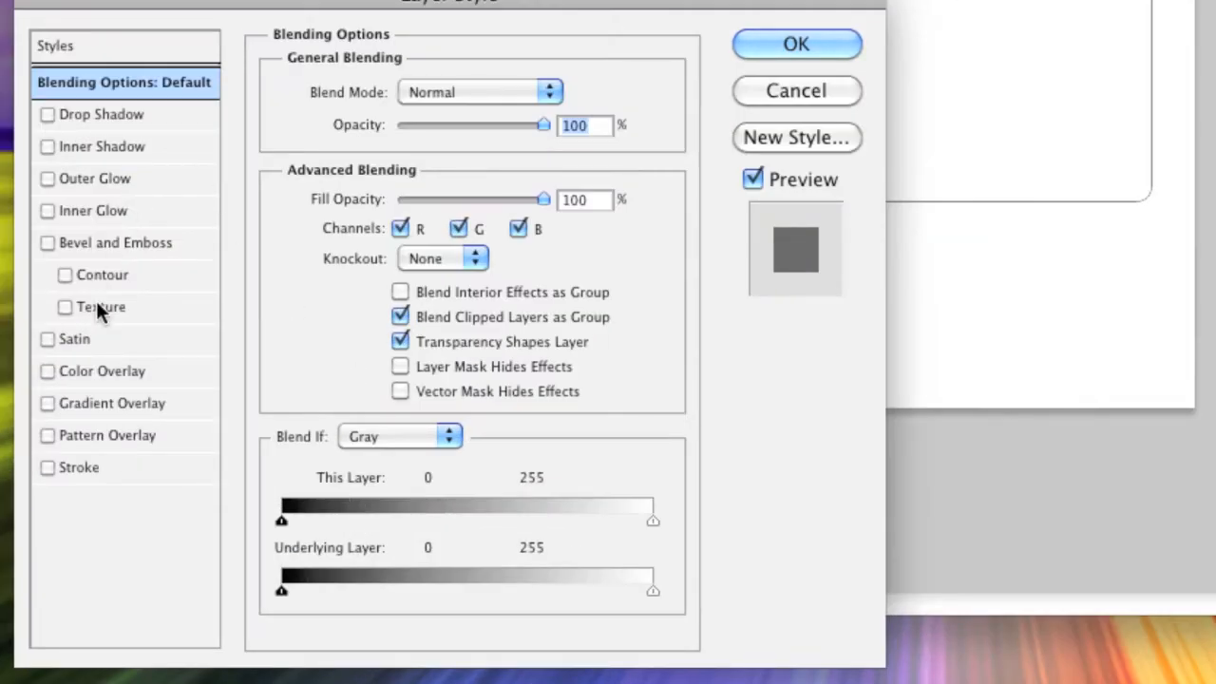
{"action": "mouse_move", "coordinate": [122, 410]}
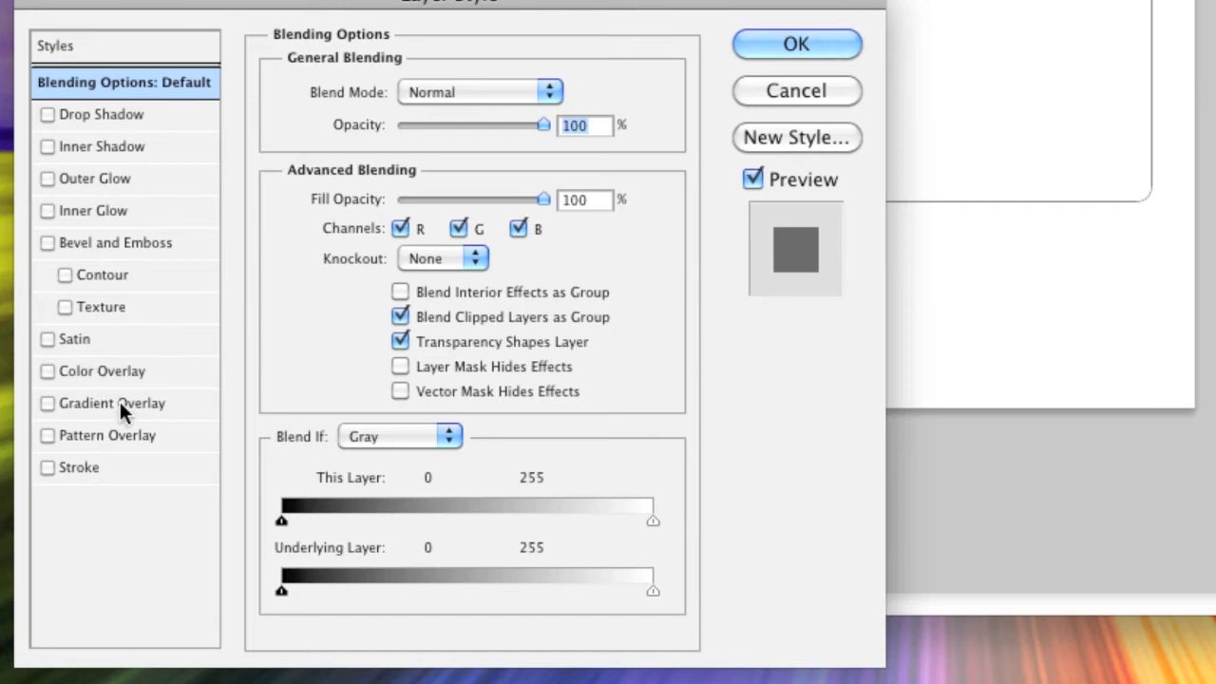
Apply a Gradient Overlay with two red stops, lighter at the top, at 90°.
{"action": "left_click", "coordinate": [44, 403]}
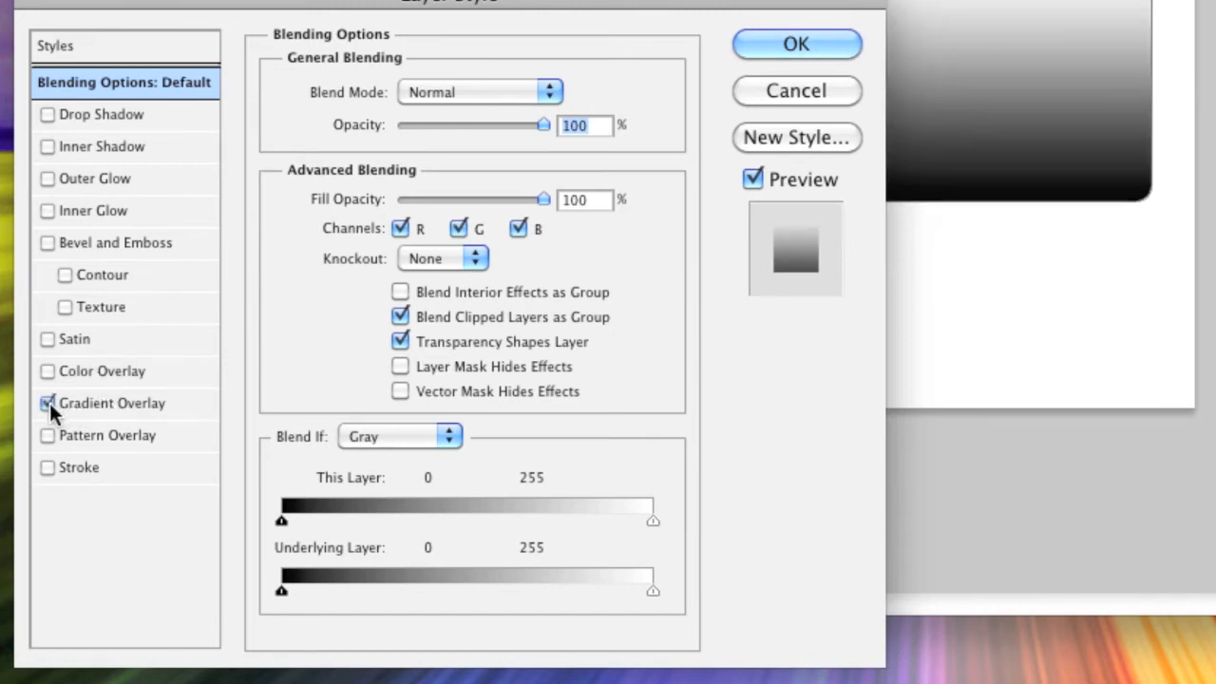
{"action": "left_click", "coordinate": [44, 403]}
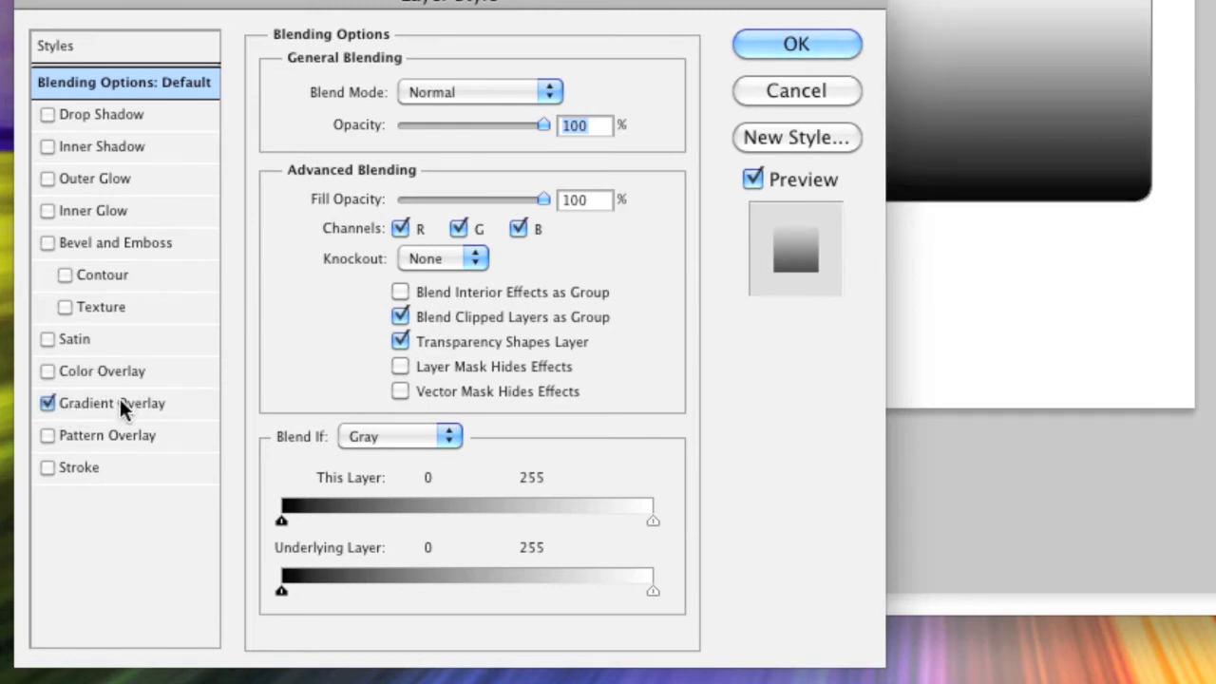
{"action": "left_click", "coordinate": [112, 403]}
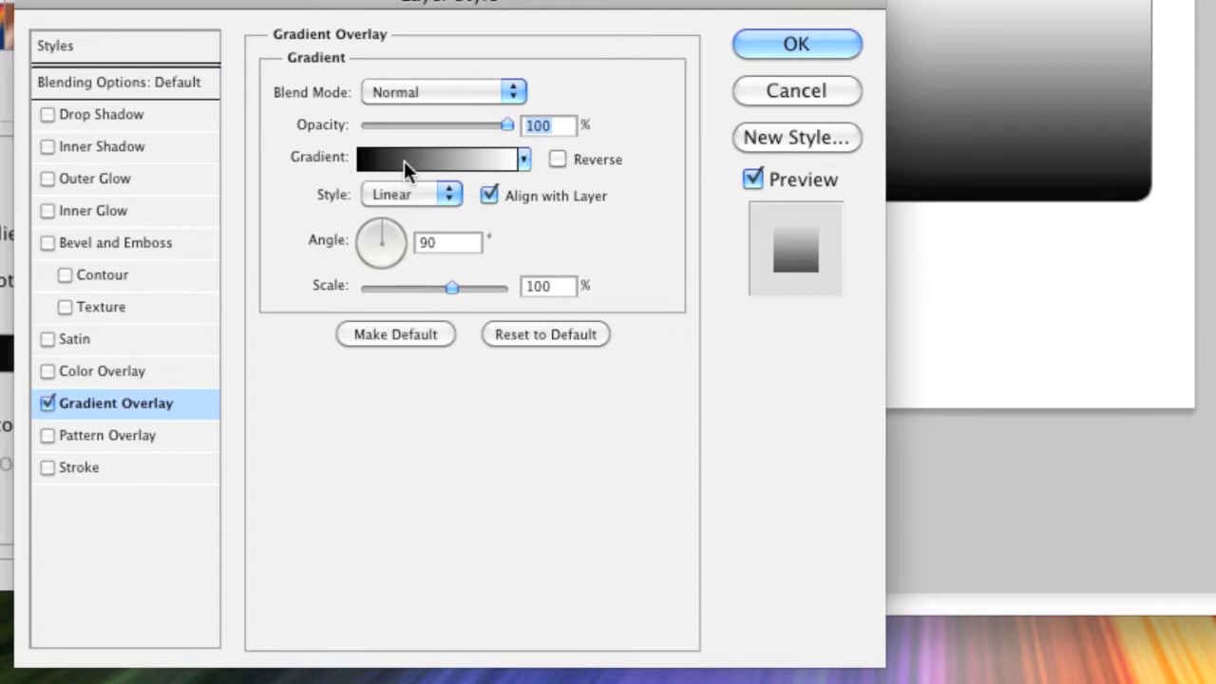
{"action": "left_click", "coordinate": [437, 158]}
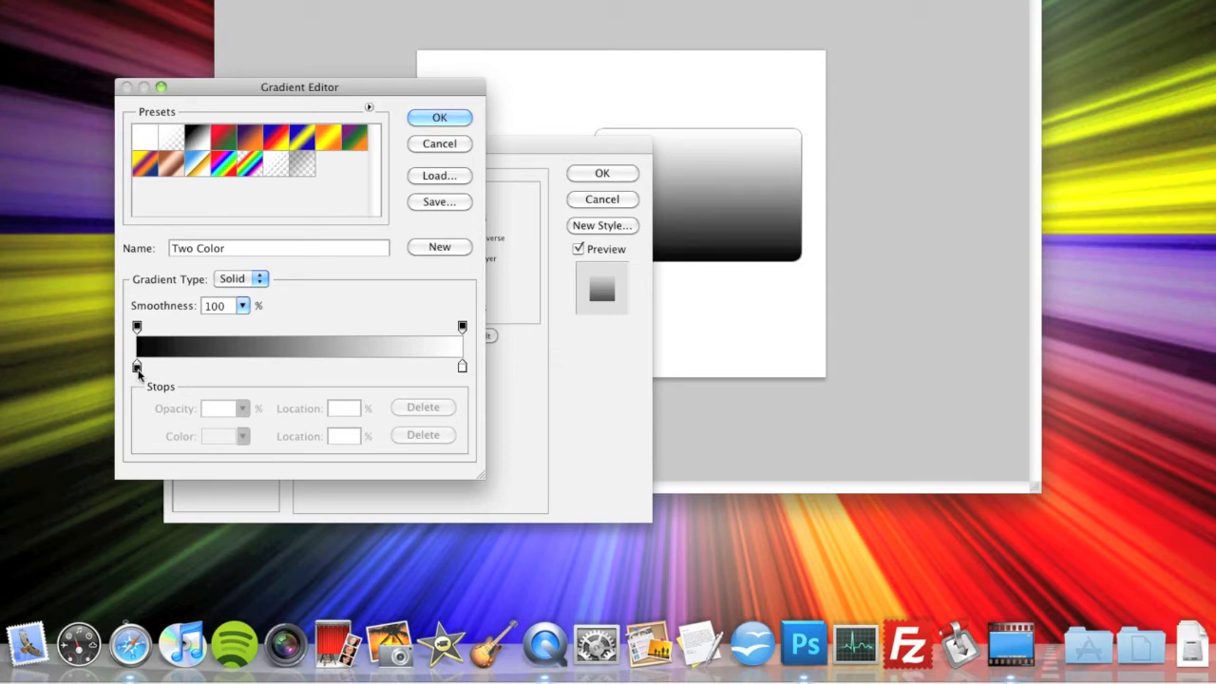
{"action": "left_click", "coordinate": [137, 367]}
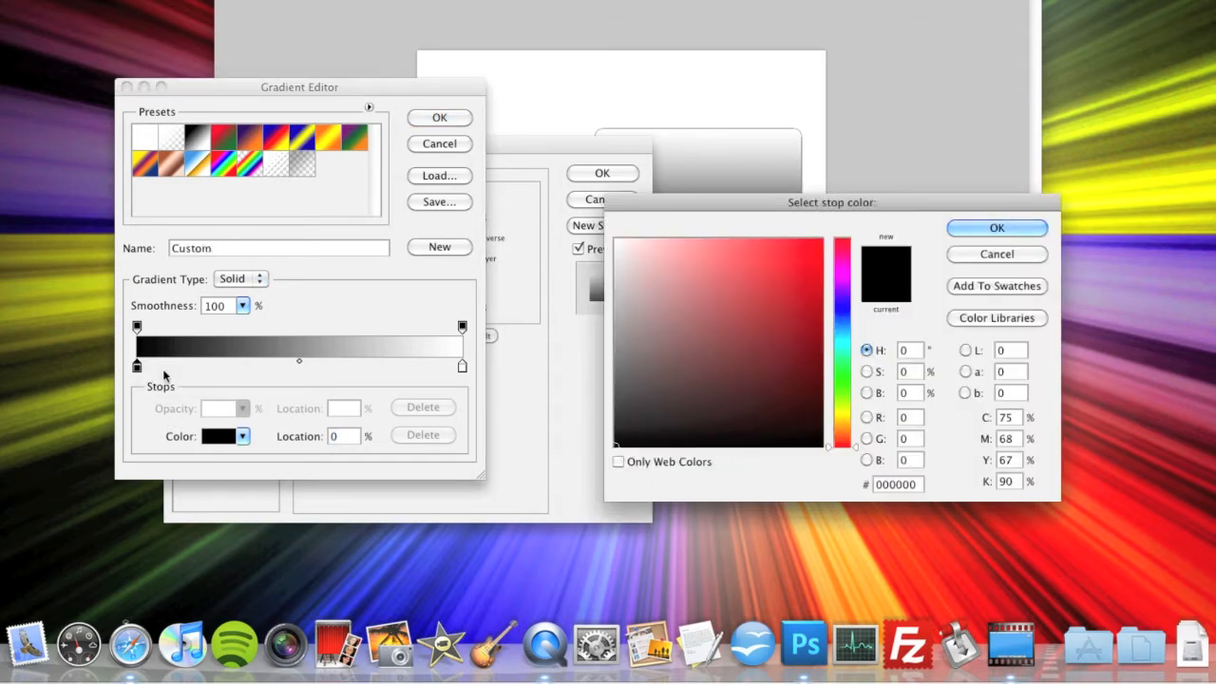
{"action": "left_click", "coordinate": [812, 245]}
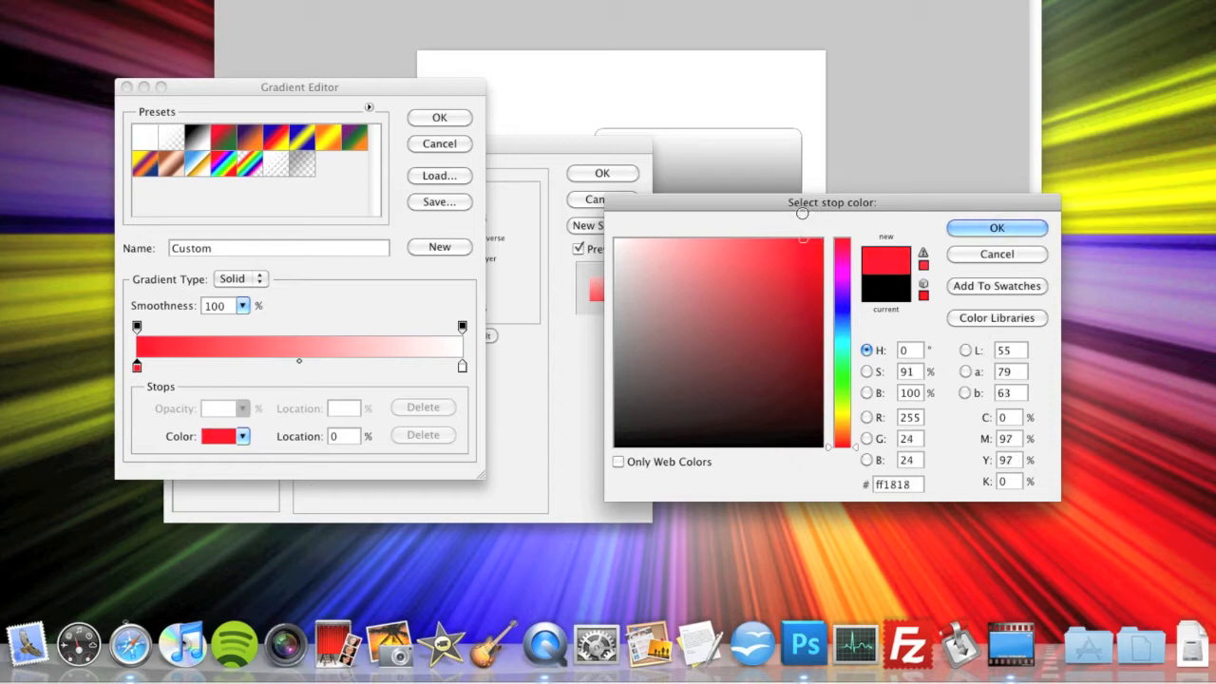
{"action": "left_click", "coordinate": [995, 227]}
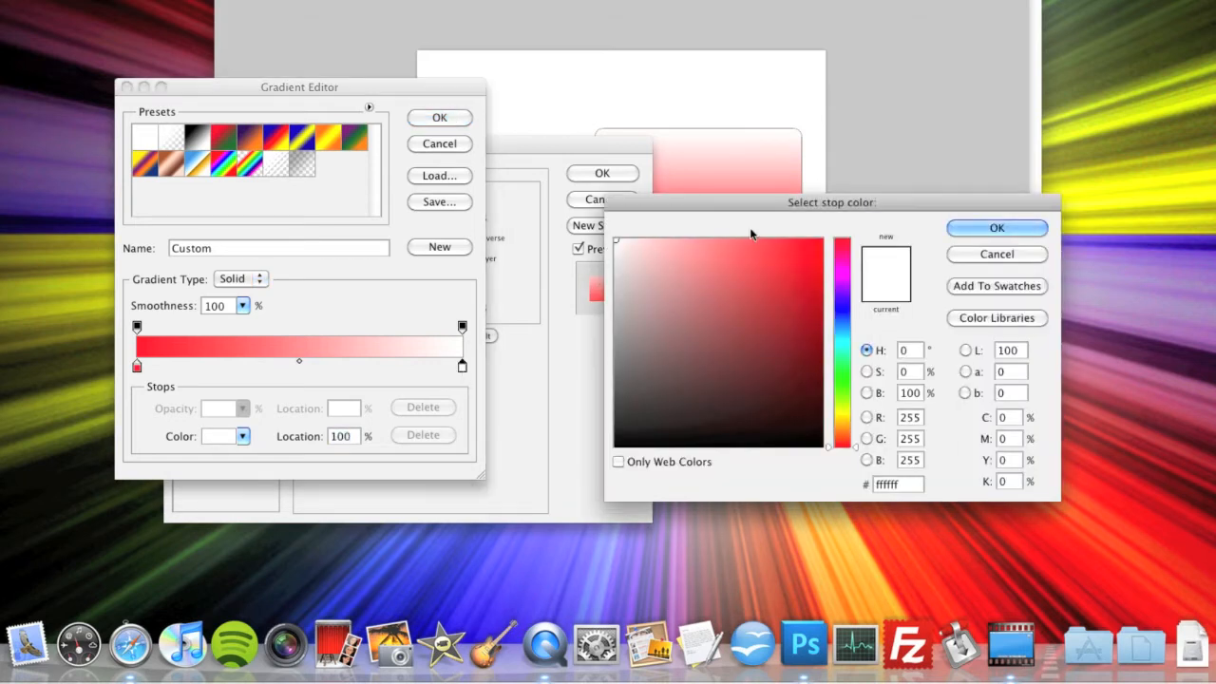
{"action": "left_click", "coordinate": [747, 231]}
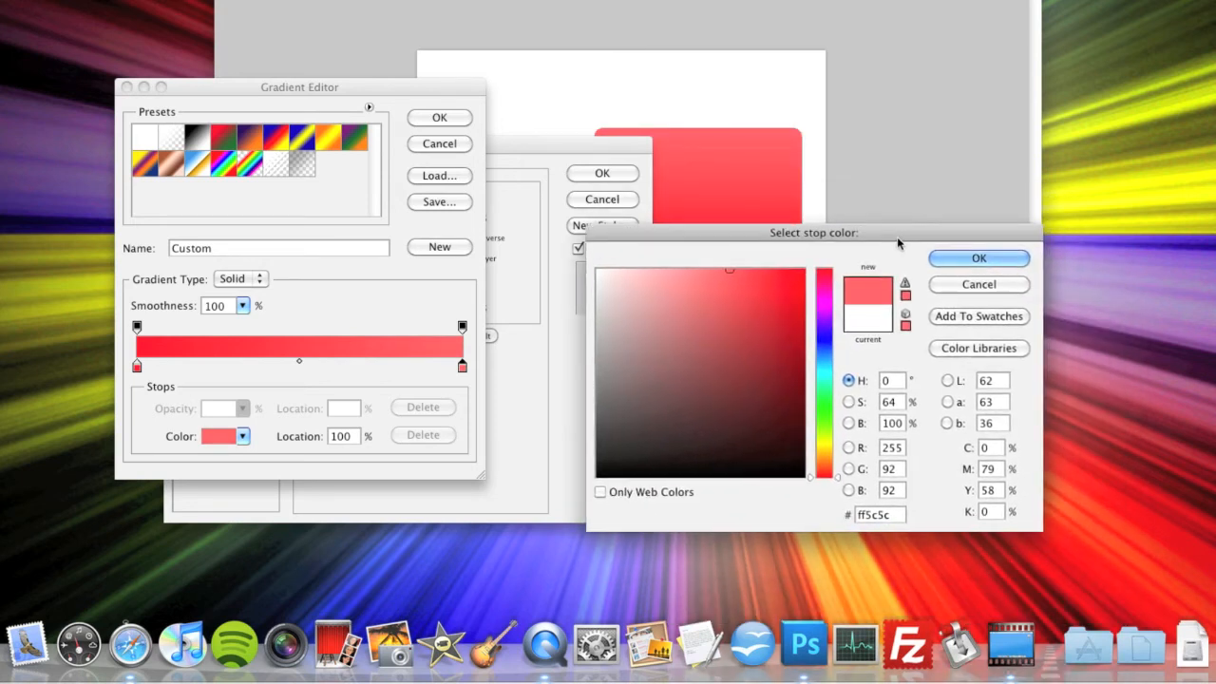
{"action": "left_click", "coordinate": [978, 258]}
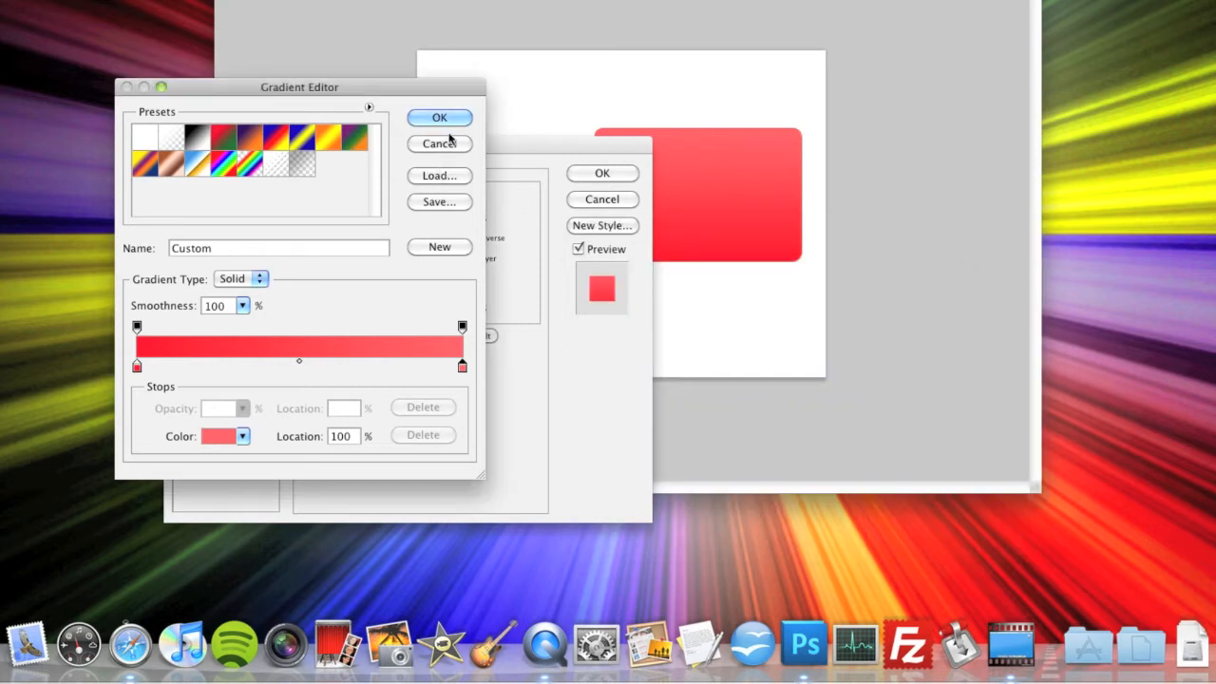
{"action": "left_click", "coordinate": [439, 116]}
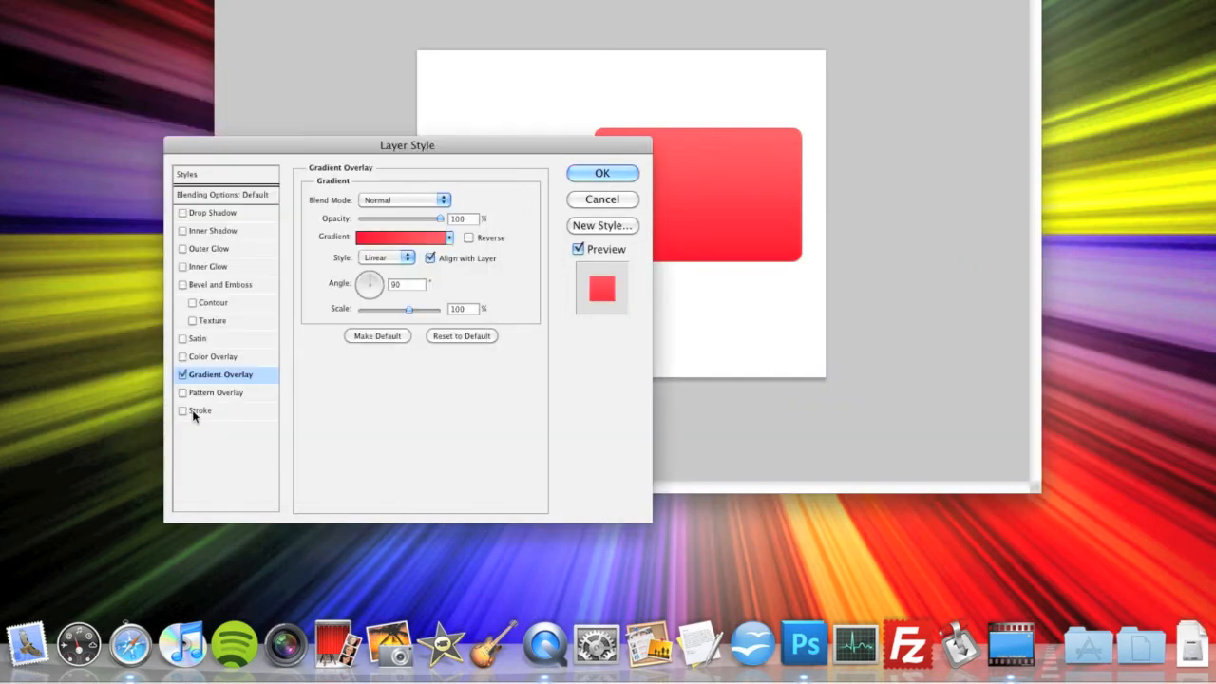
Enable a 7 px stroke, positioned Center with Normal blending.
{"action": "left_click", "coordinate": [183, 411]}
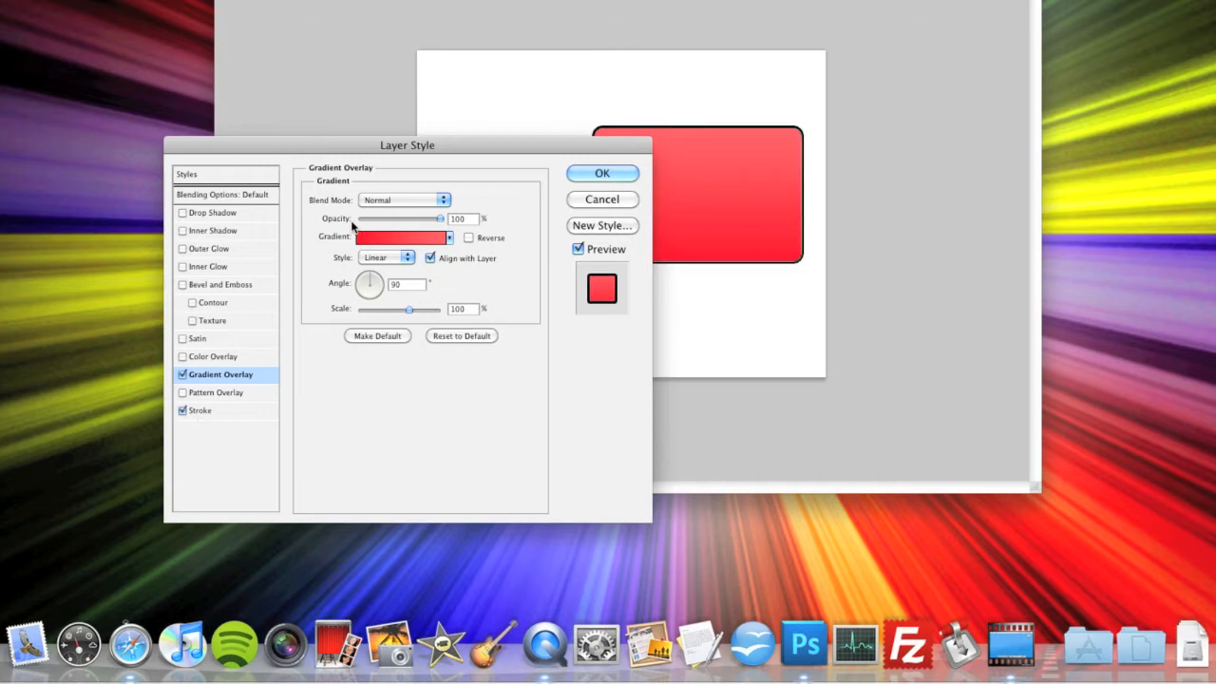
{"action": "left_click", "coordinate": [199, 410]}
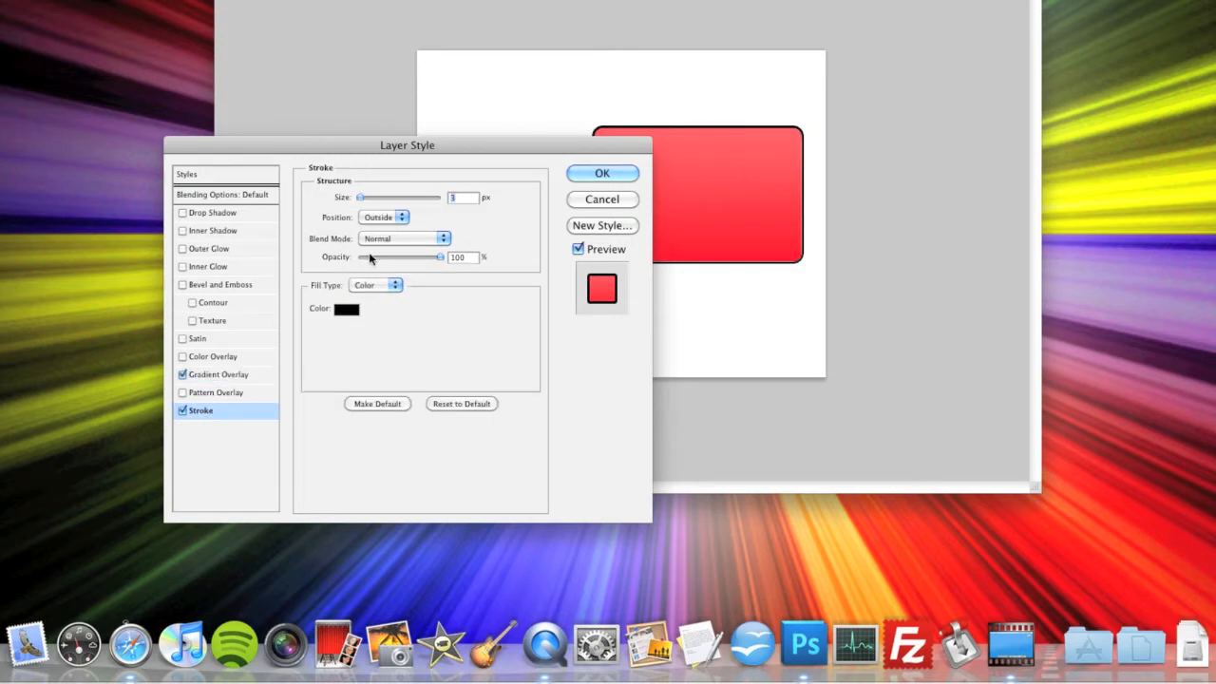
{"action": "mouse_move", "coordinate": [374, 215]}
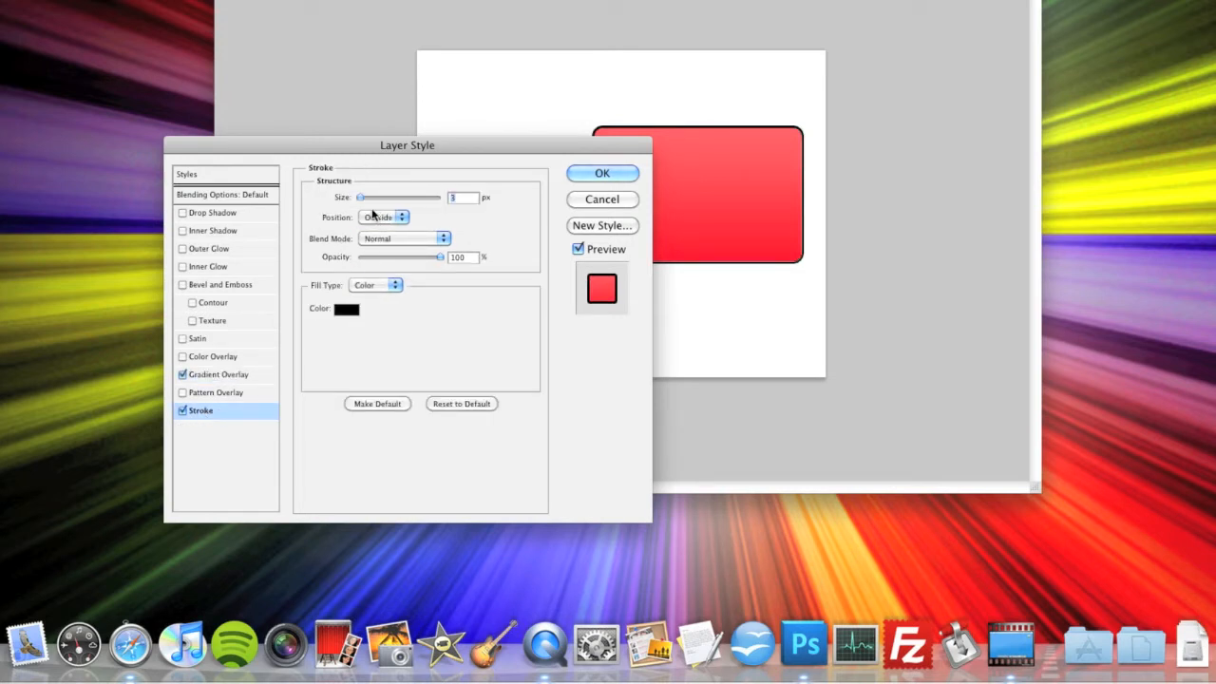
{"action": "left_click_drag", "start_coordinate": [360, 197], "coordinate": [364, 197]}
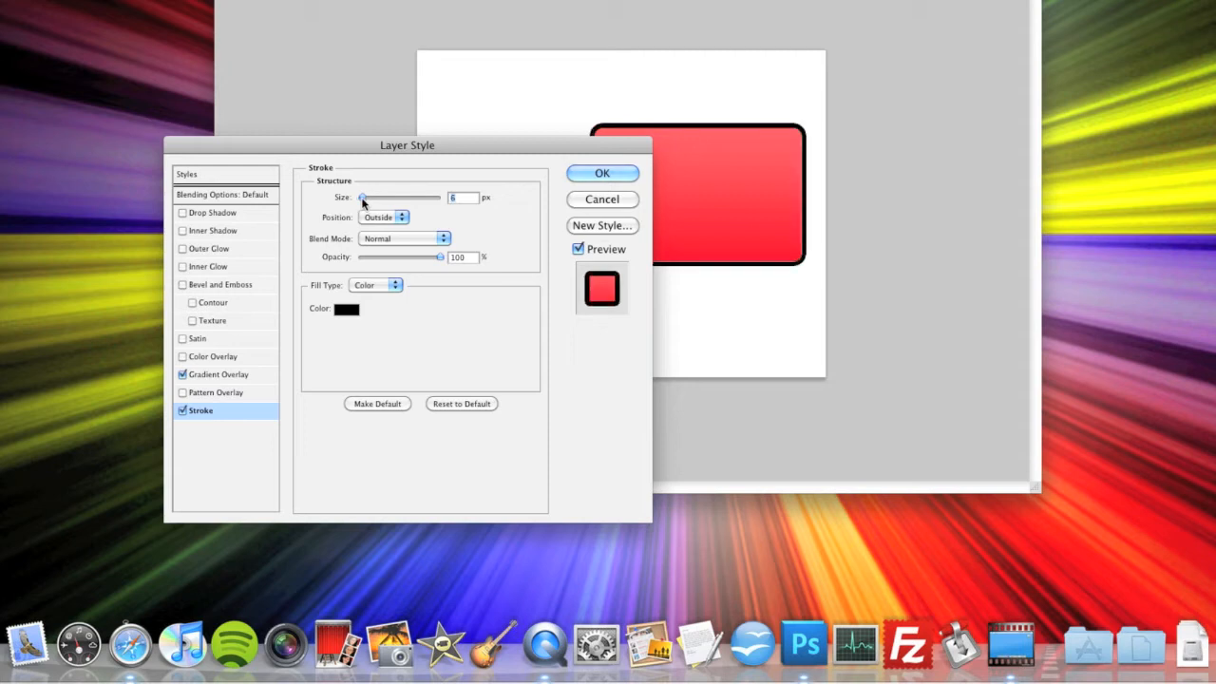
{"action": "left_click_drag", "start_coordinate": [361, 197], "coordinate": [366, 197]}
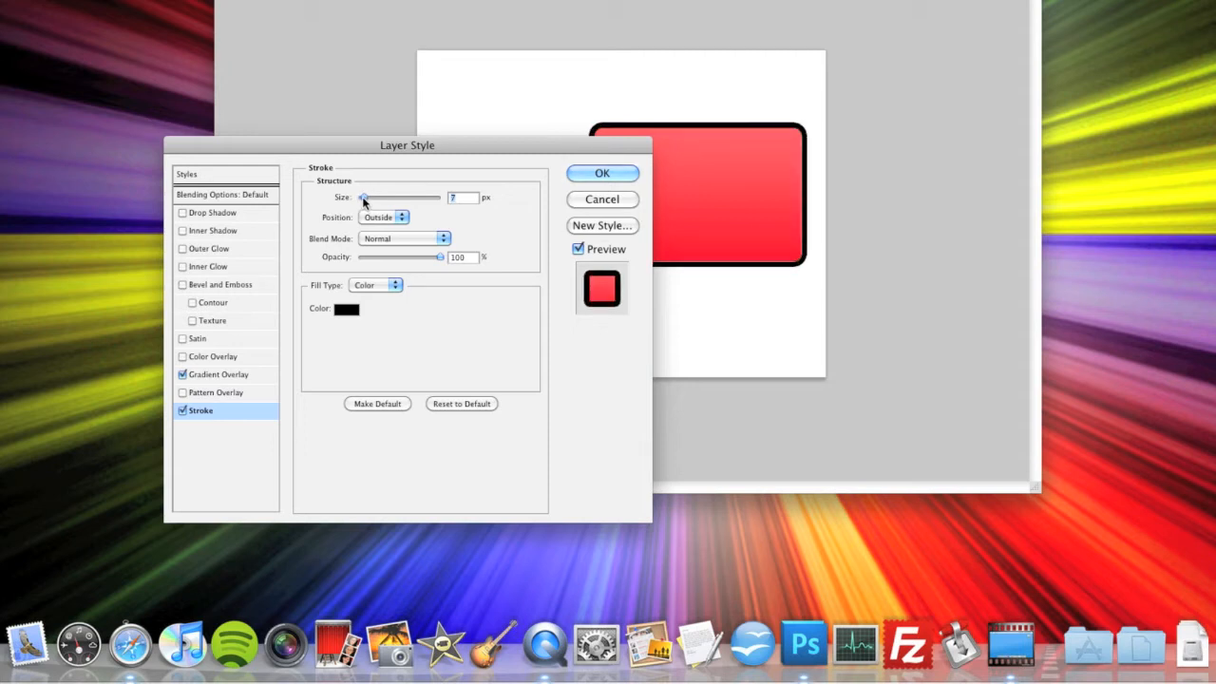
{"action": "left_click", "coordinate": [379, 216]}
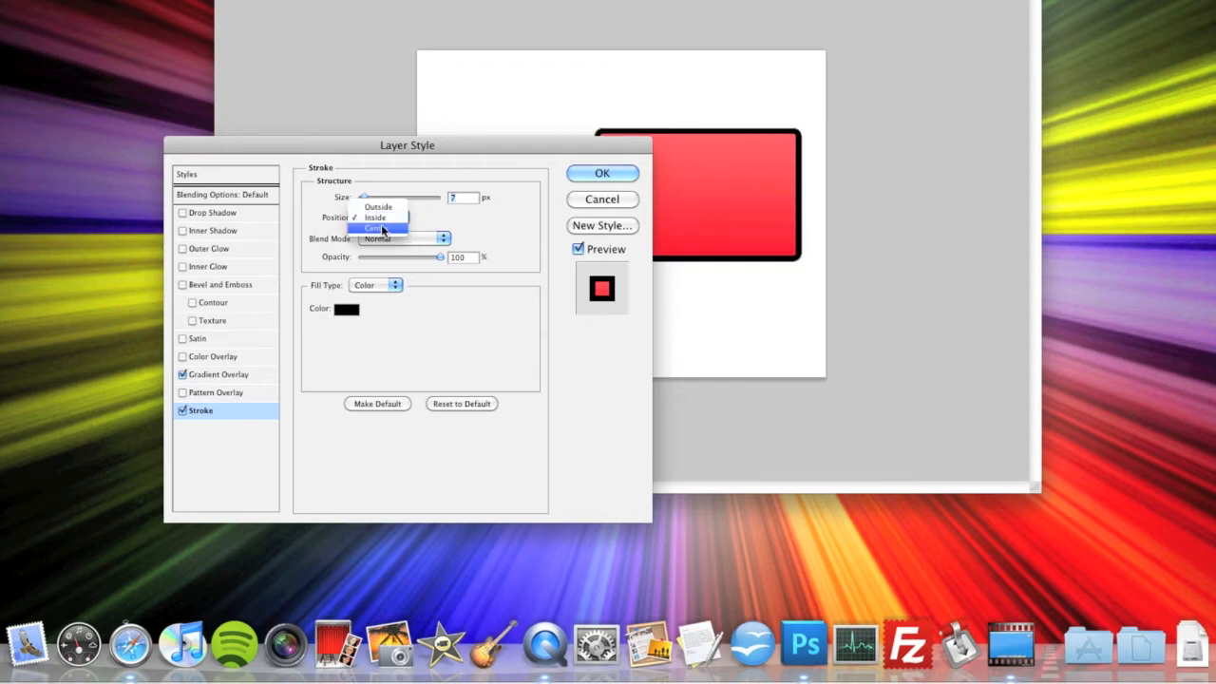
{"action": "left_click", "coordinate": [380, 228]}
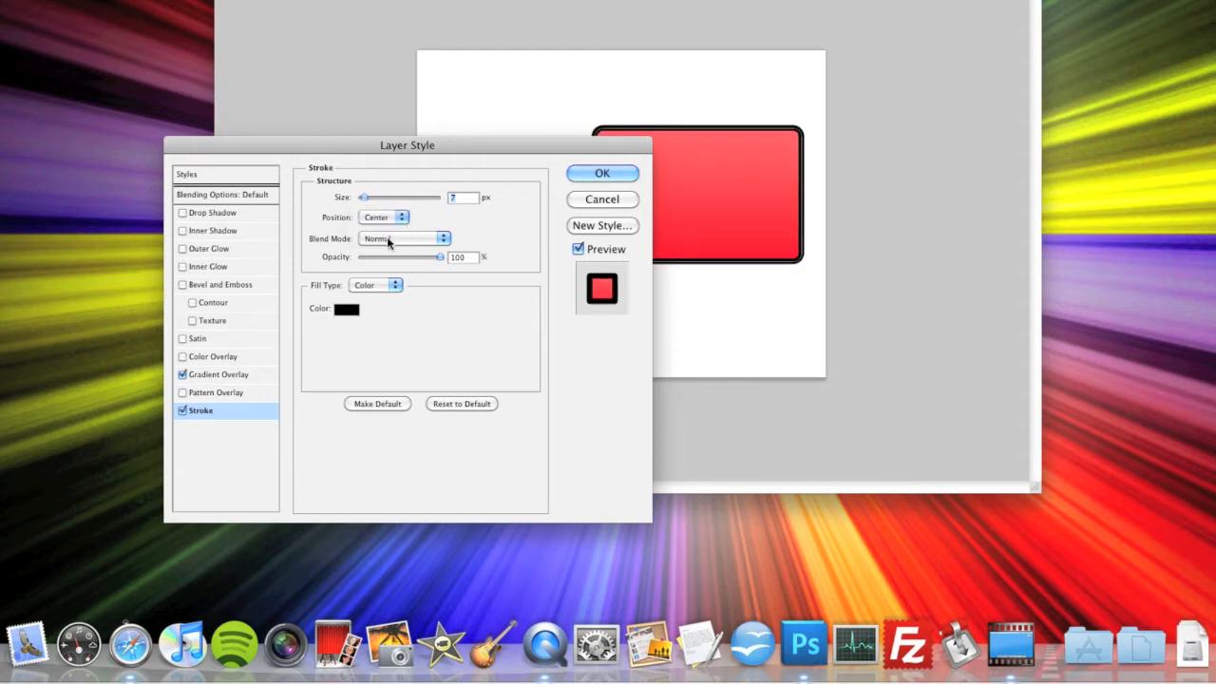
{"action": "left_click", "coordinate": [404, 239]}
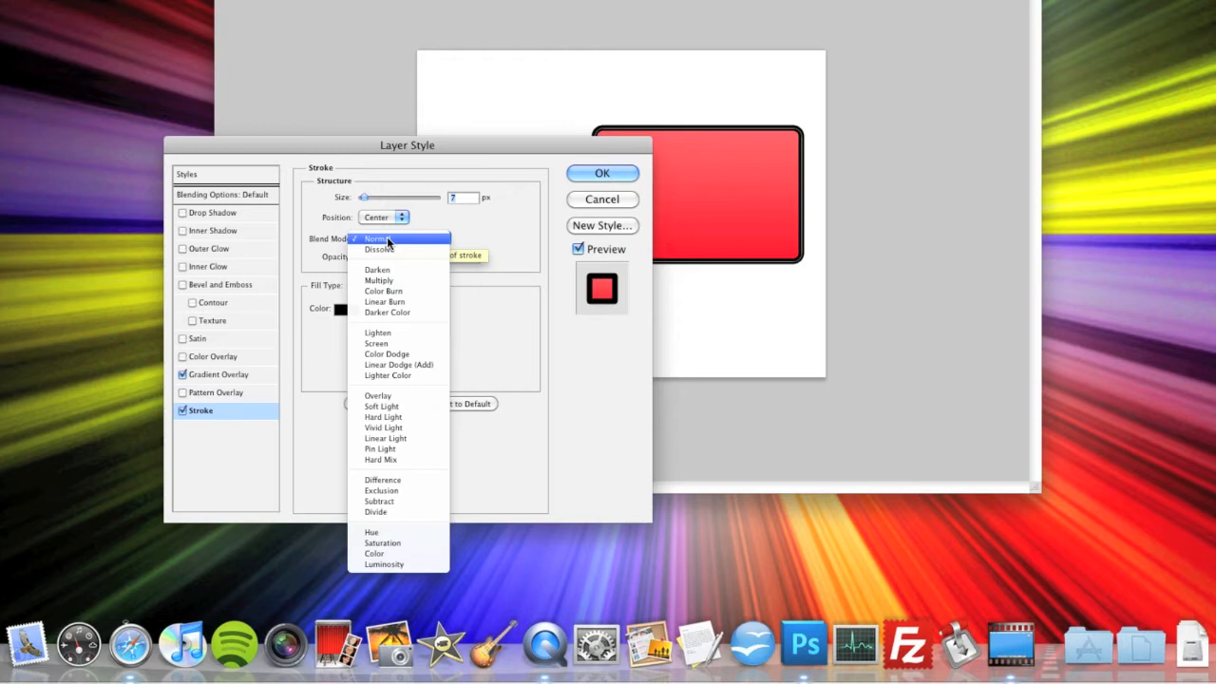
{"action": "mouse_move", "coordinate": [401, 246]}
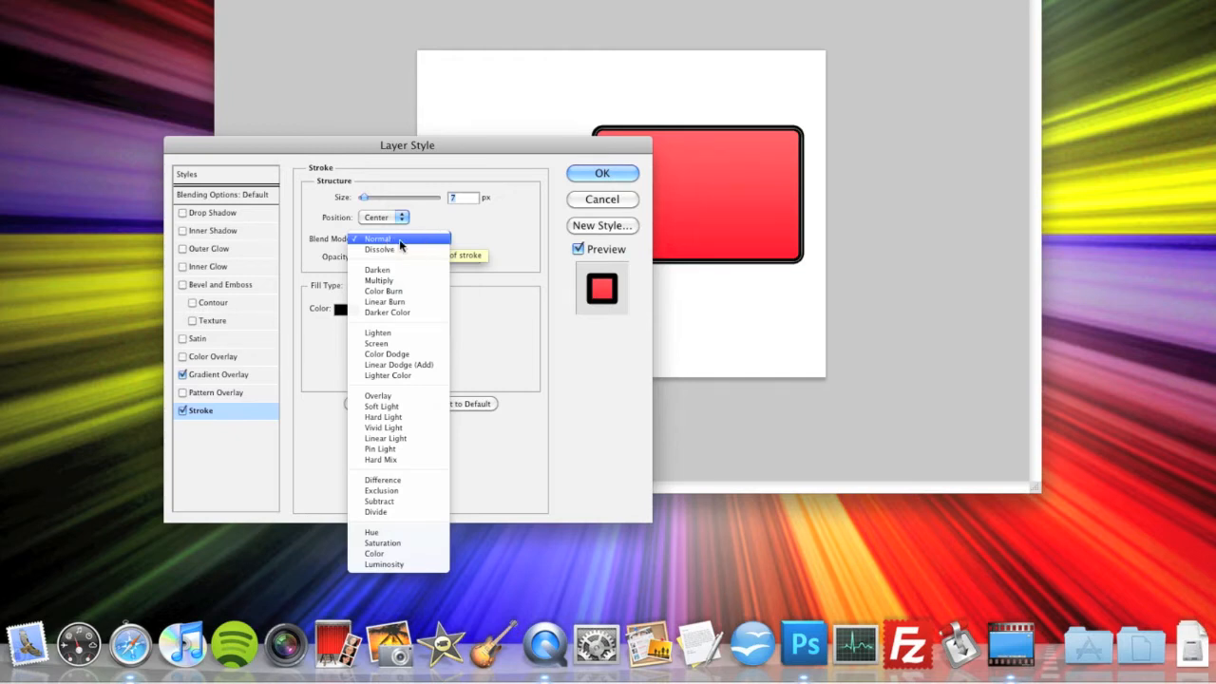
{"action": "left_click", "coordinate": [377, 238]}
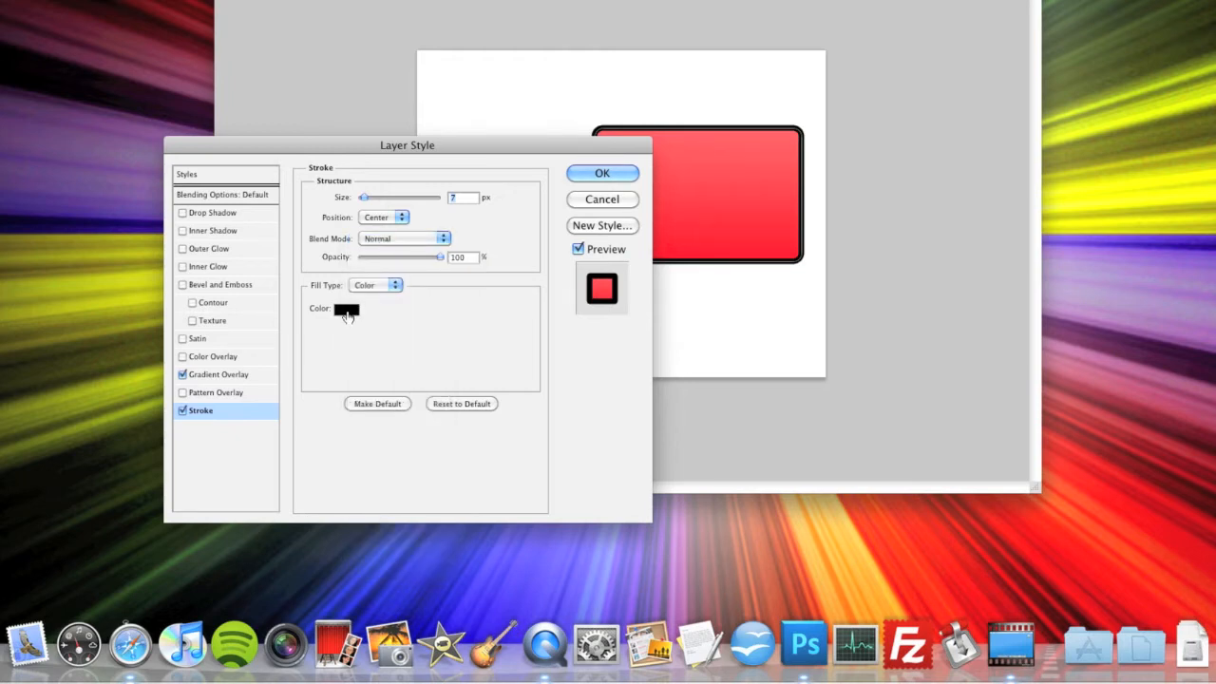
Make the stroke red at 88% opacity and apply the layer styles.
{"action": "left_click", "coordinate": [347, 307]}
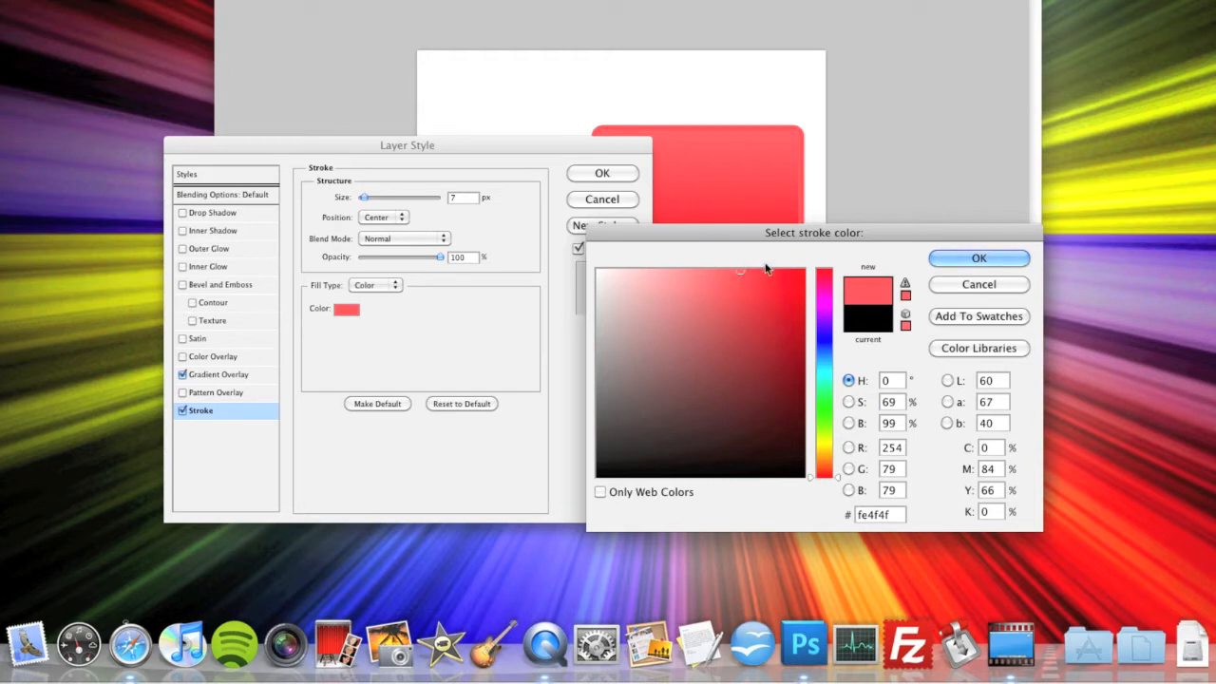
{"action": "left_click", "coordinate": [979, 258]}
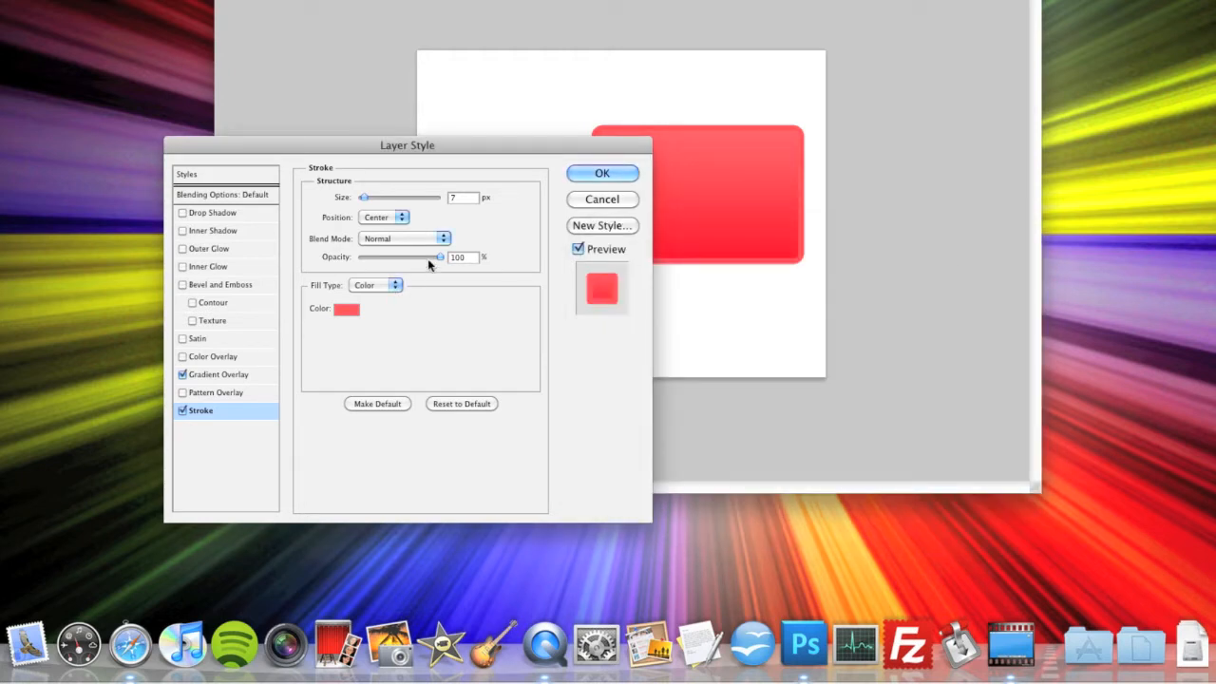
{"action": "left_click_drag", "start_coordinate": [439, 257], "coordinate": [424, 257]}
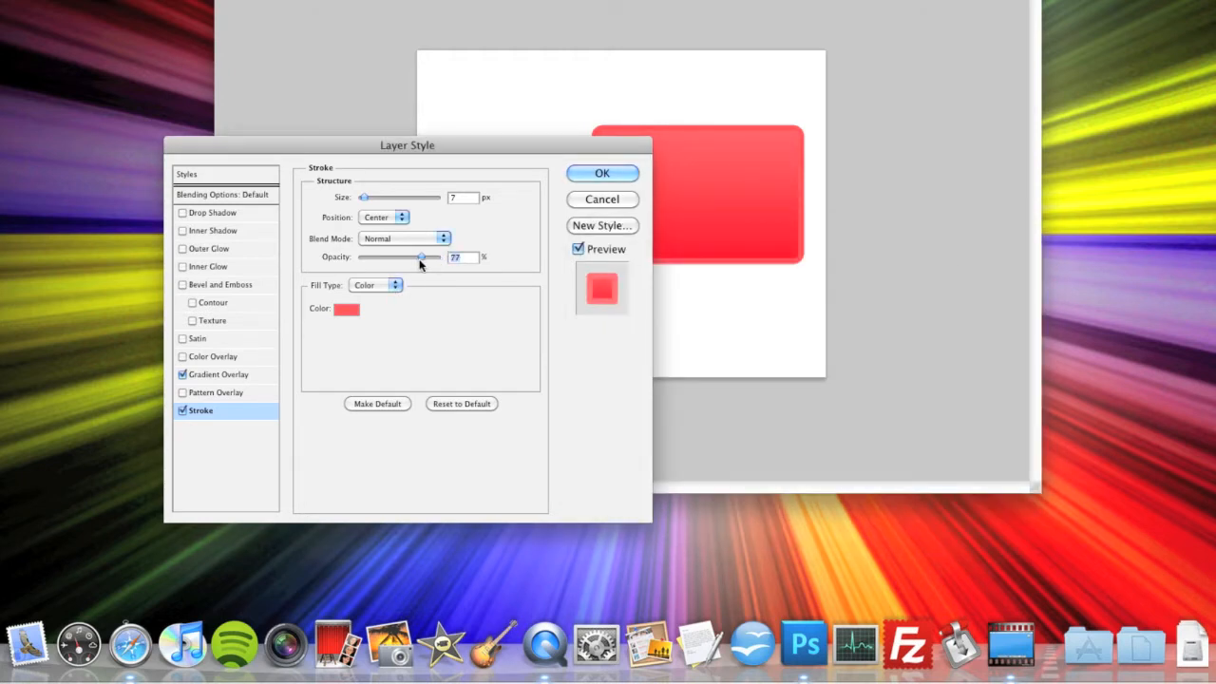
{"action": "left_click_drag", "start_coordinate": [424, 258], "coordinate": [435, 258]}
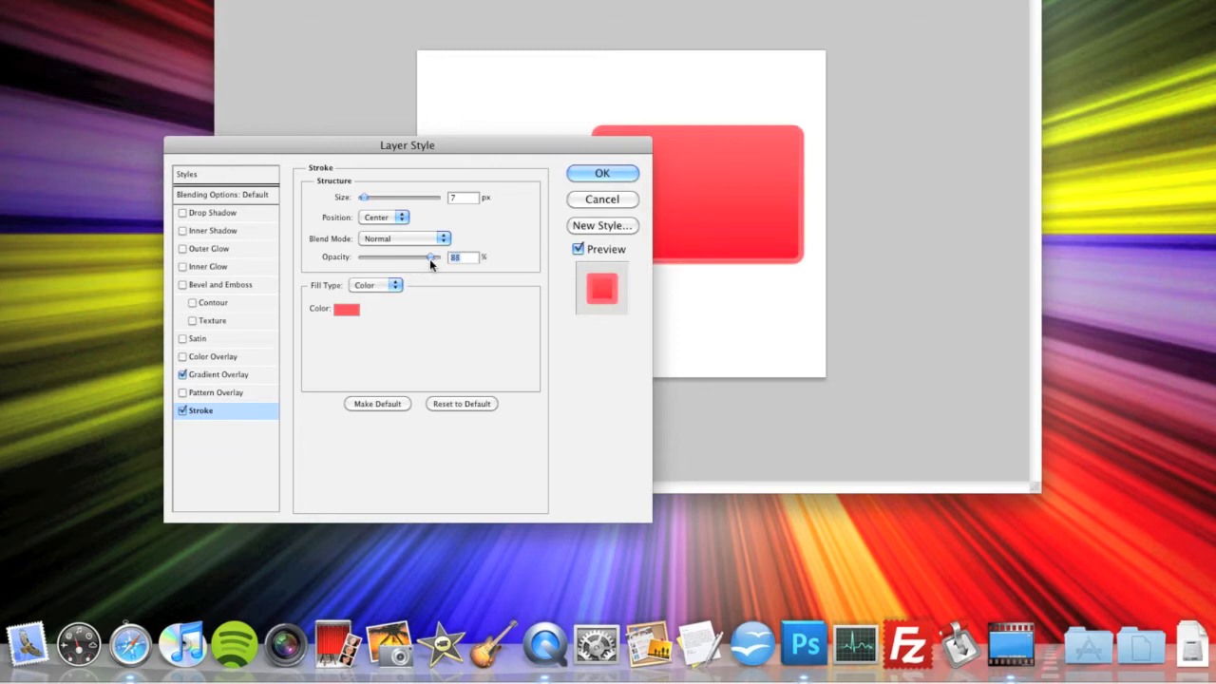
{"action": "left_click", "coordinate": [601, 173]}
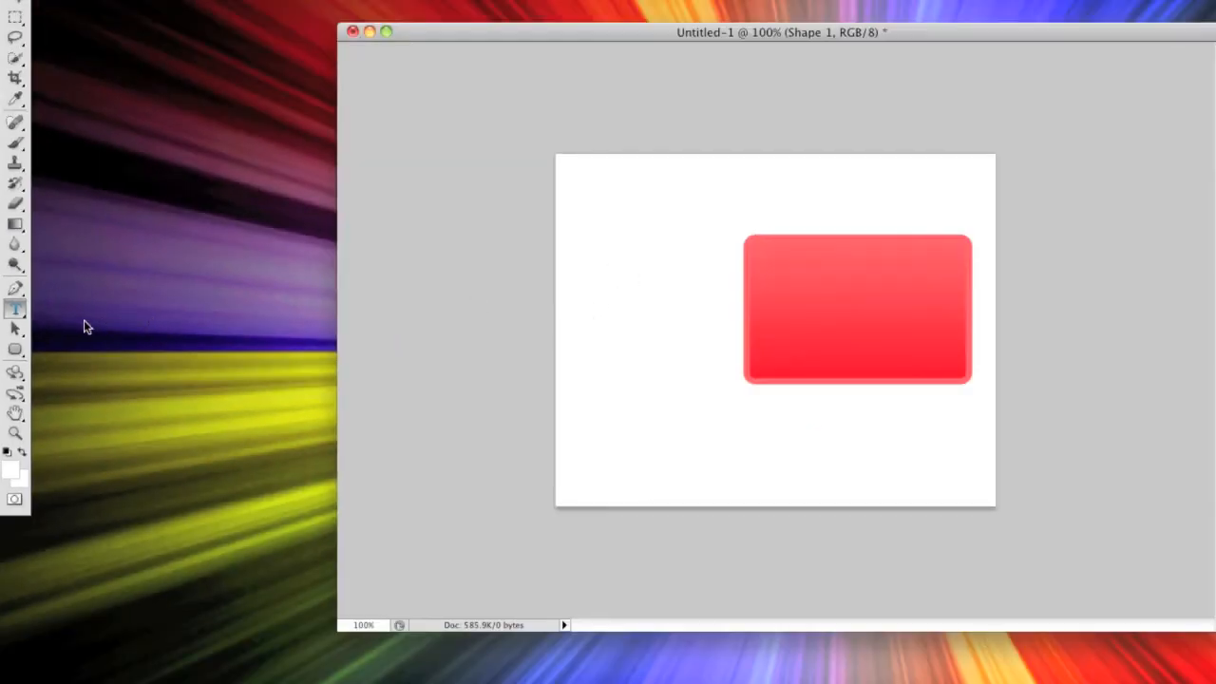
{"action": "mouse_move", "coordinate": [581, 298]}
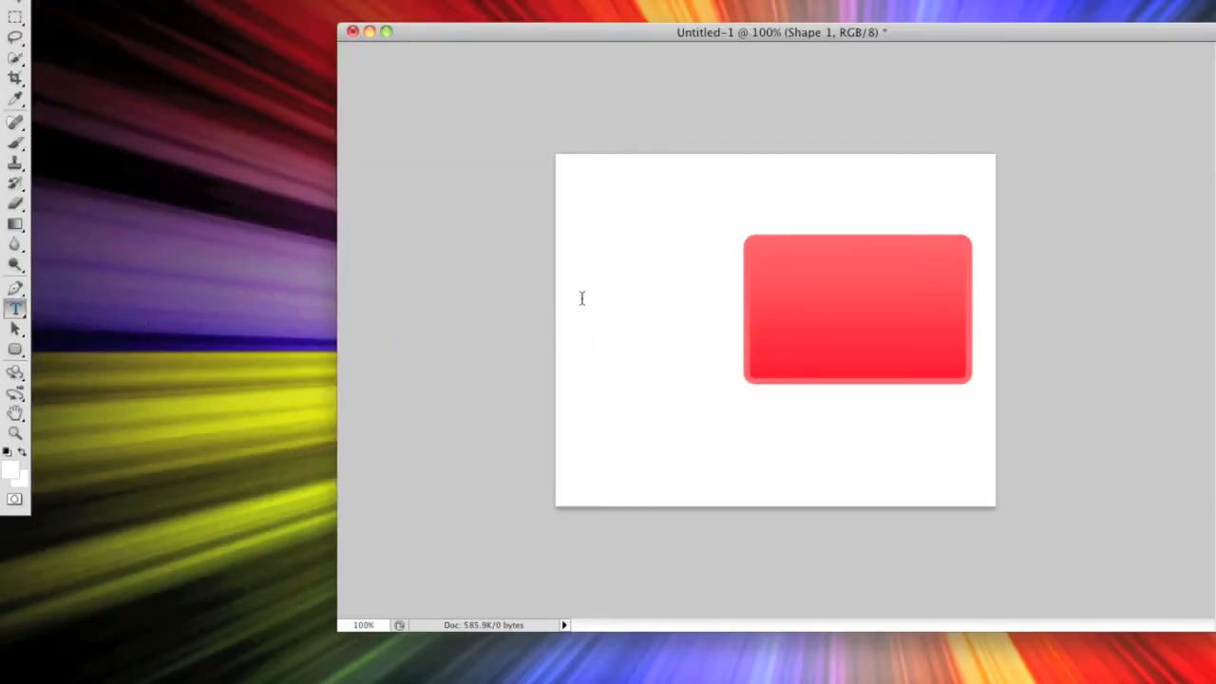
Add large black text reading 'You' to the left of the red rectangle.
{"action": "left_click", "coordinate": [581, 298]}
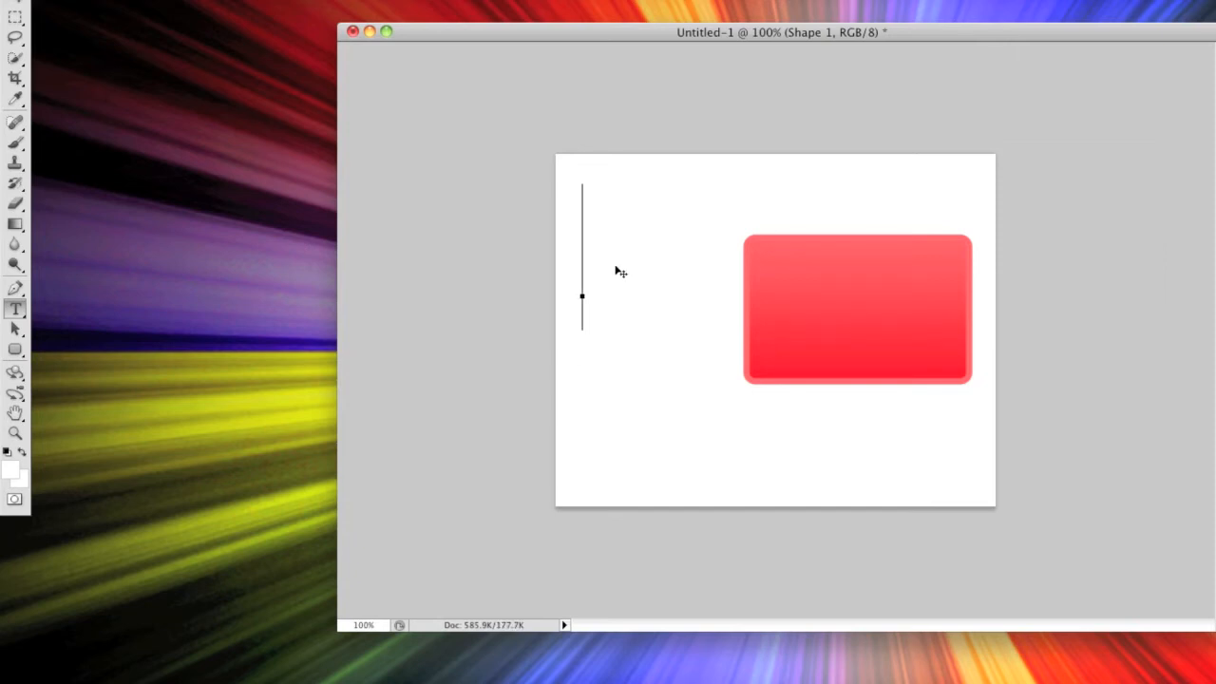
{"action": "type", "text": "You"}
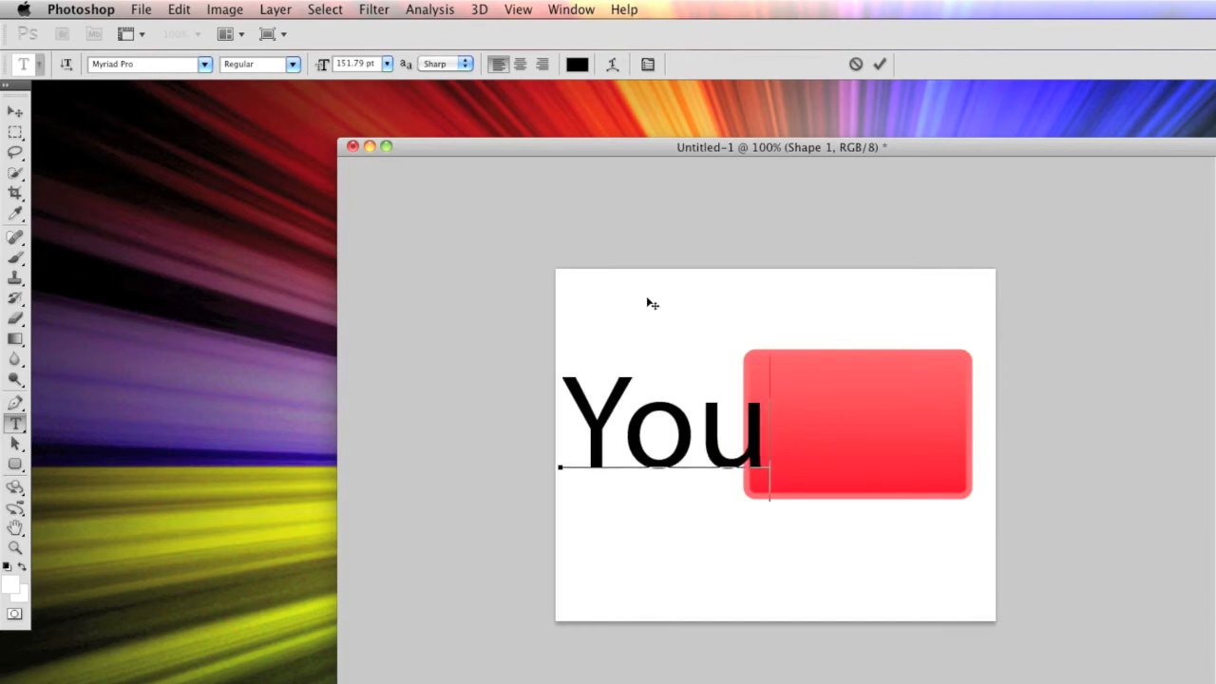
{"action": "mouse_move", "coordinate": [323, 98]}
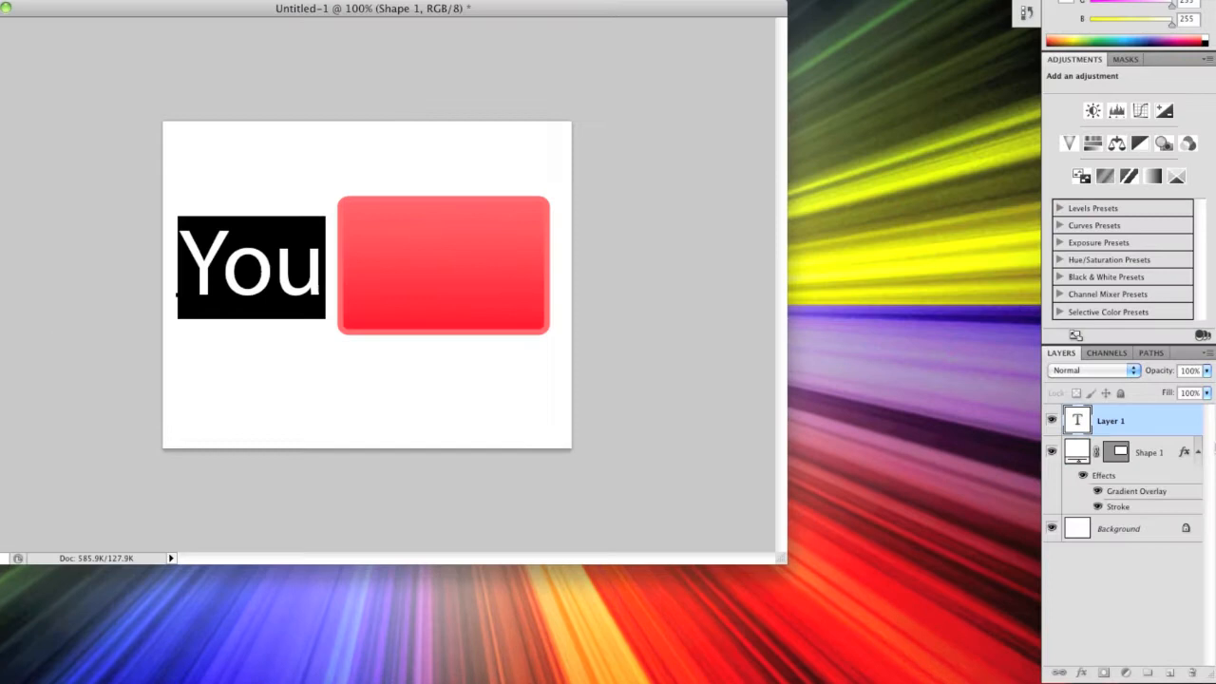
Duplicate the You text layer as a new layer named 'Tube'.
{"action": "right_click", "coordinate": [1110, 421]}
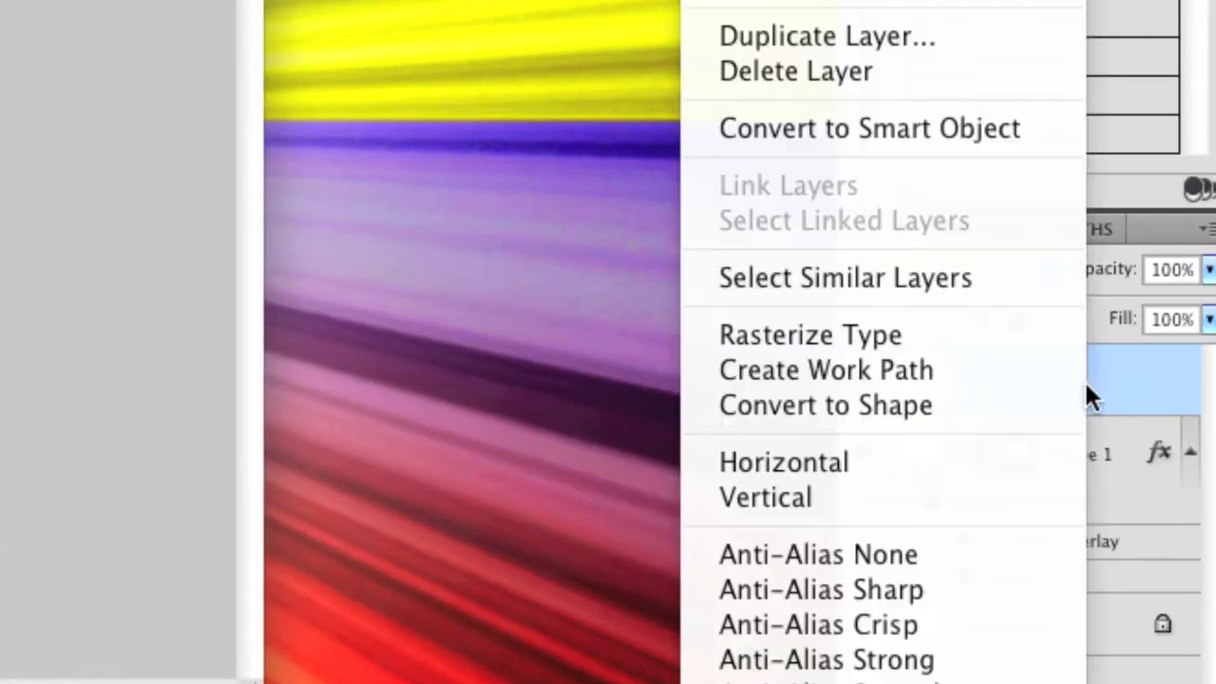
{"action": "mouse_move", "coordinate": [788, 47]}
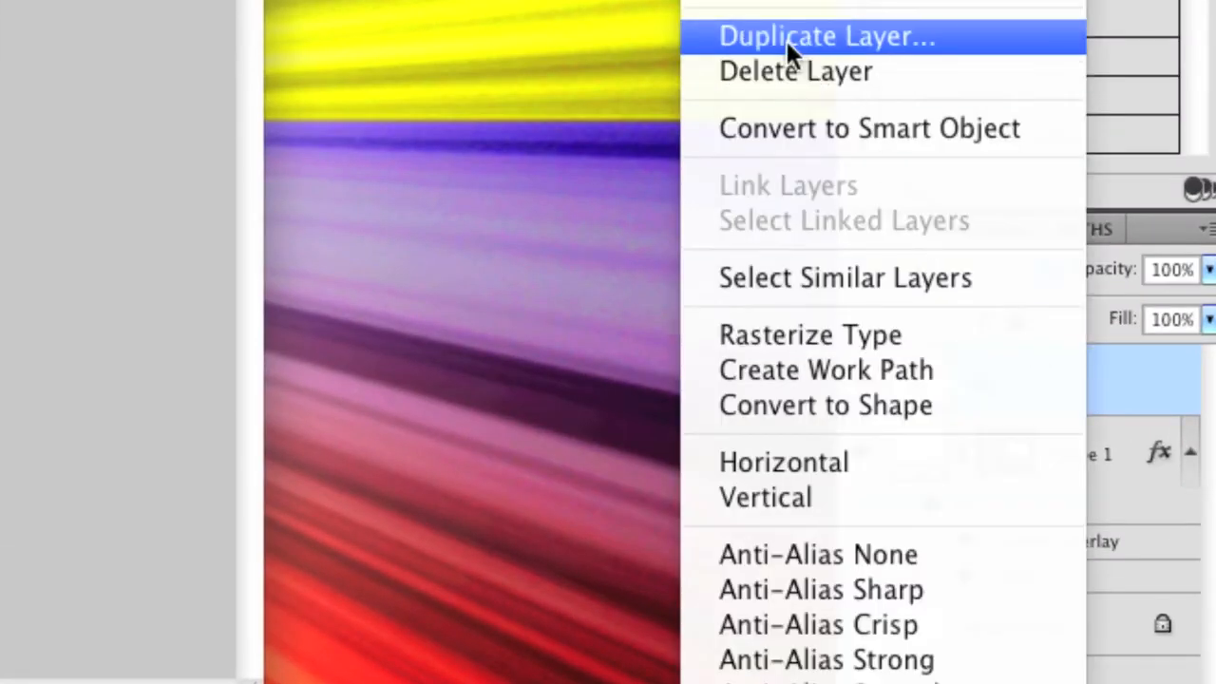
{"action": "mouse_move", "coordinate": [774, 48]}
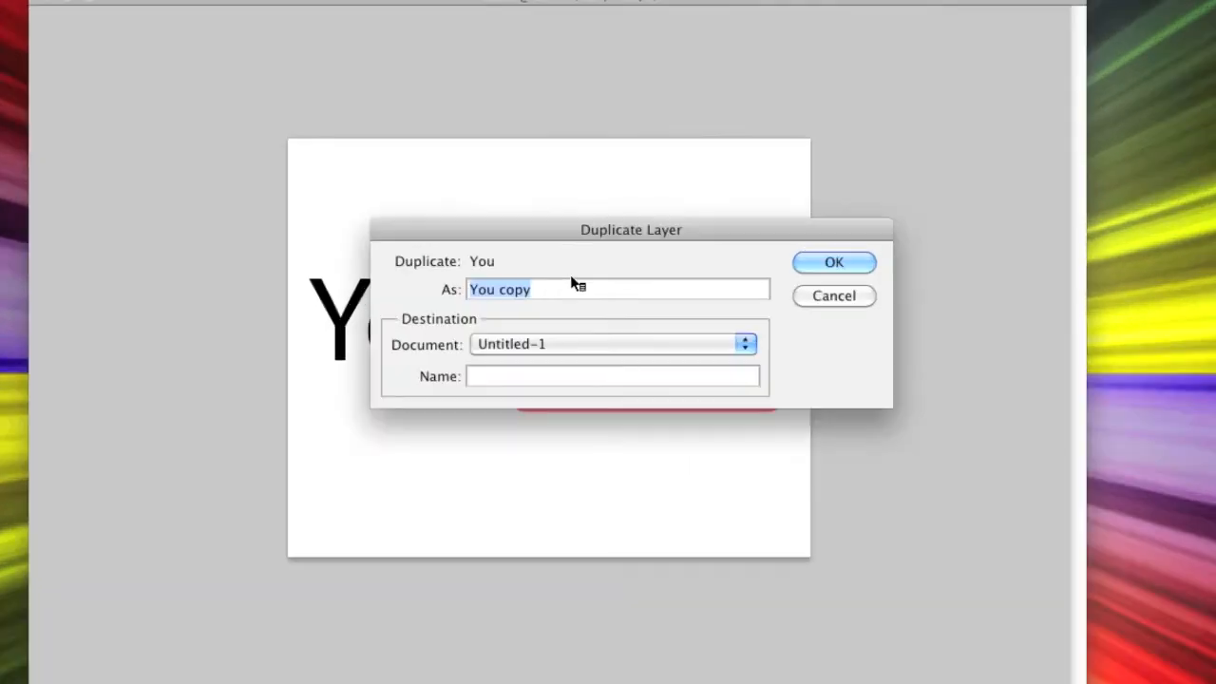
{"action": "type", "text": "Tu"}
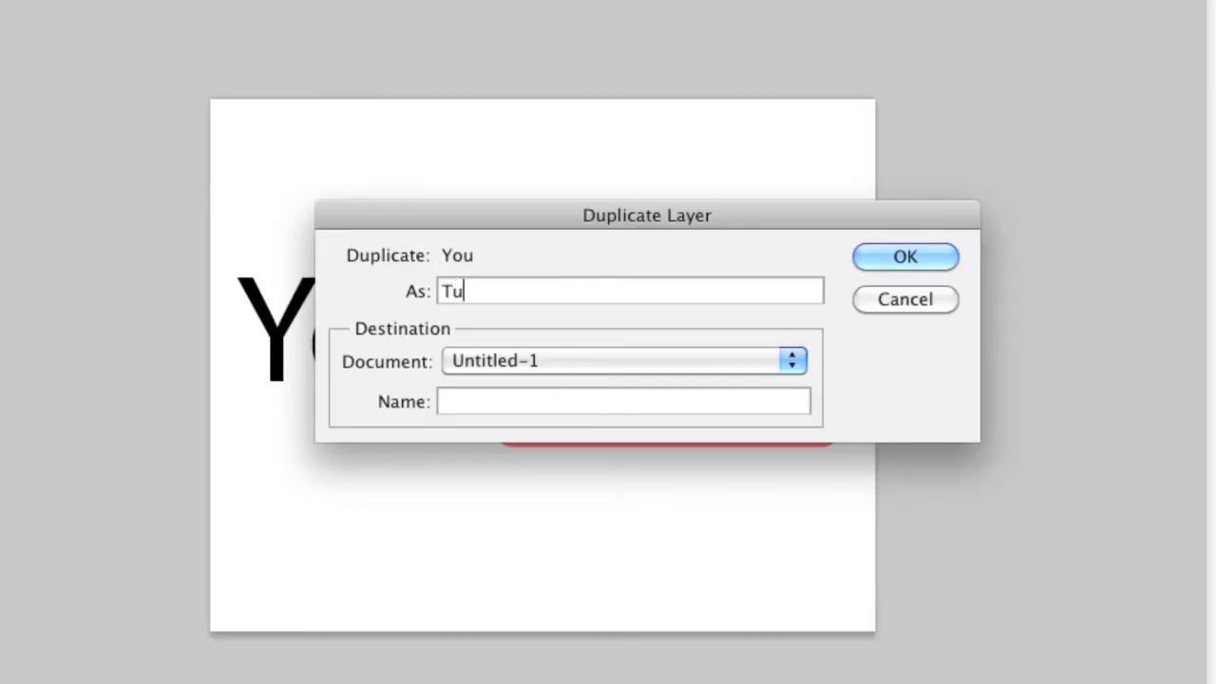
{"action": "type", "text": "be"}
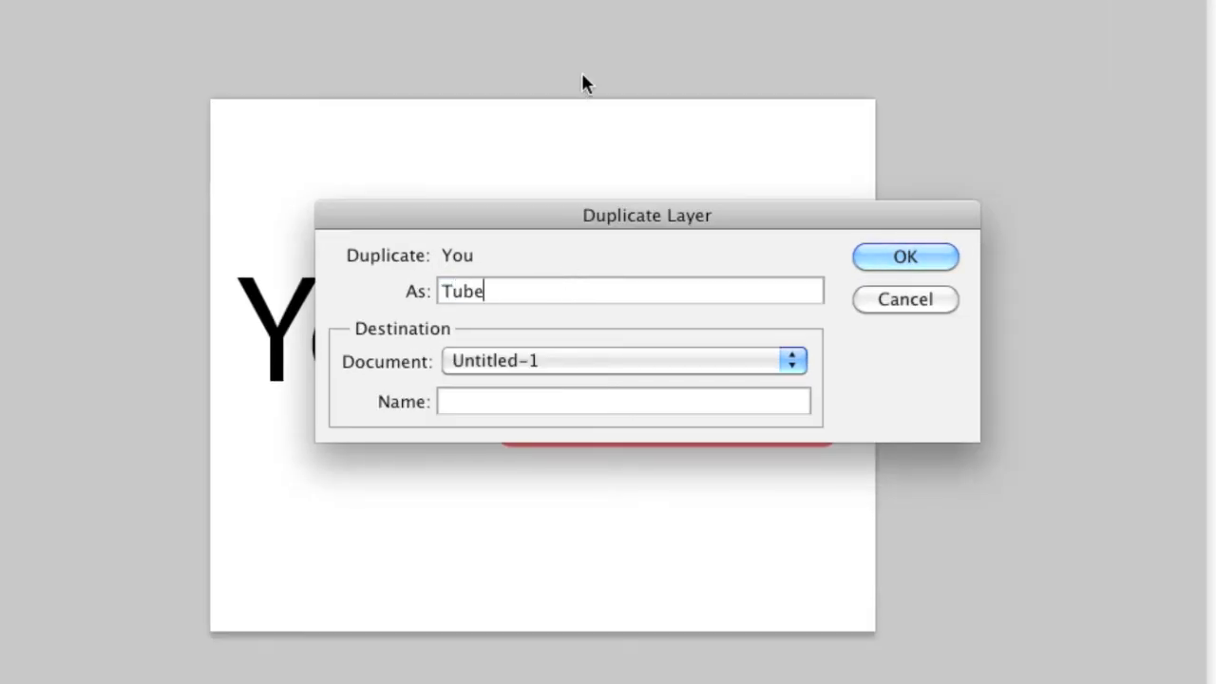
{"action": "left_click", "coordinate": [905, 256]}
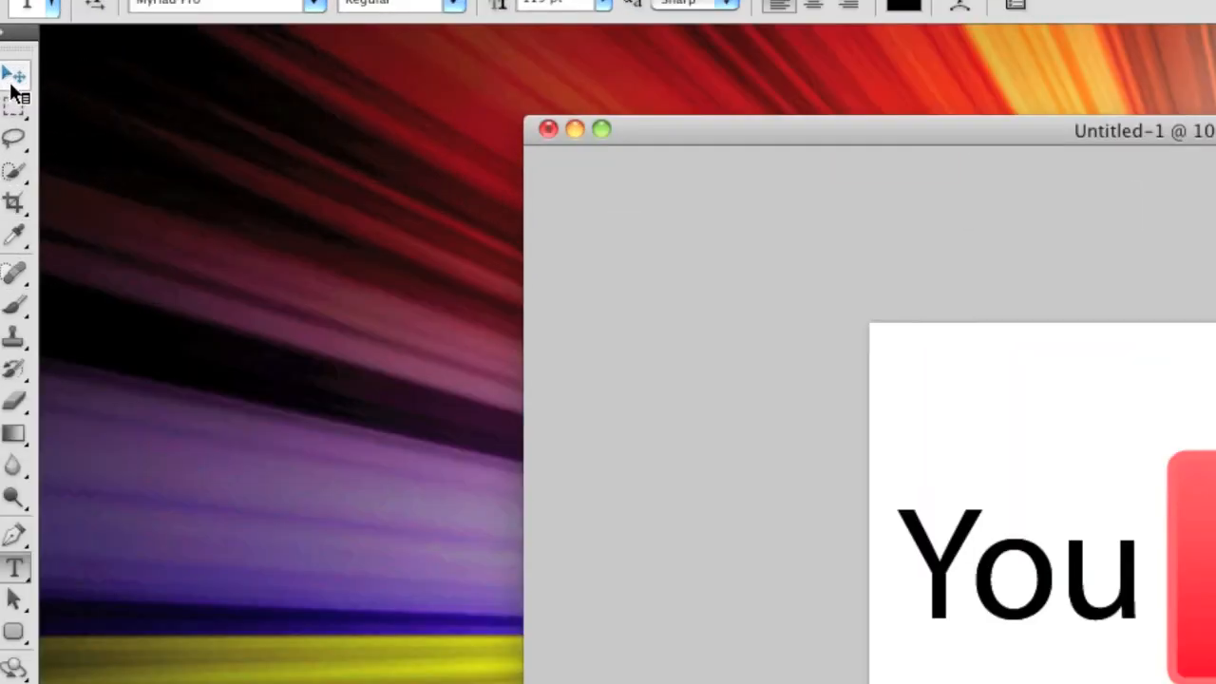
Move the duplicate onto the red box and change its text to 'Tube'.
{"action": "left_click", "coordinate": [16, 72]}
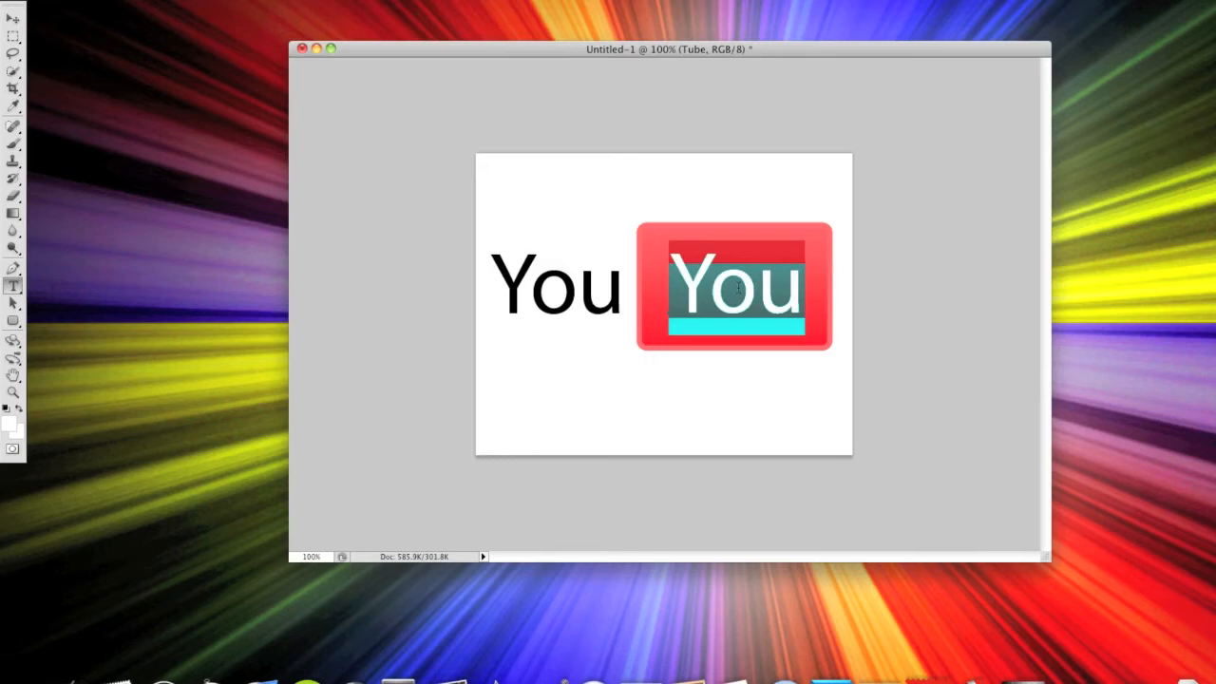
{"action": "type", "text": "Tube"}
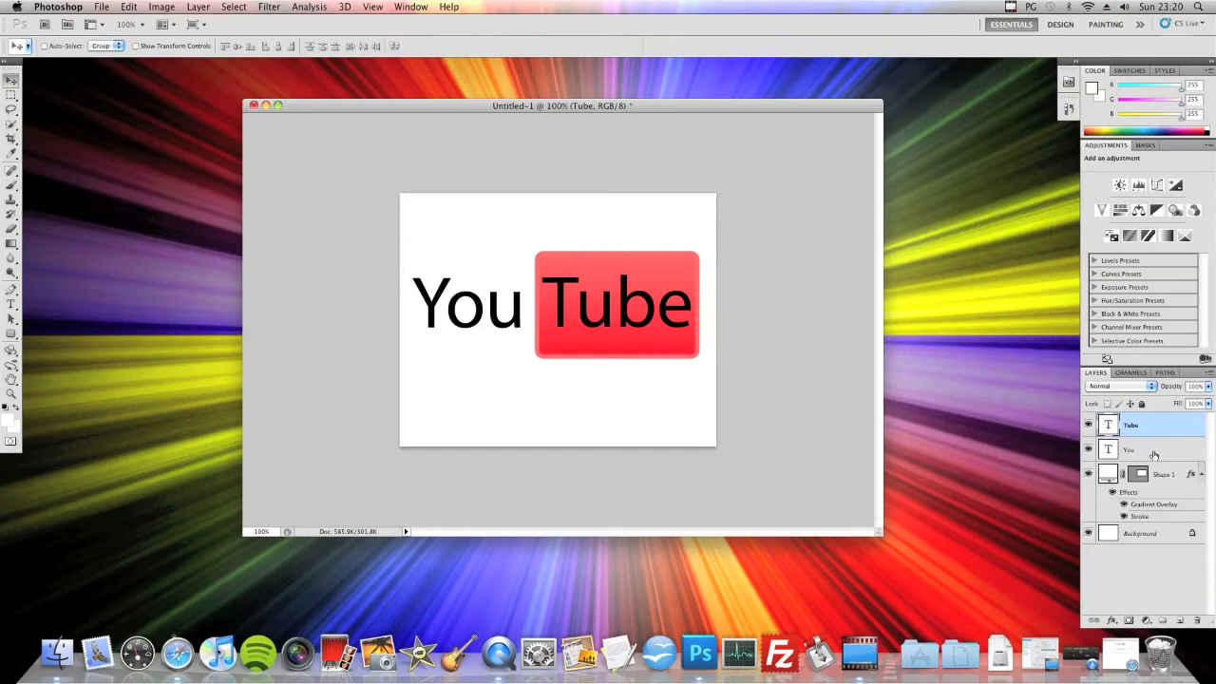
Free Transform the 'You' text to about 130% height and apply it.
{"action": "left_click", "coordinate": [1127, 450]}
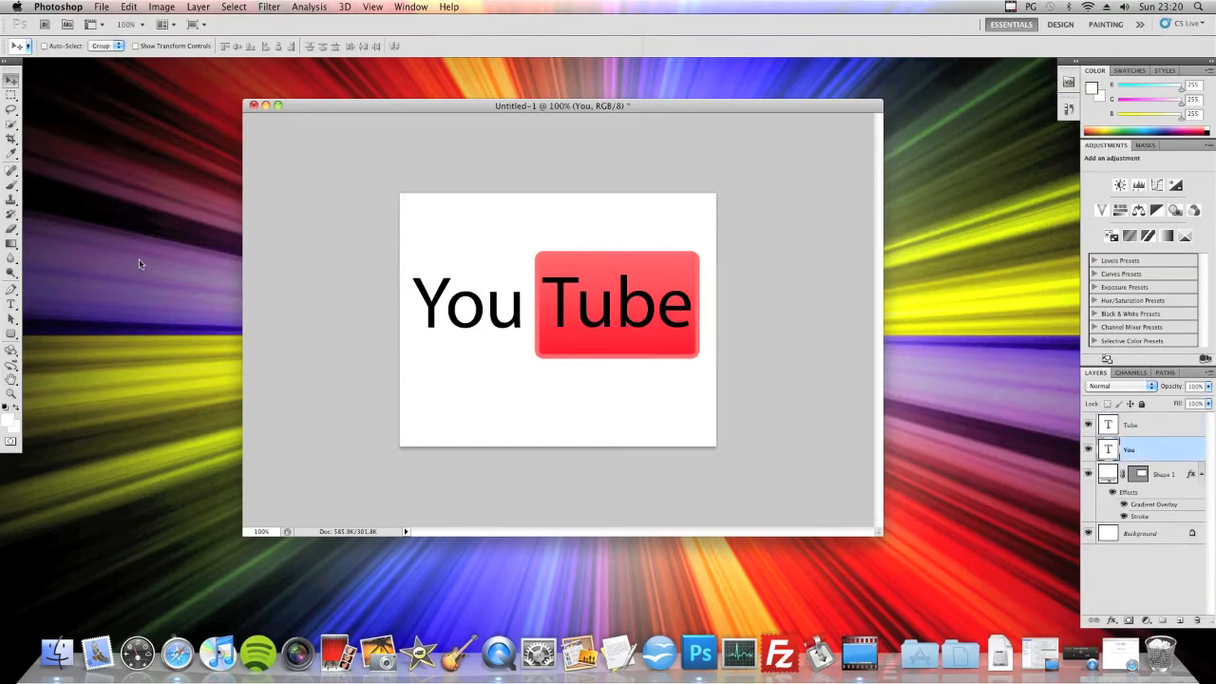
{"action": "mouse_move", "coordinate": [64, 111]}
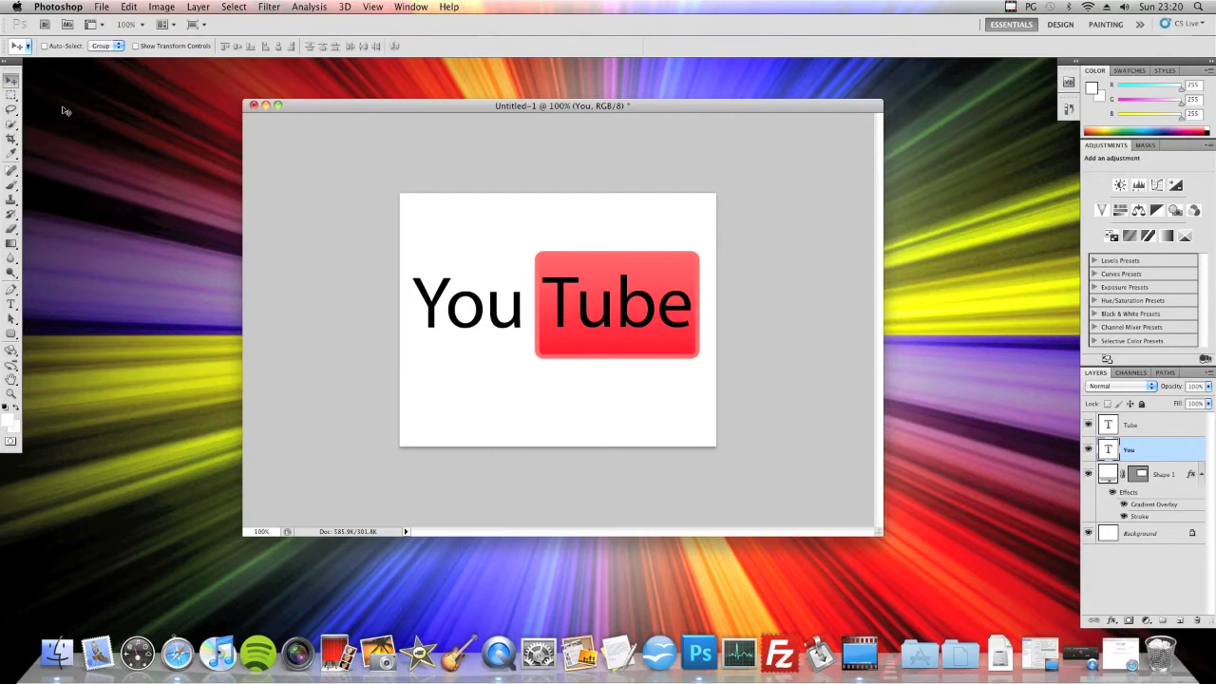
{"action": "mouse_move", "coordinate": [468, 309]}
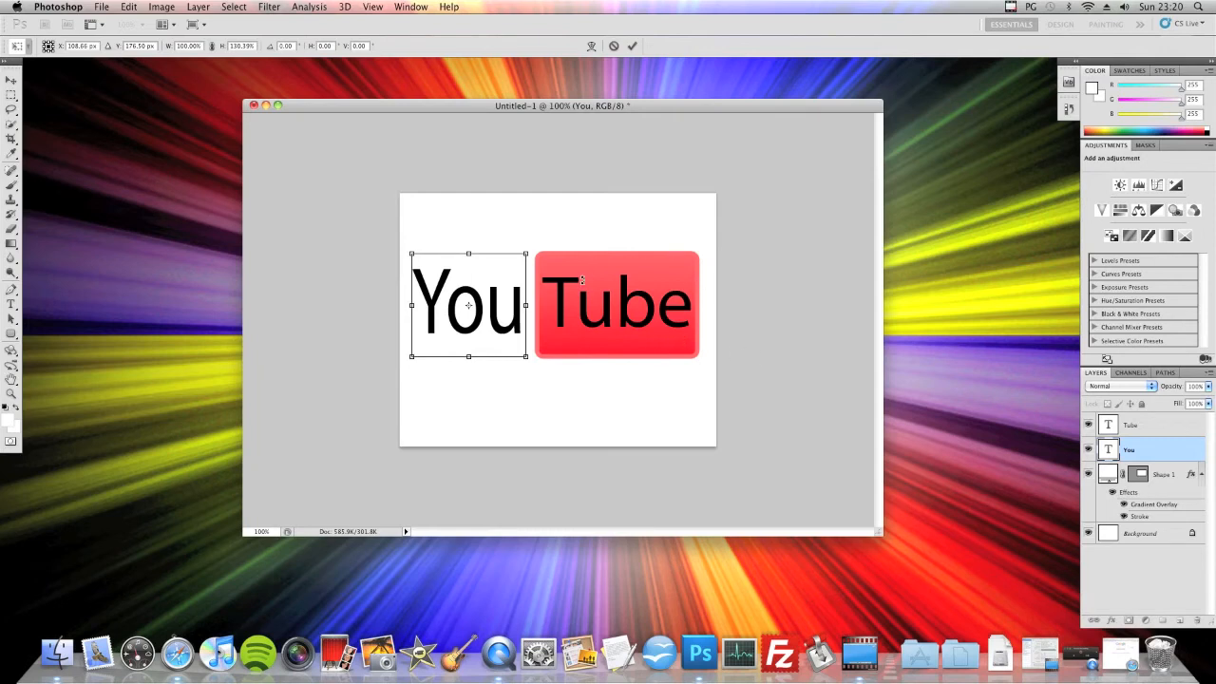
{"action": "mouse_move", "coordinate": [1151, 439]}
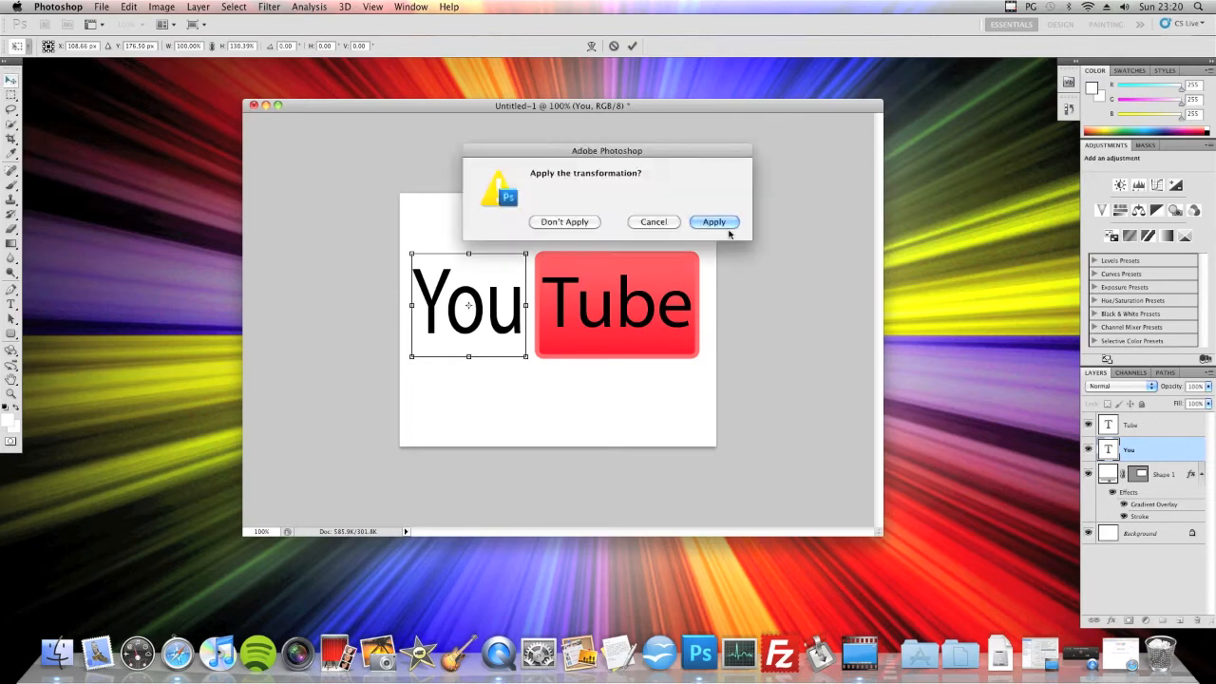
{"action": "left_click", "coordinate": [713, 221]}
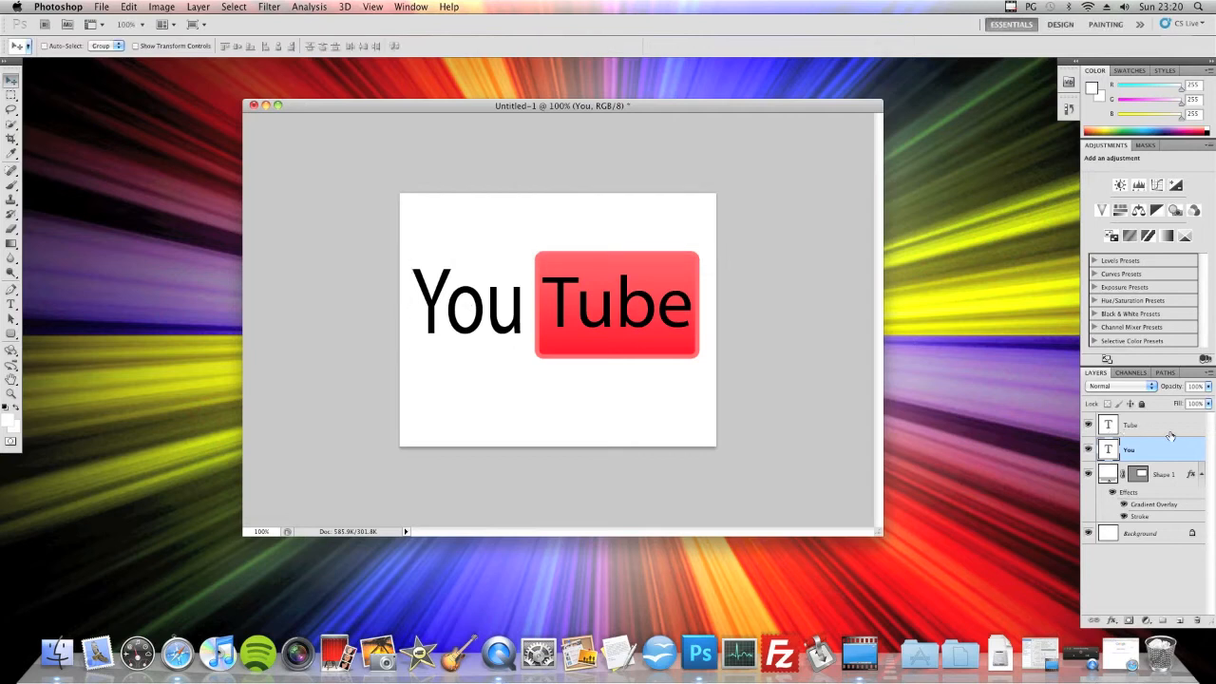
Free Transform the 'Tube' text to about 130% height to match 'You'.
{"action": "left_click", "coordinate": [1144, 424]}
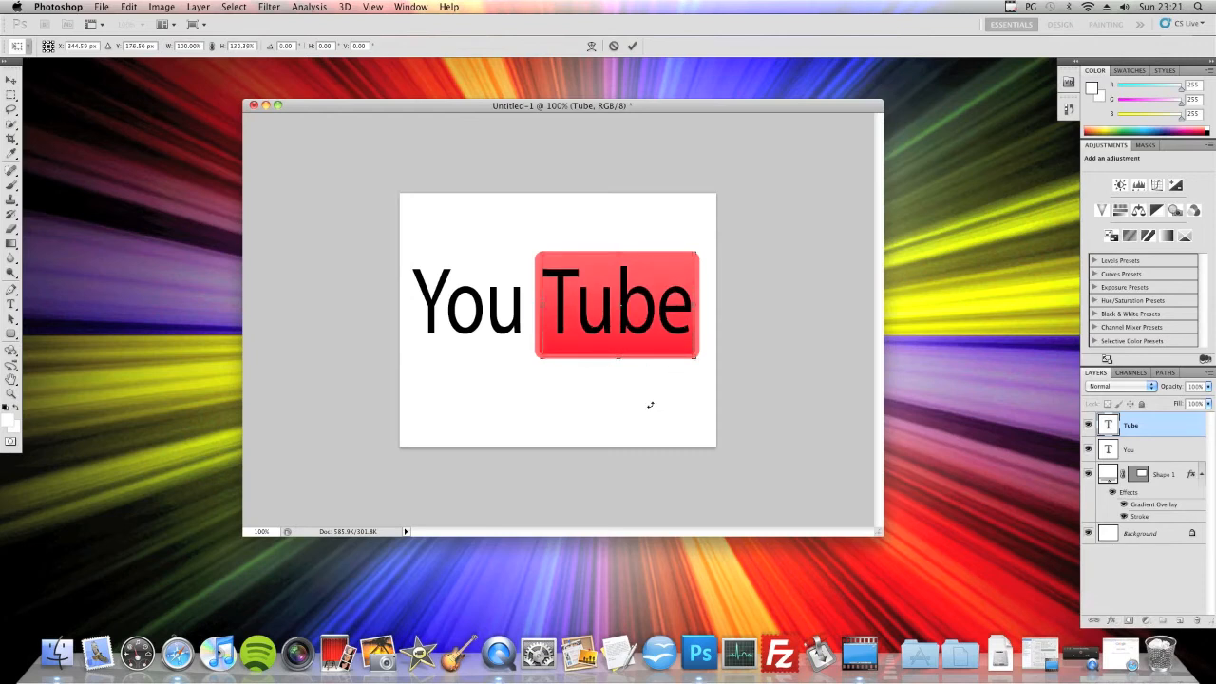
{"action": "mouse_move", "coordinate": [38, 154]}
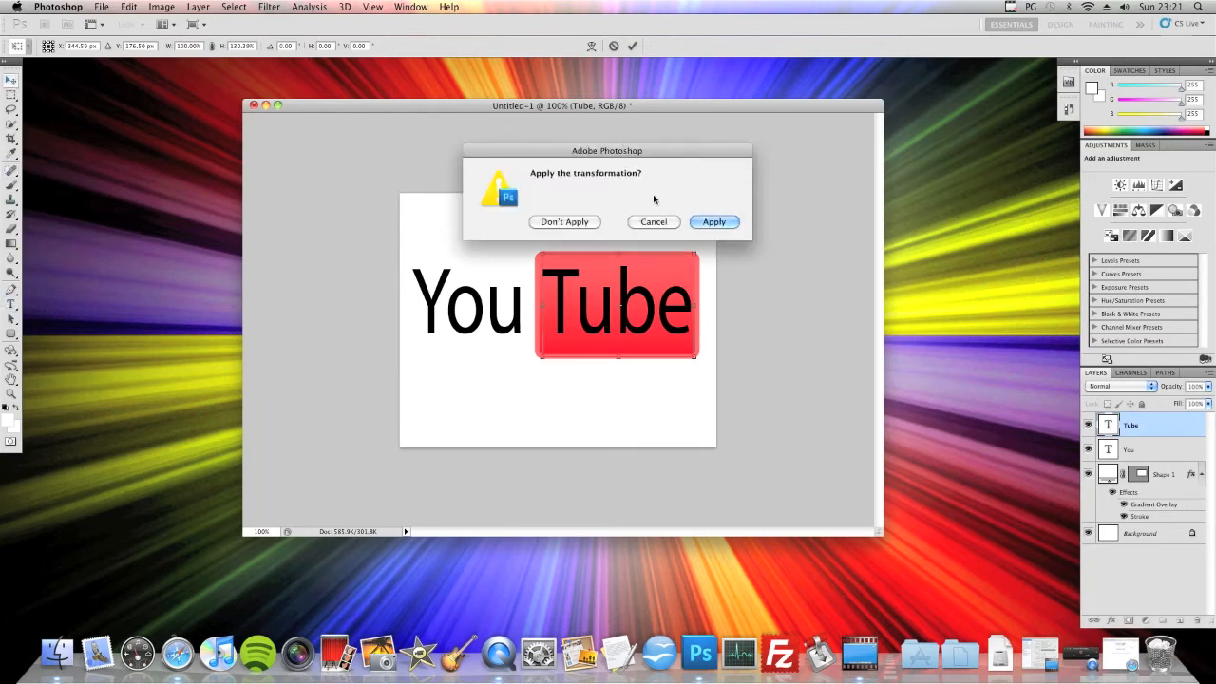
{"action": "left_click", "coordinate": [713, 221]}
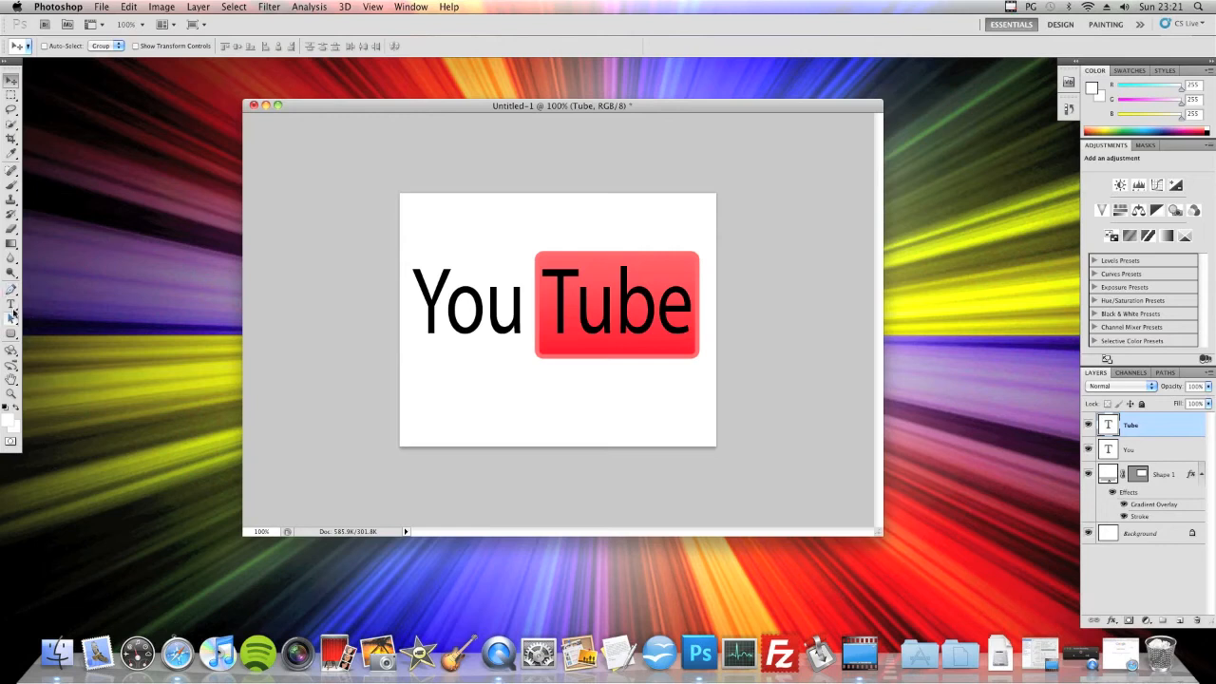
{"action": "mouse_move", "coordinate": [12, 306]}
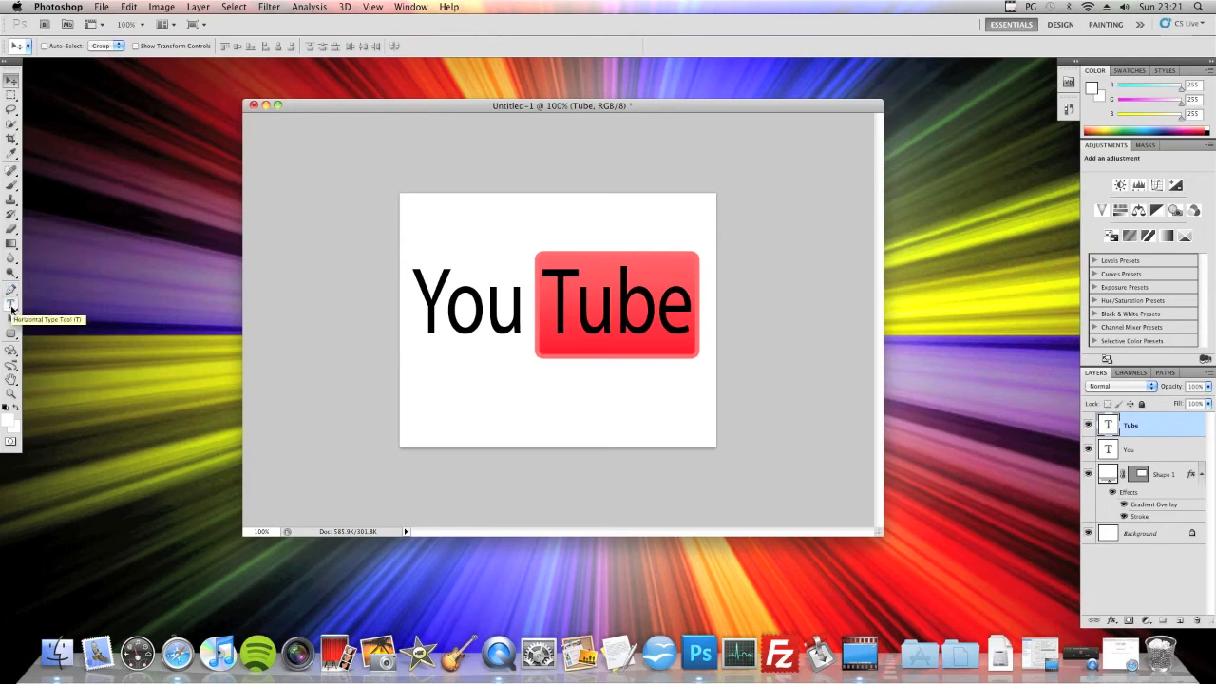
Recolour the Tube text to white with the Type tool and commit the change.
{"action": "left_click", "coordinate": [10, 305]}
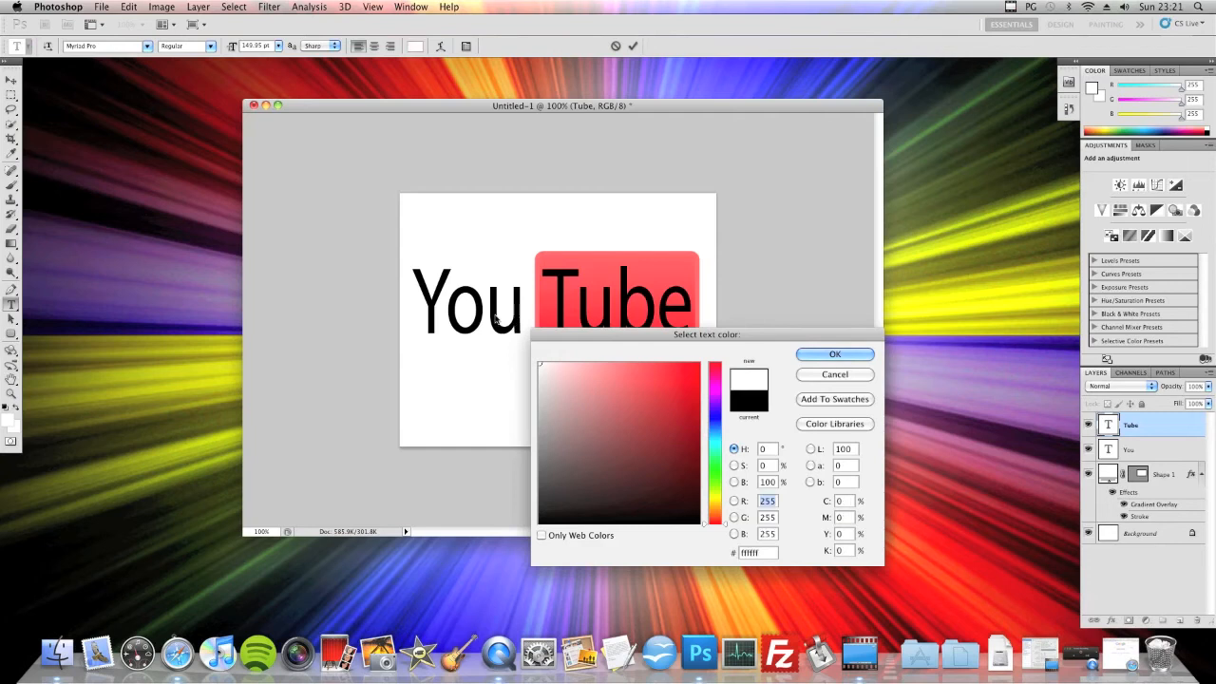
{"action": "left_click", "coordinate": [834, 355]}
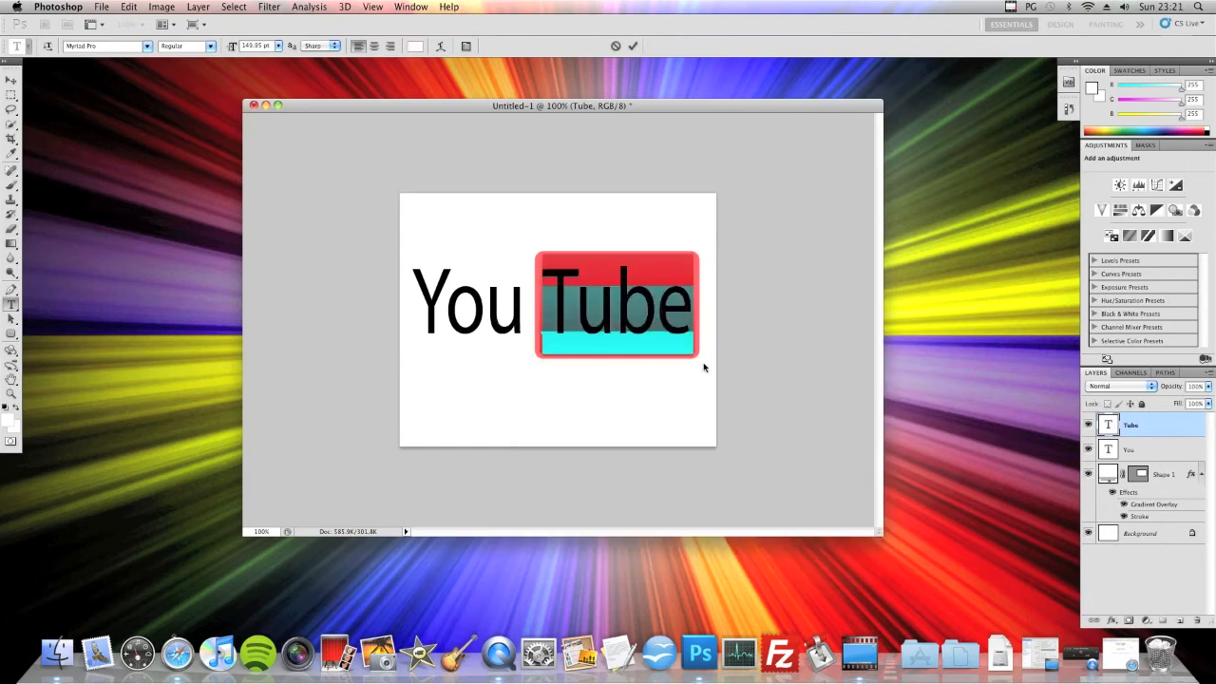
{"action": "left_click", "coordinate": [10, 76]}
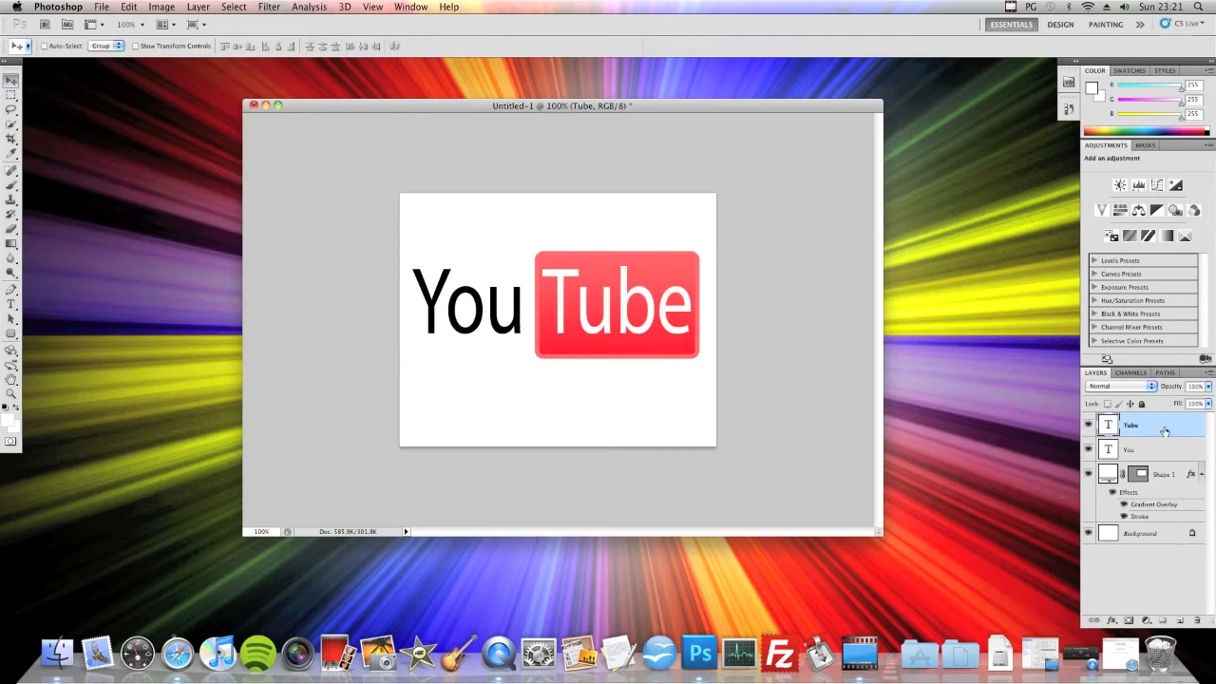
Add a Stroke layer style to Tube, centered on the edges with Saturation blending.
{"action": "double_click", "coordinate": [1154, 425]}
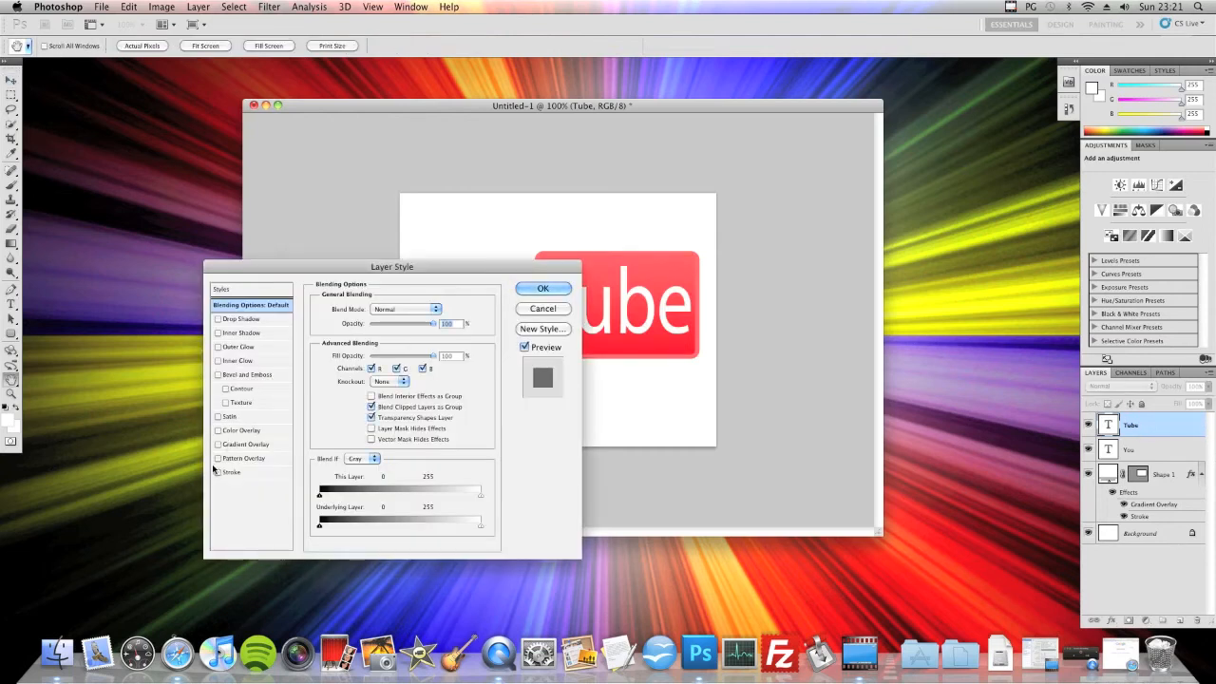
{"action": "left_click", "coordinate": [219, 472]}
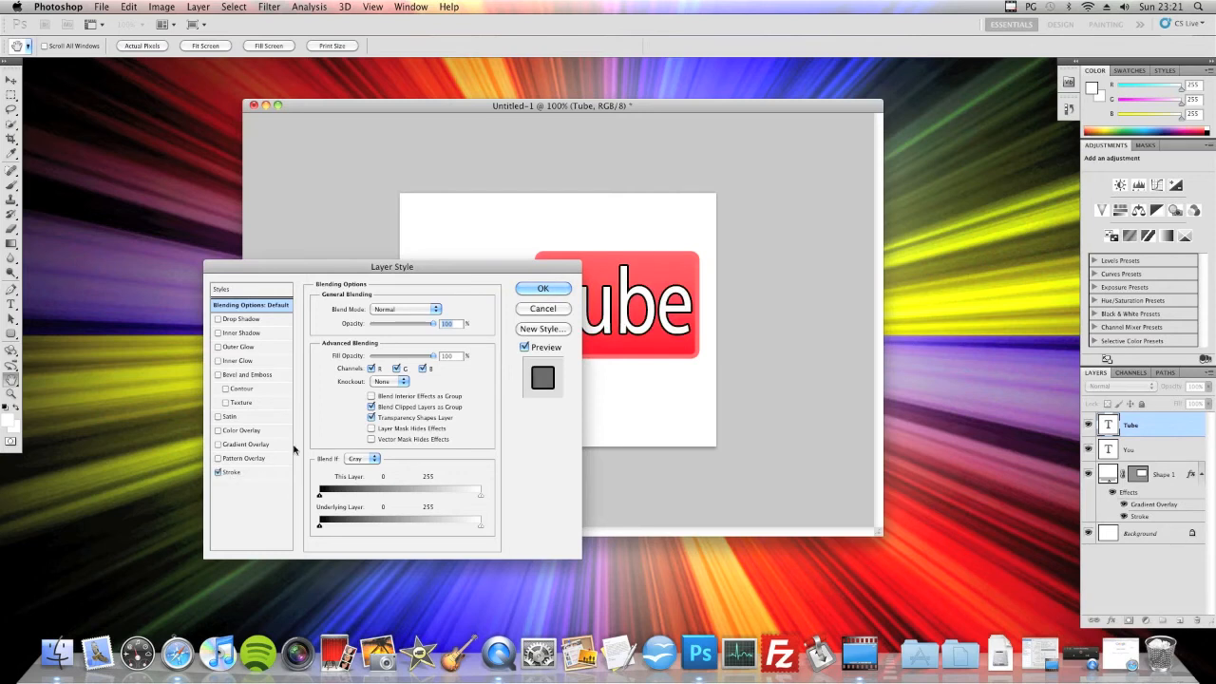
{"action": "mouse_move", "coordinate": [244, 488]}
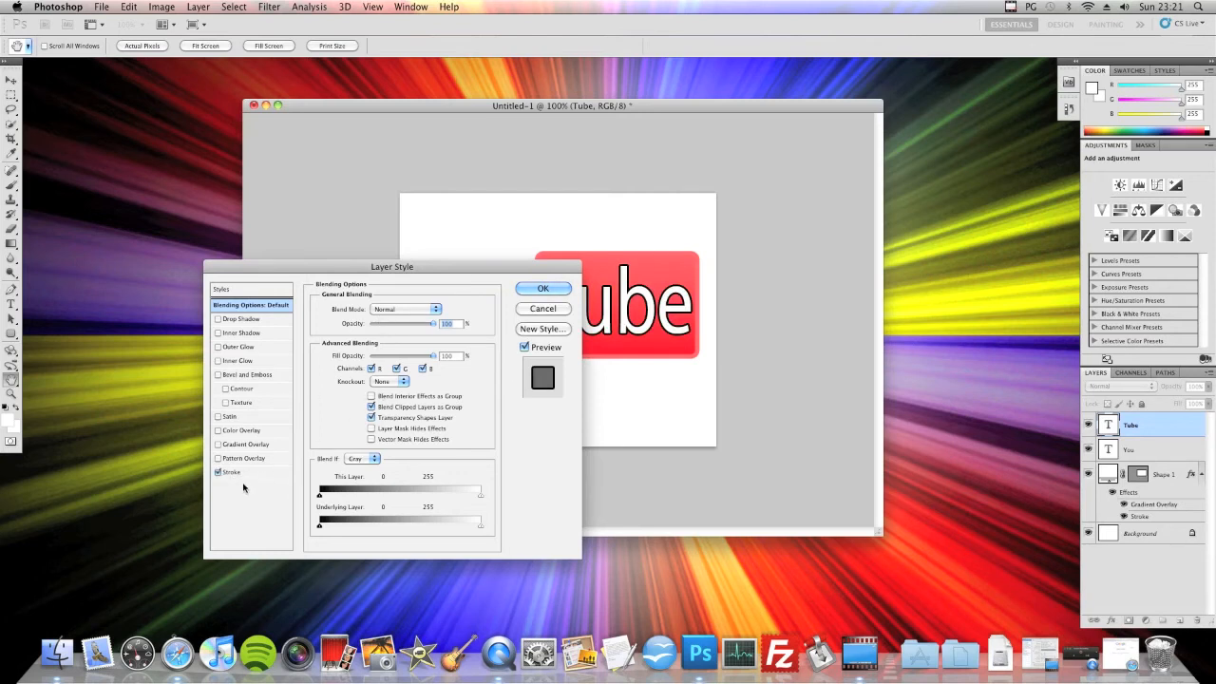
{"action": "left_click", "coordinate": [231, 471]}
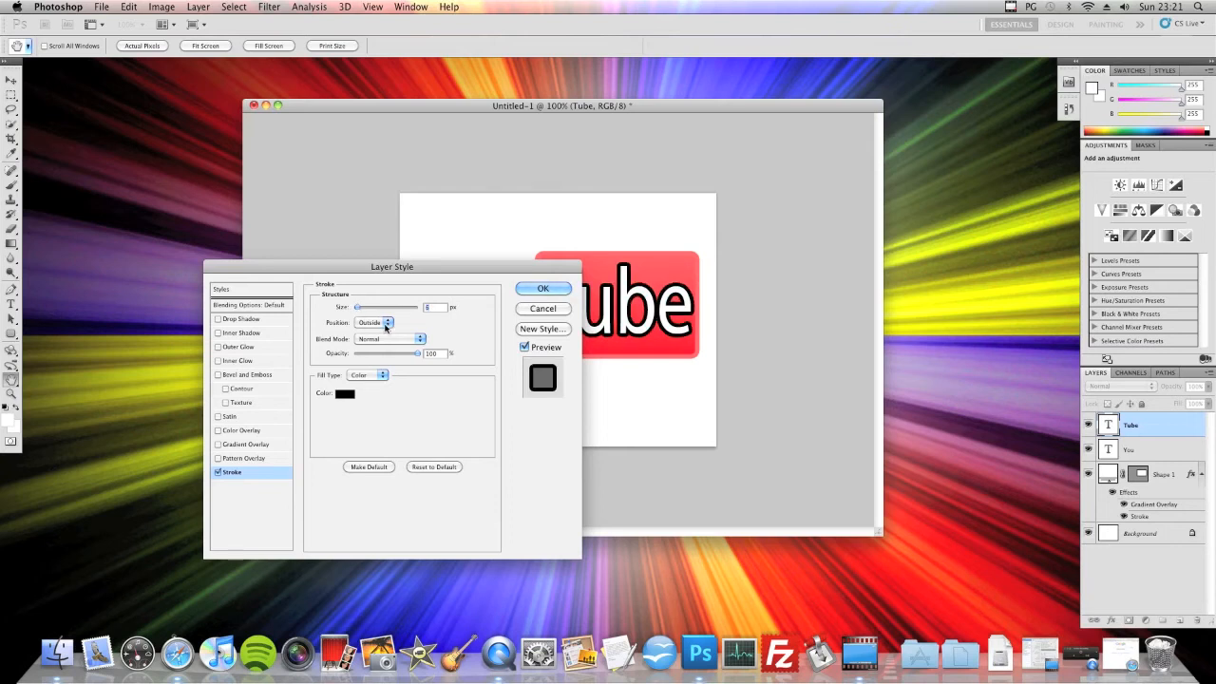
{"action": "left_click", "coordinate": [370, 323]}
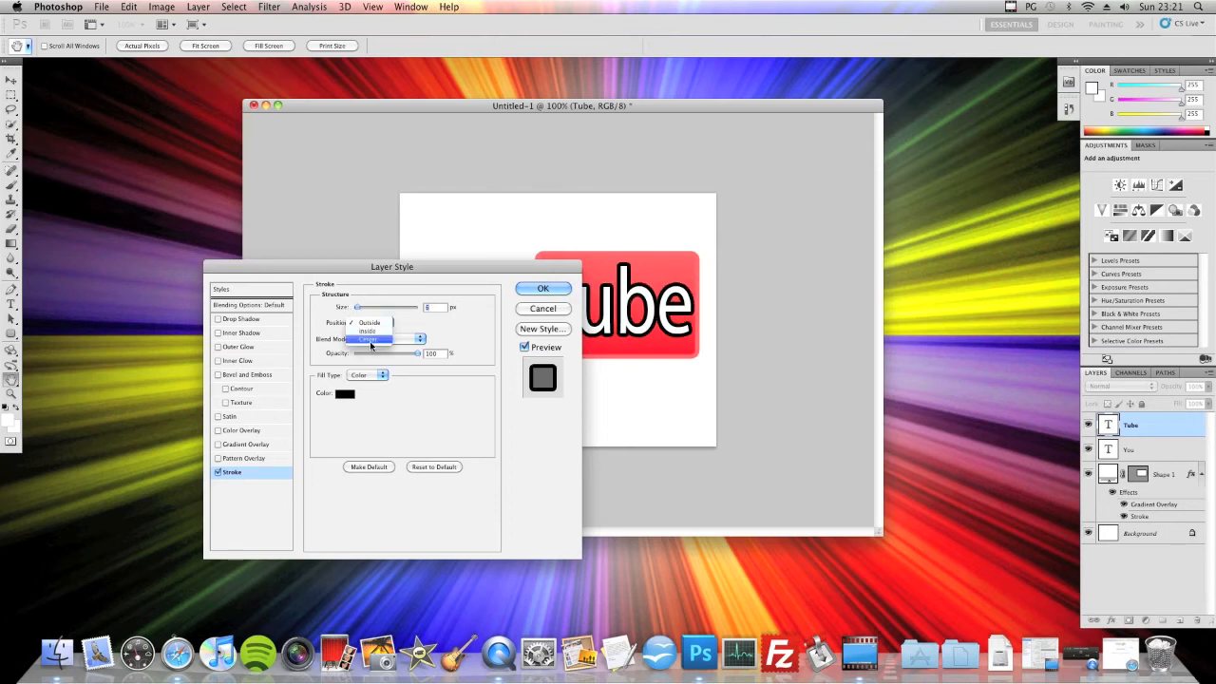
{"action": "left_click", "coordinate": [386, 339]}
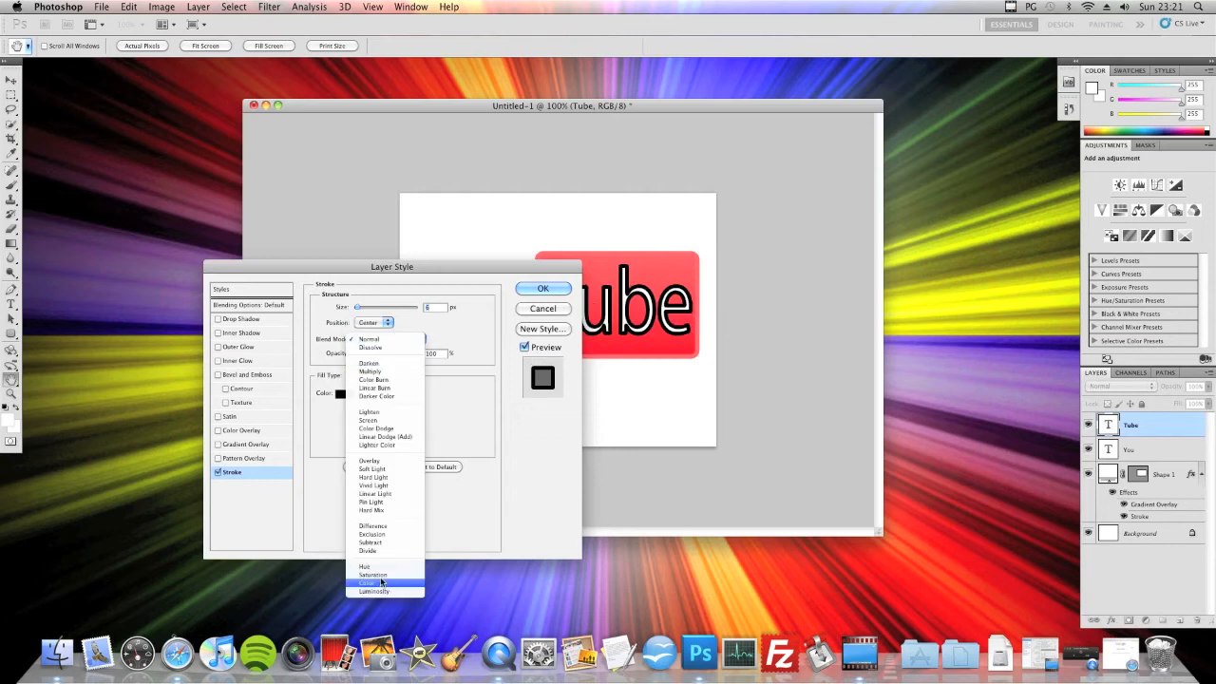
{"action": "left_click", "coordinate": [372, 570]}
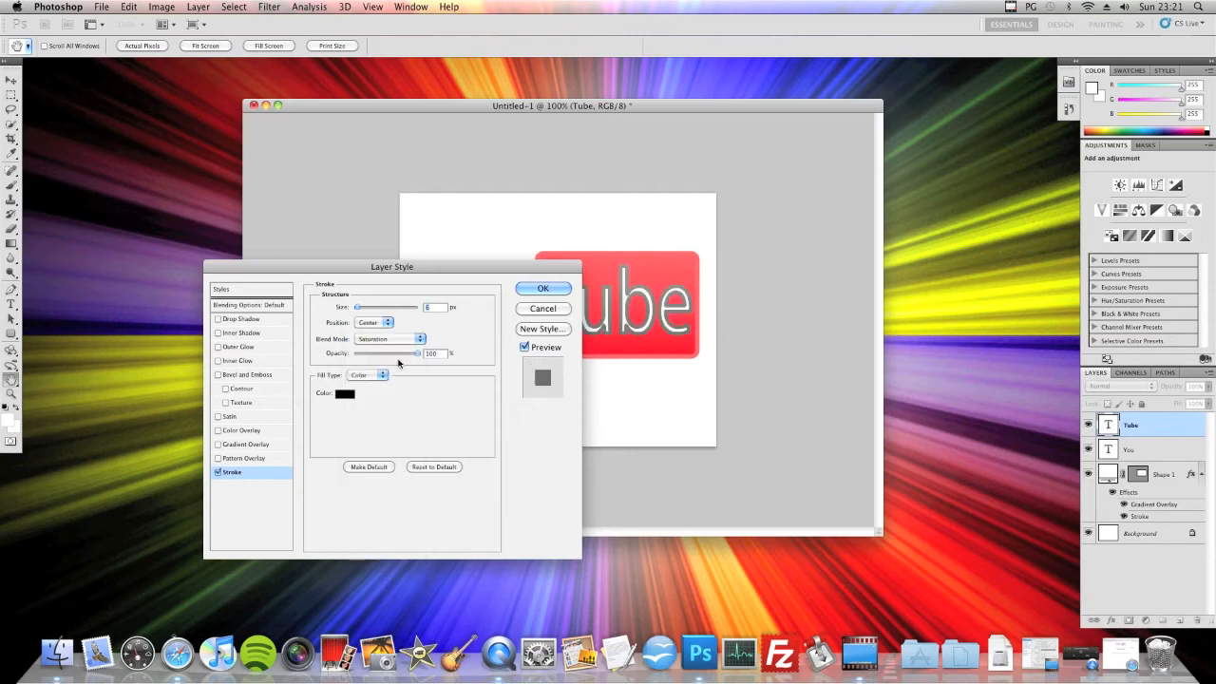
Lower the stroke opacity to about 23%, move it Outside the letters and apply it.
{"action": "left_click_drag", "start_coordinate": [418, 352], "coordinate": [410, 353]}
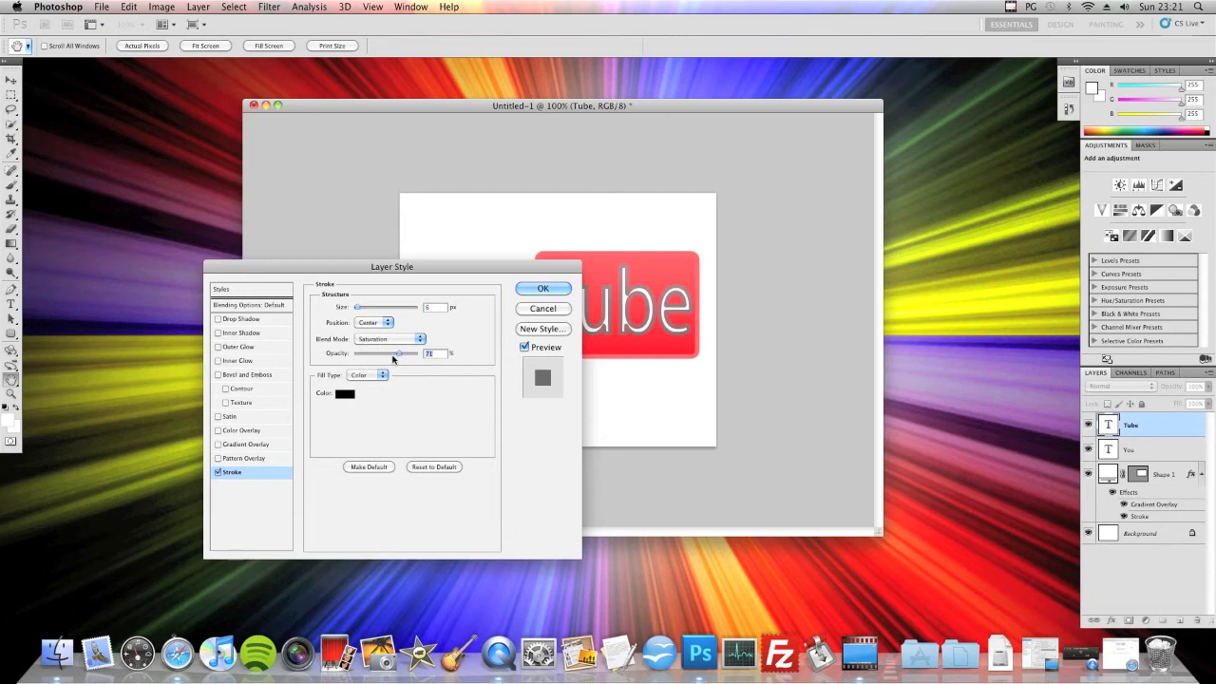
{"action": "left_click_drag", "start_coordinate": [403, 354], "coordinate": [372, 353]}
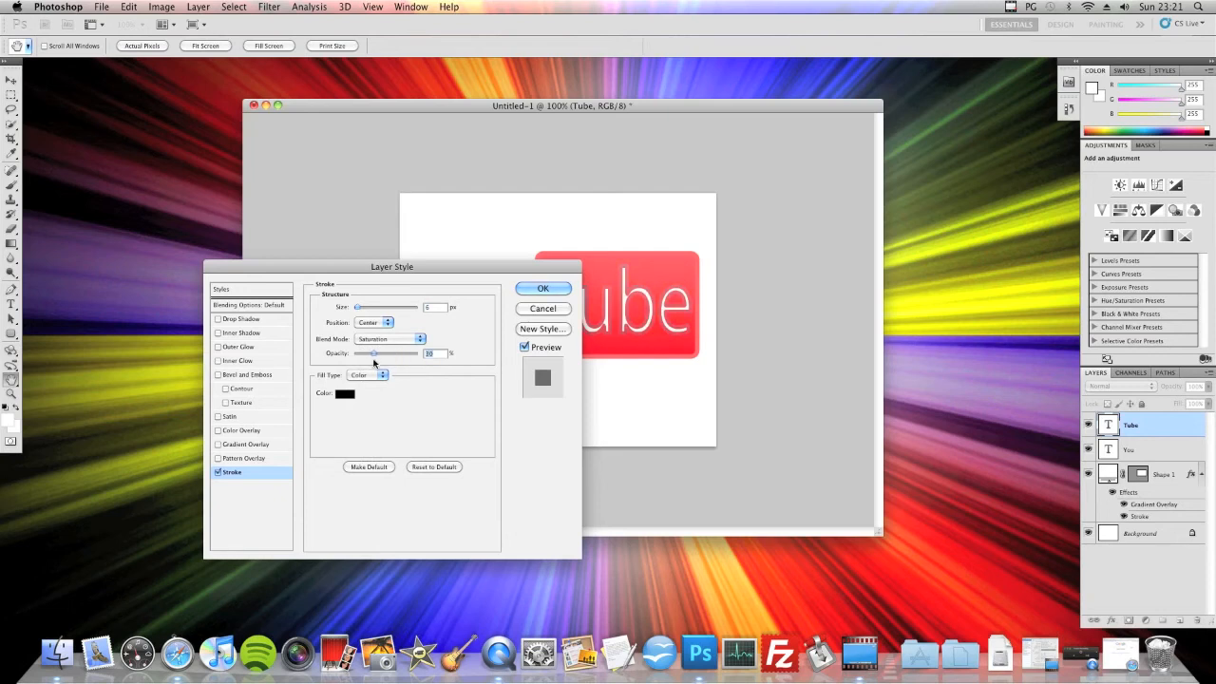
{"action": "left_click_drag", "start_coordinate": [374, 353], "coordinate": [384, 354]}
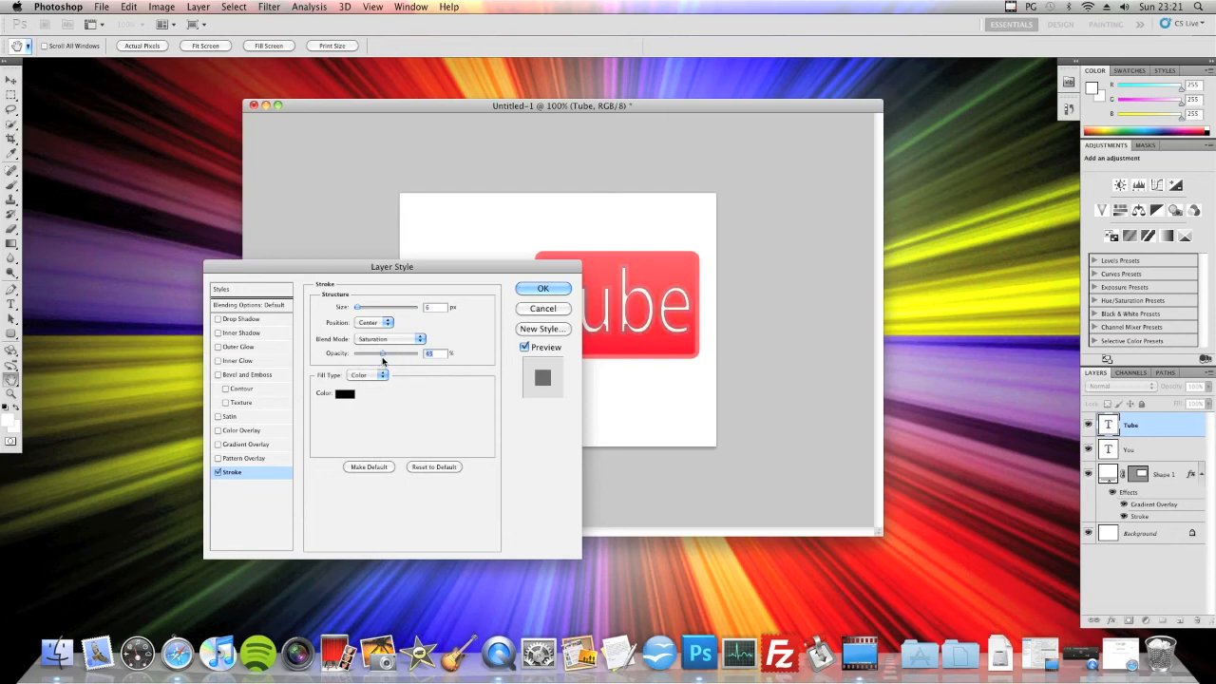
{"action": "left_click_drag", "start_coordinate": [385, 354], "coordinate": [357, 353]}
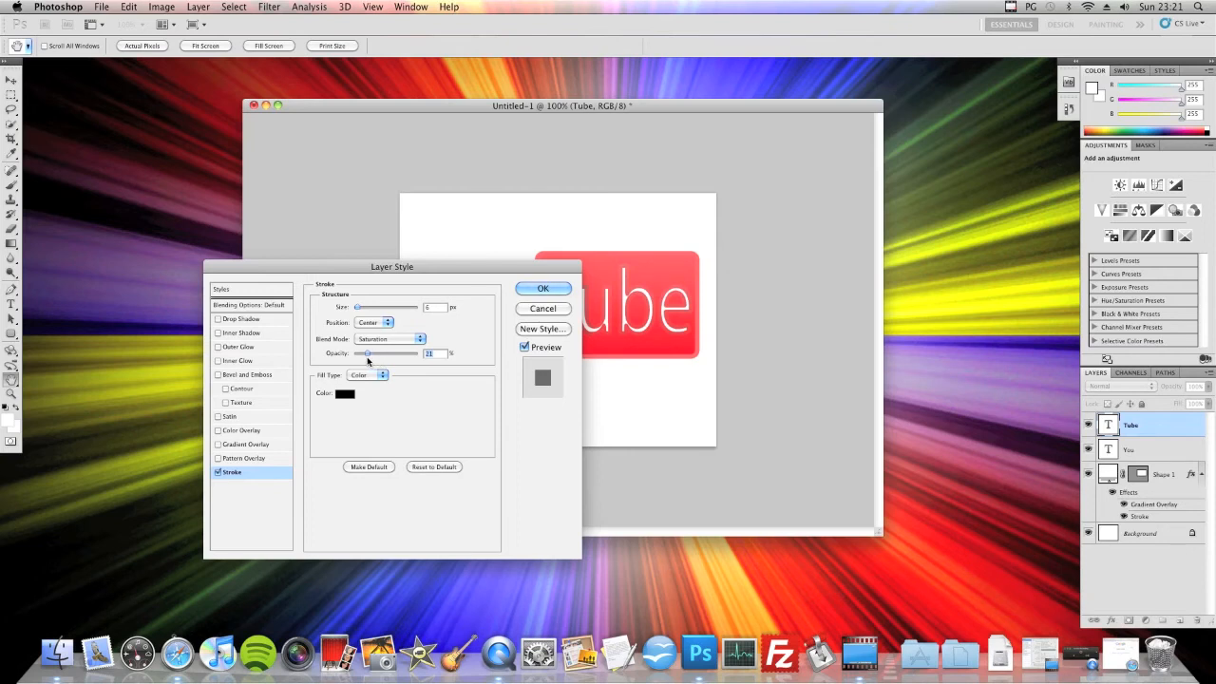
{"action": "left_click", "coordinate": [373, 322]}
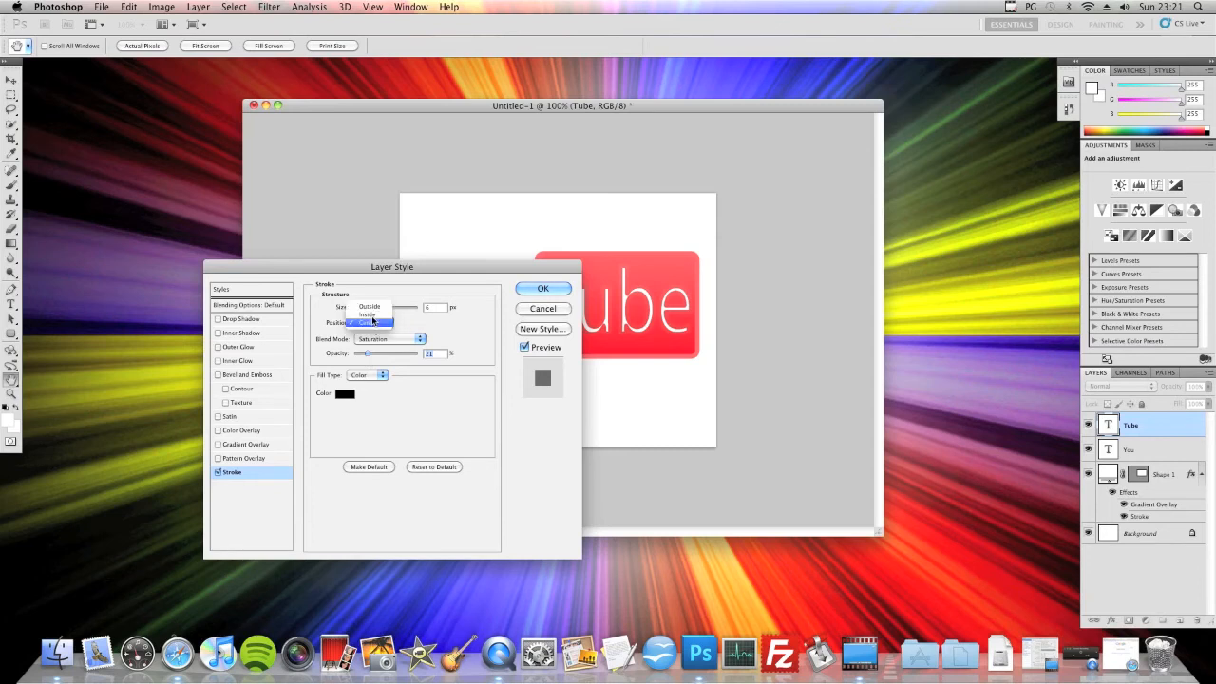
{"action": "left_click", "coordinate": [369, 306]}
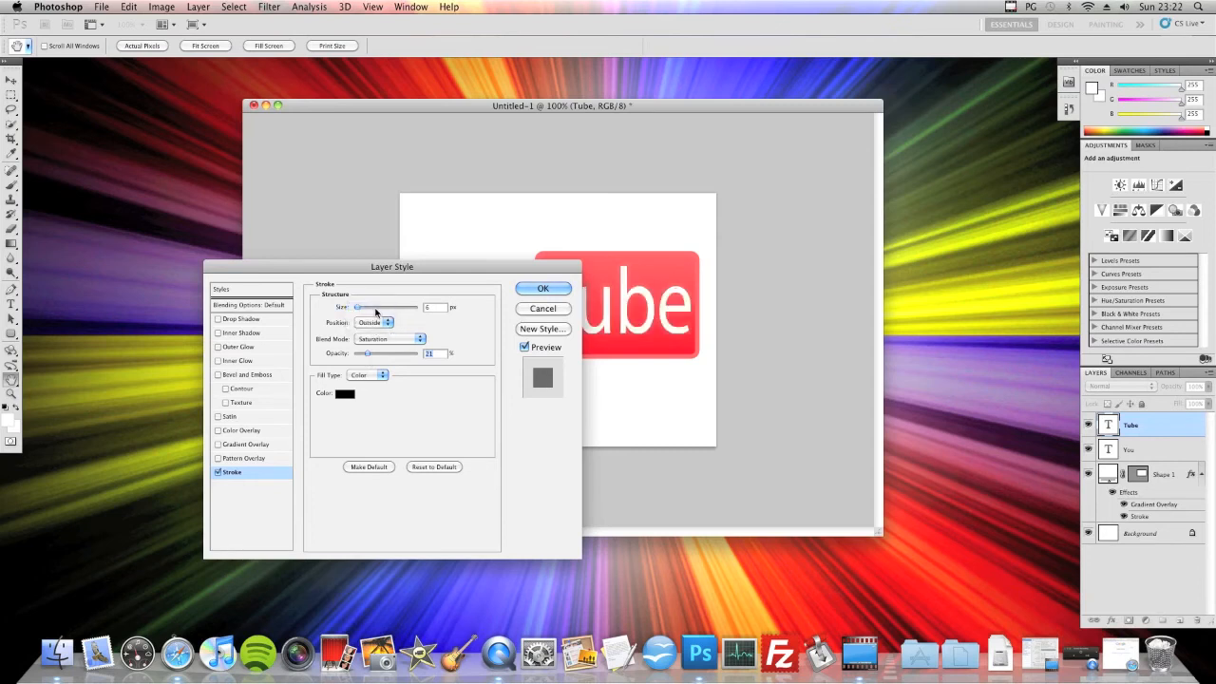
{"action": "mouse_move", "coordinate": [390, 335]}
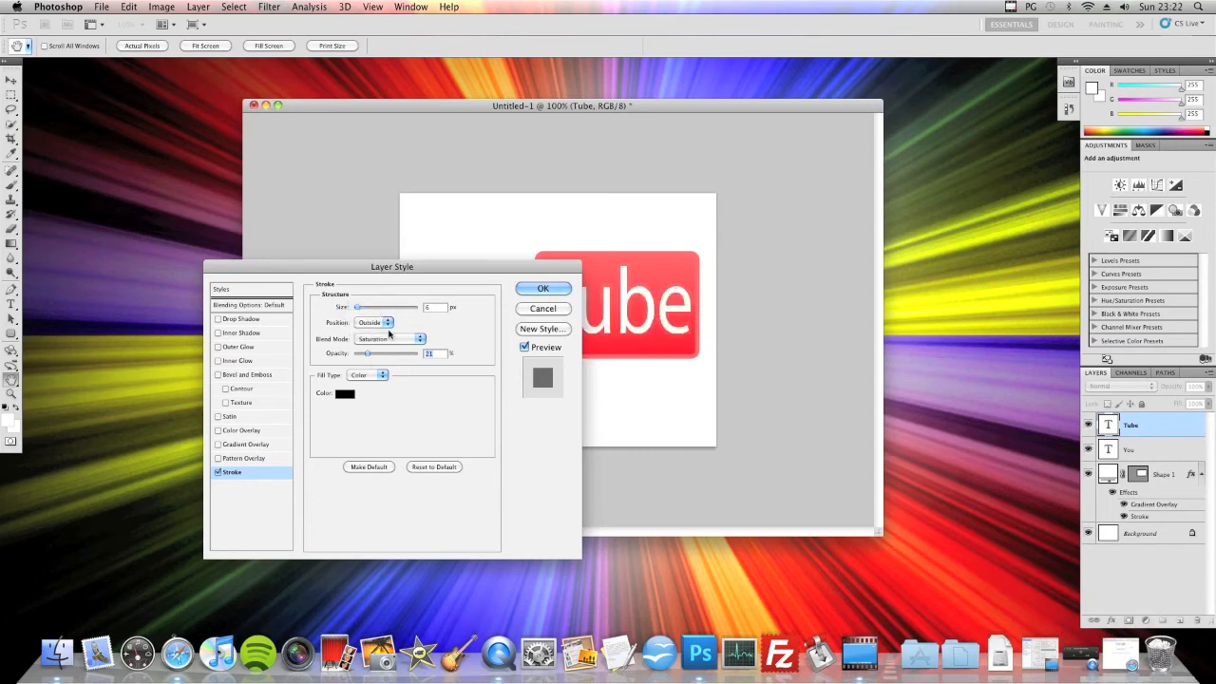
{"action": "left_click", "coordinate": [542, 288]}
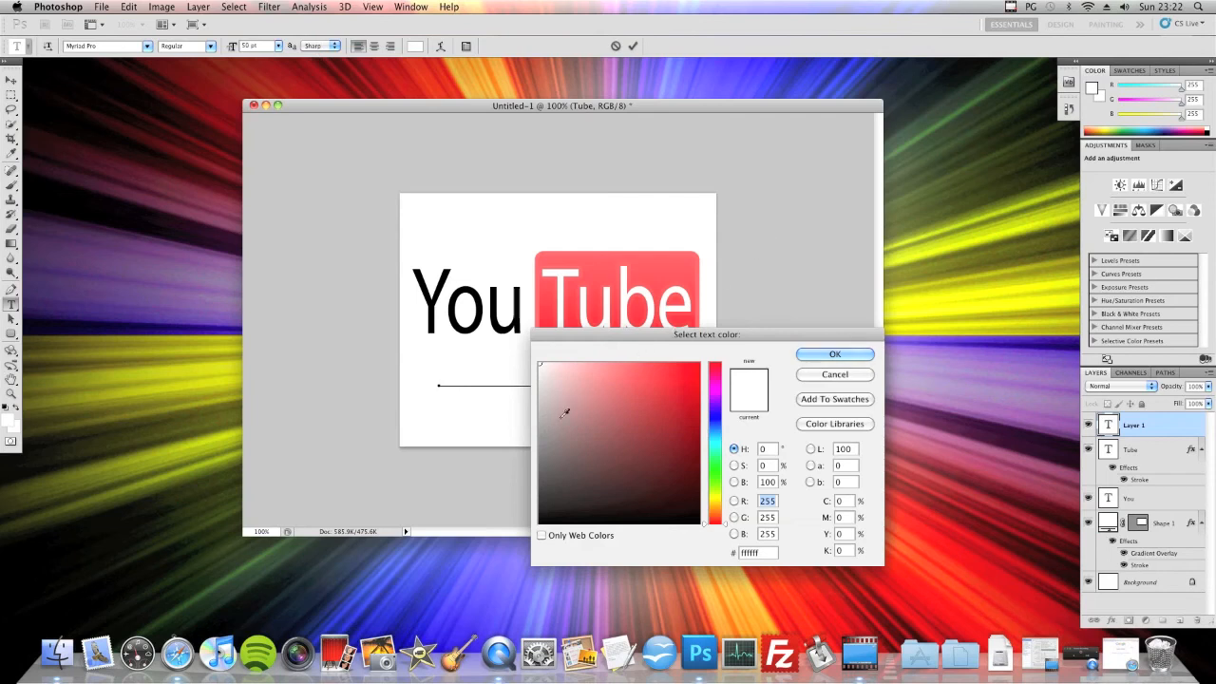
Colour the Broadcast Yourself tagline gray #787878 and confirm.
{"action": "left_click", "coordinate": [536, 444]}
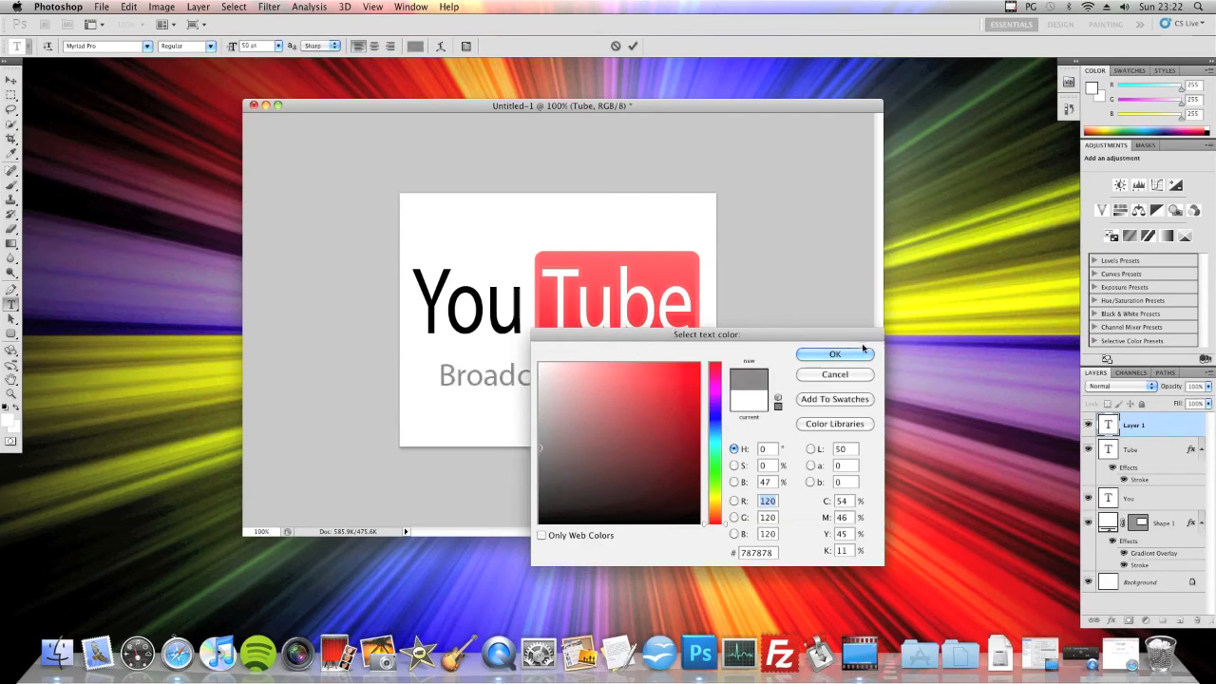
{"action": "left_click", "coordinate": [834, 353]}
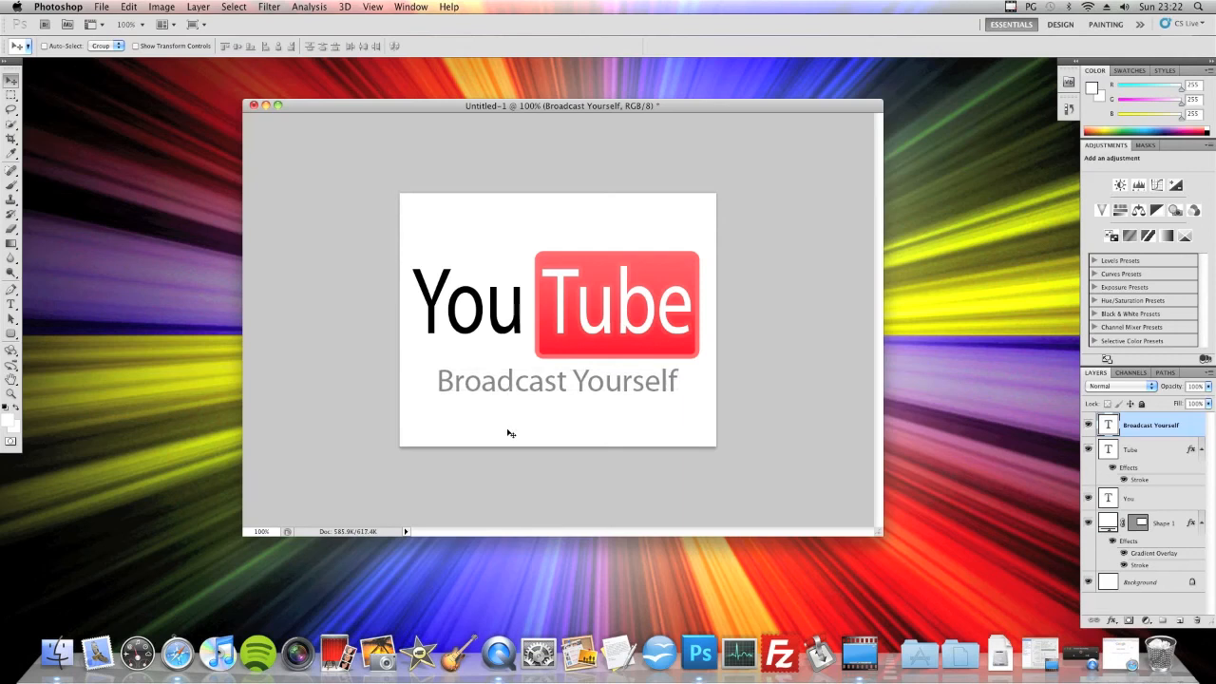
{"action": "mouse_move", "coordinate": [812, 431]}
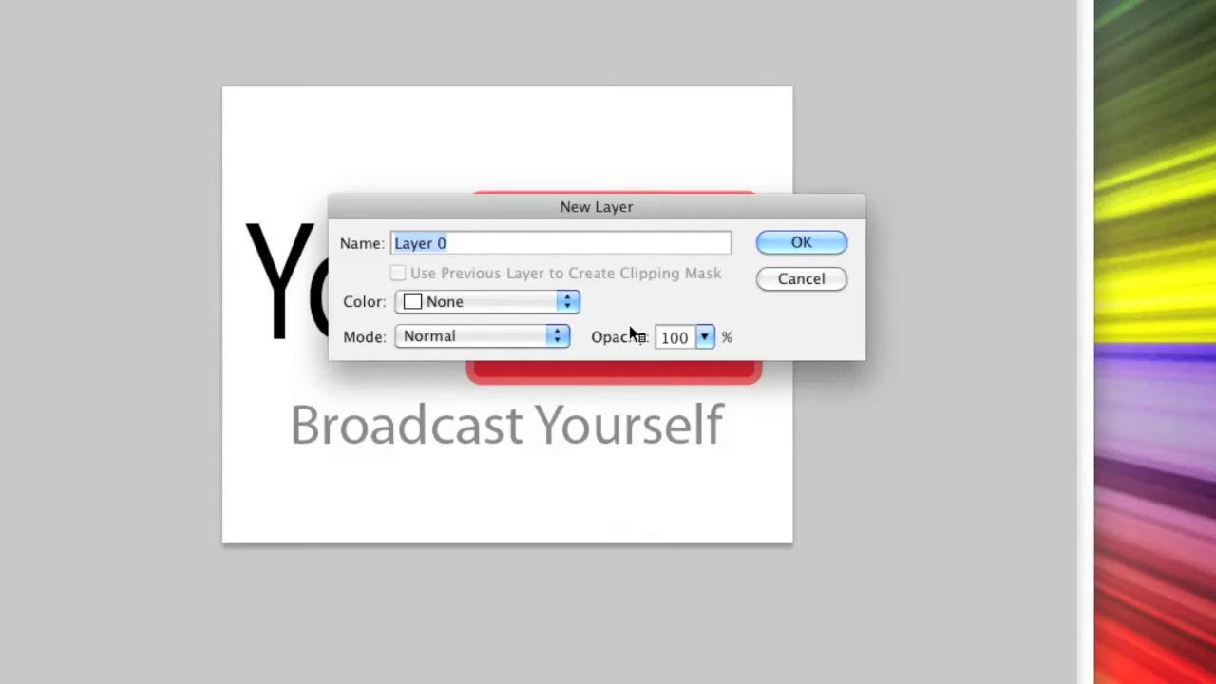
Convert the Background into a regular layer at 0% opacity for transparency.
{"action": "left_click", "coordinate": [710, 338]}
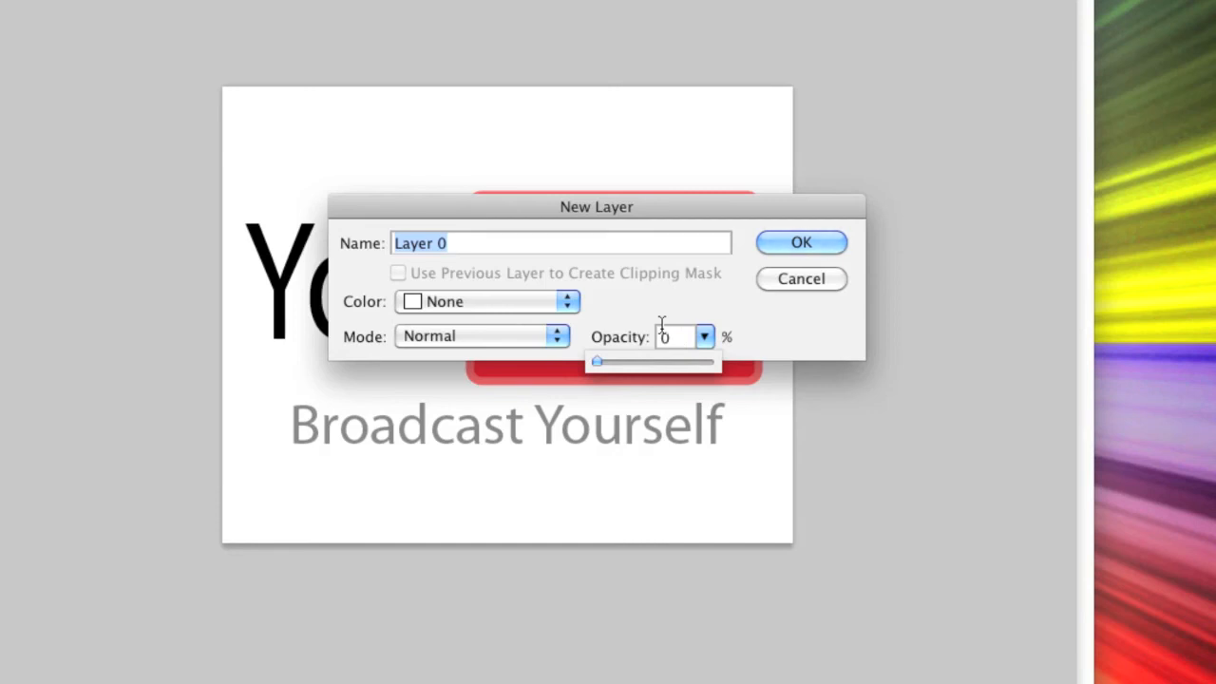
{"action": "left_click", "coordinate": [801, 242]}
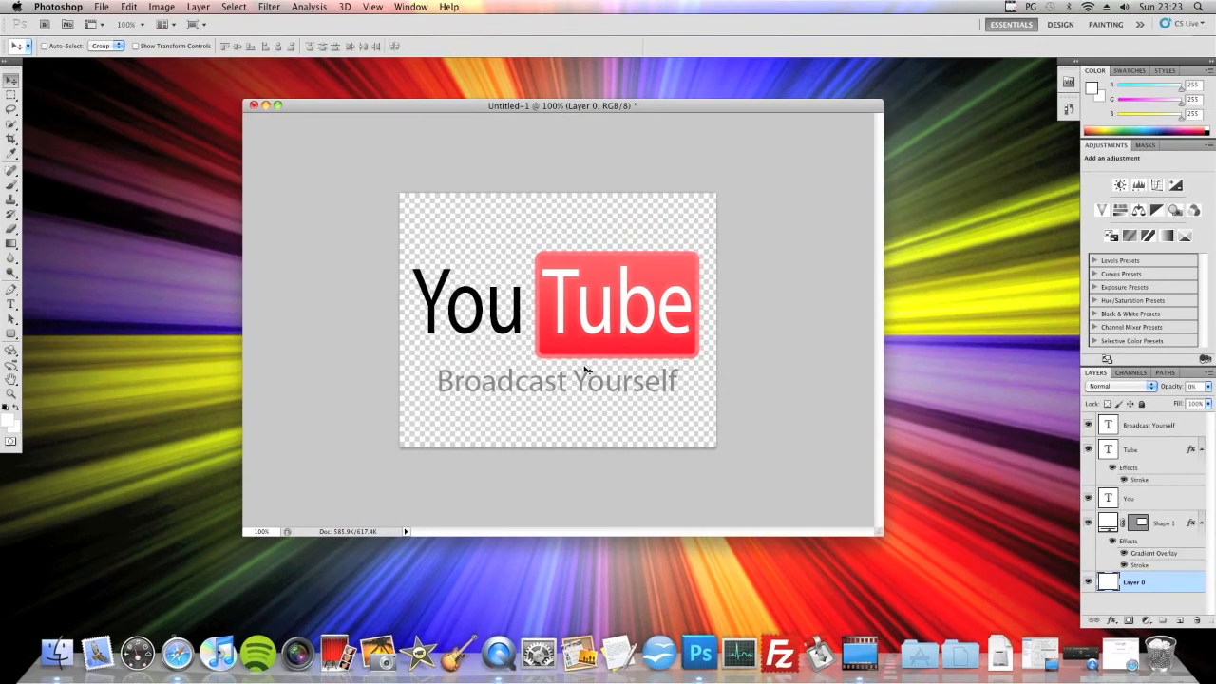
{"action": "mouse_move", "coordinate": [581, 355]}
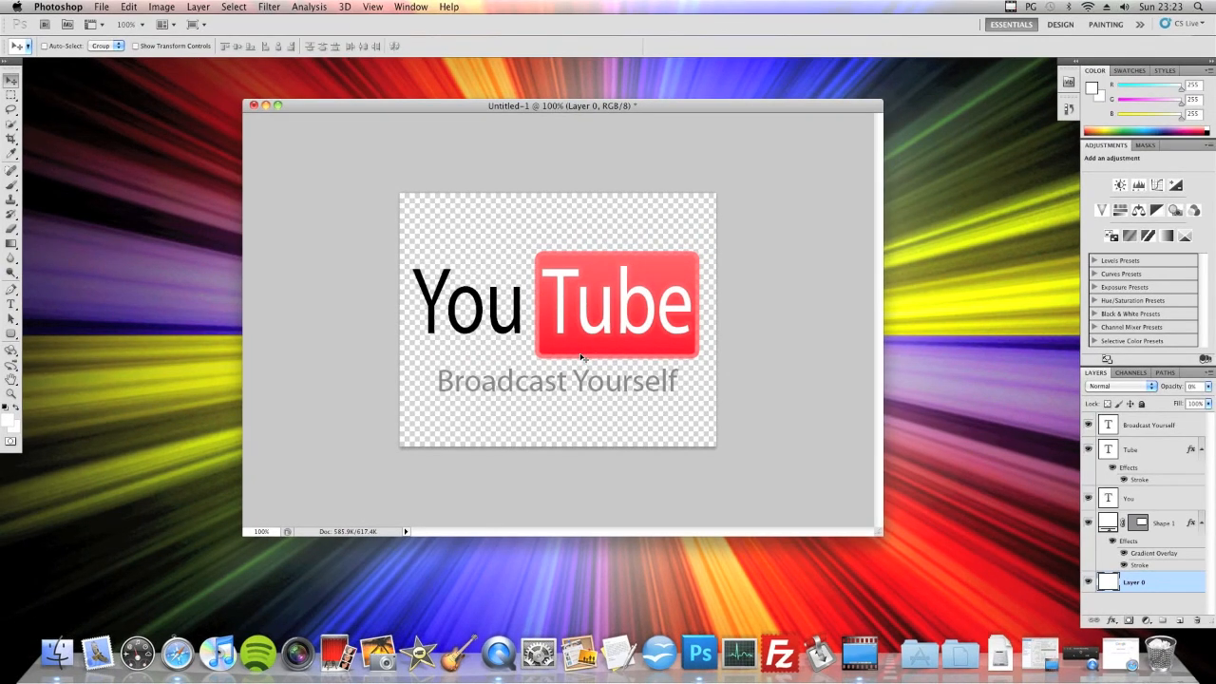
{"action": "mouse_move", "coordinate": [510, 339]}
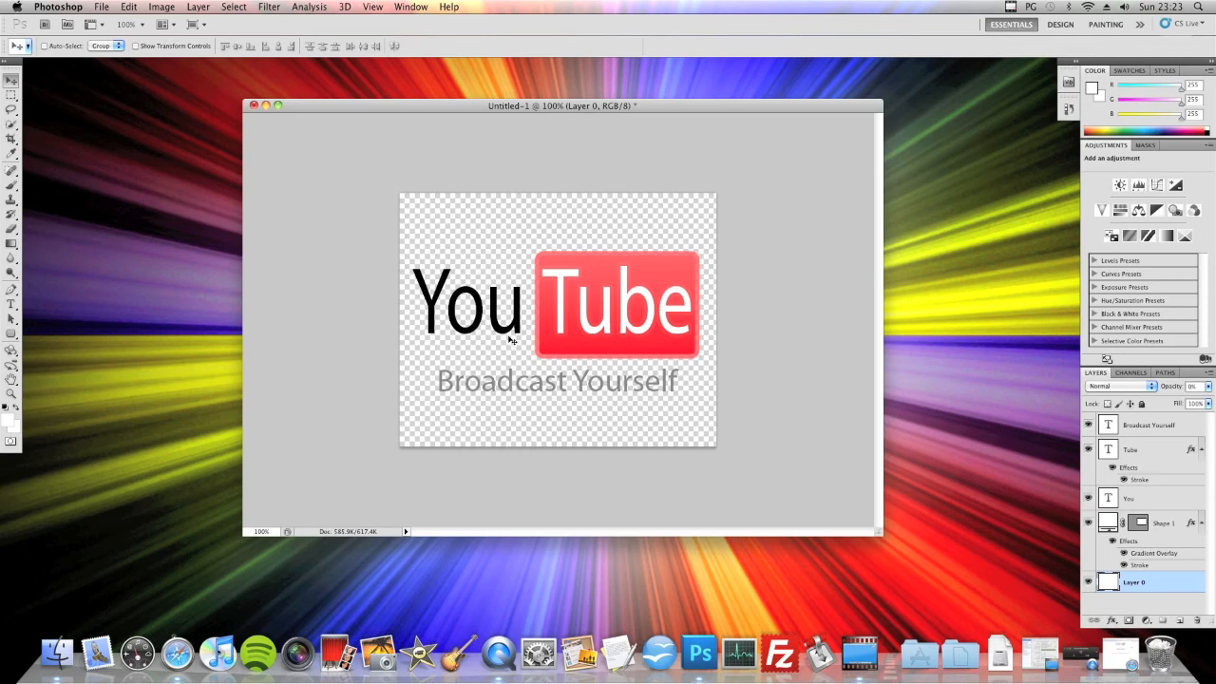
{"action": "mouse_move", "coordinate": [459, 259]}
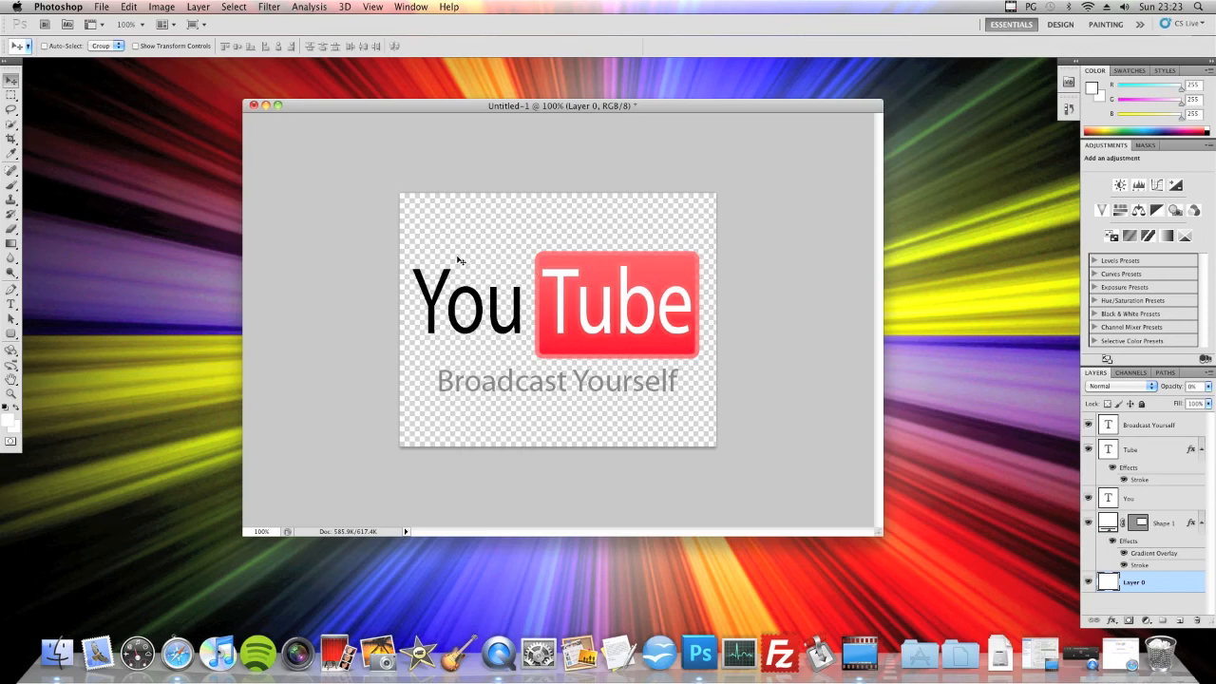
{"action": "mouse_move", "coordinate": [608, 349]}
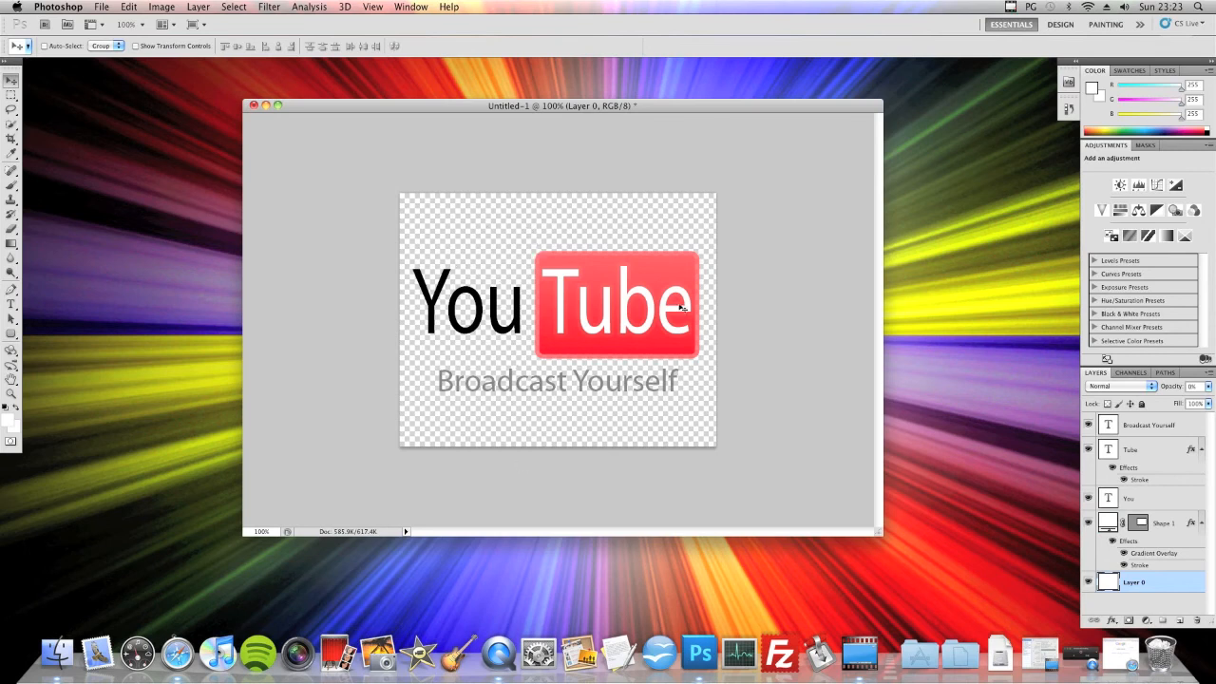
{"action": "mouse_move", "coordinate": [216, 166]}
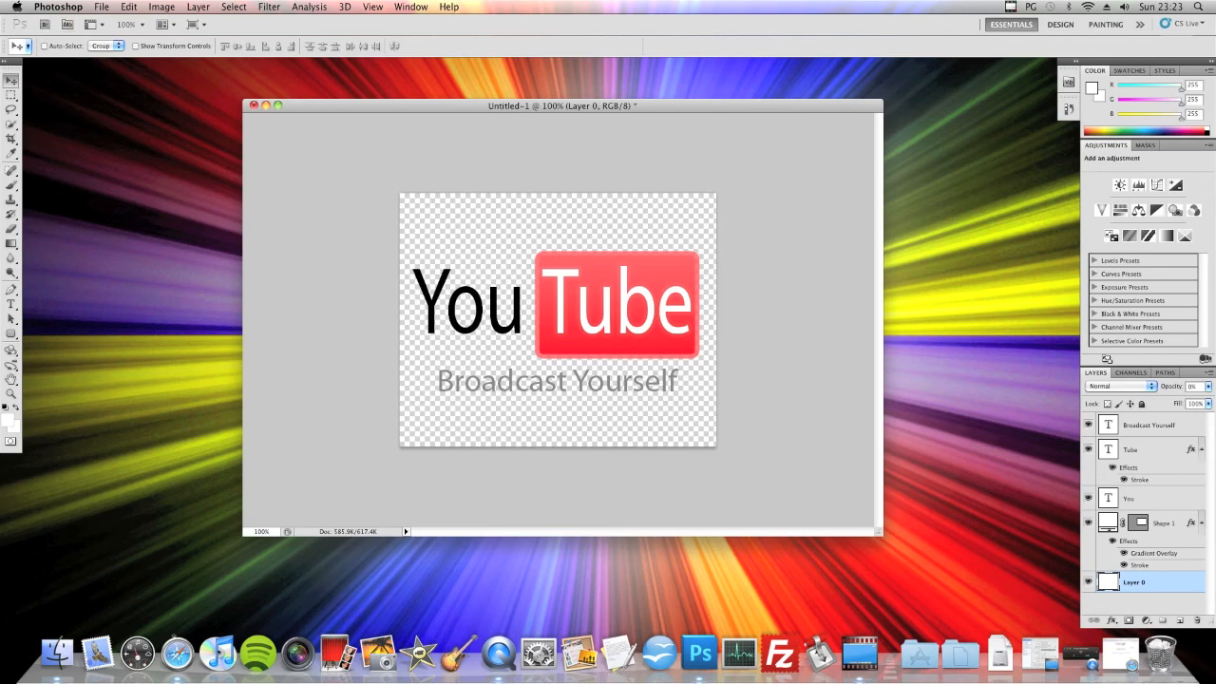
Start a Save for Web & Devices export as a GIF with transparency.
{"action": "left_click", "coordinate": [101, 7]}
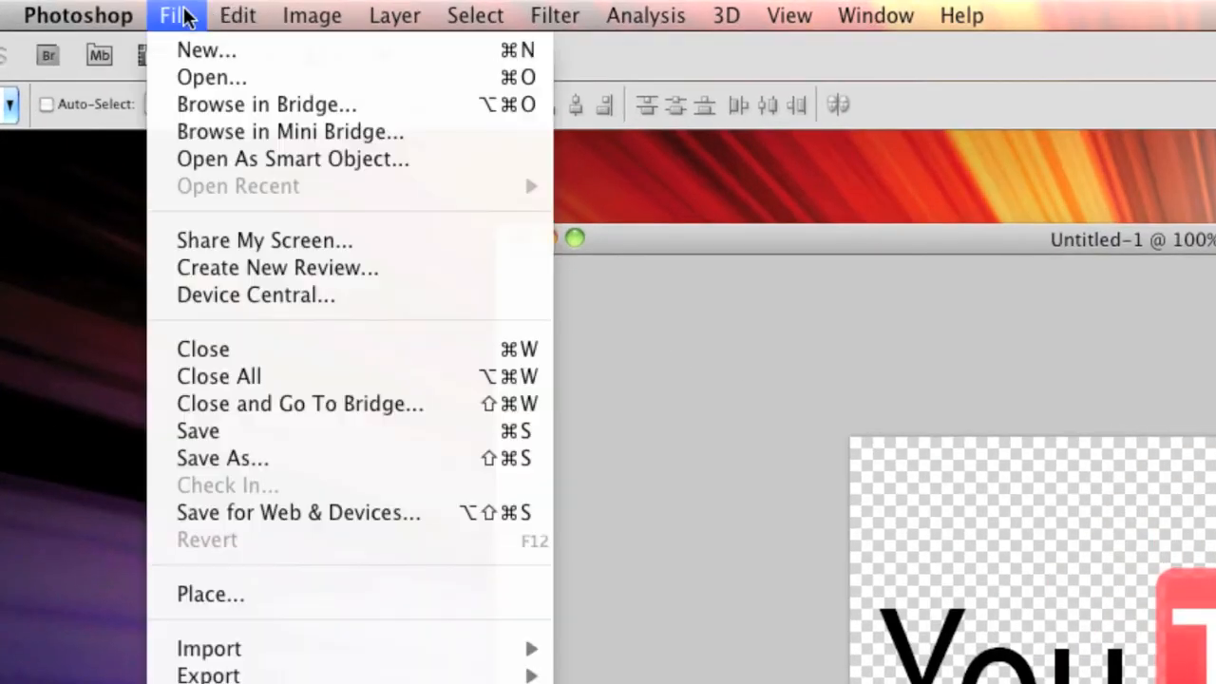
{"action": "mouse_move", "coordinate": [290, 521]}
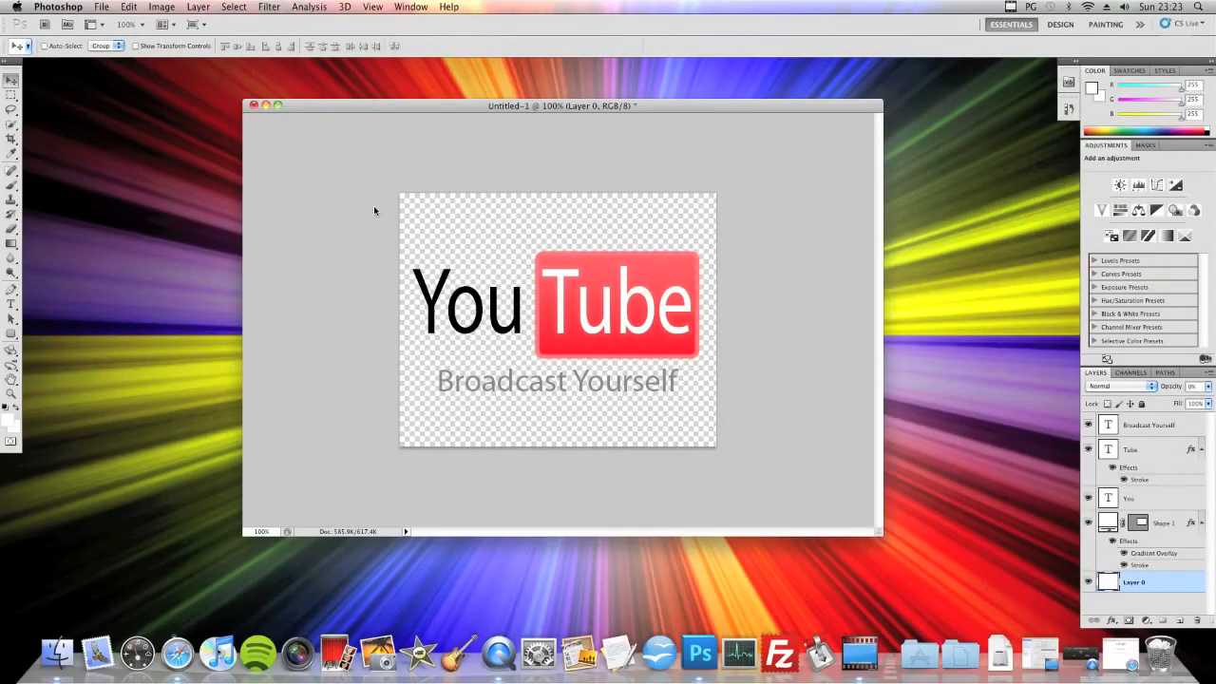
{"action": "left_click", "coordinate": [100, 7]}
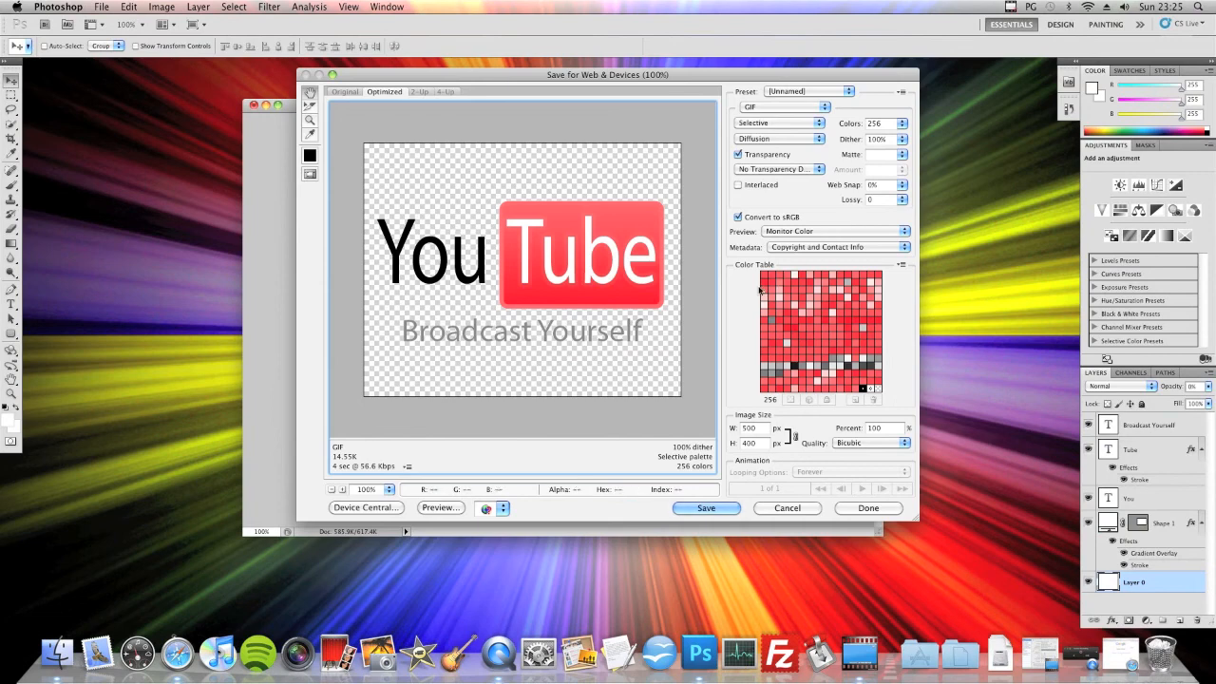
{"action": "mouse_move", "coordinate": [760, 289]}
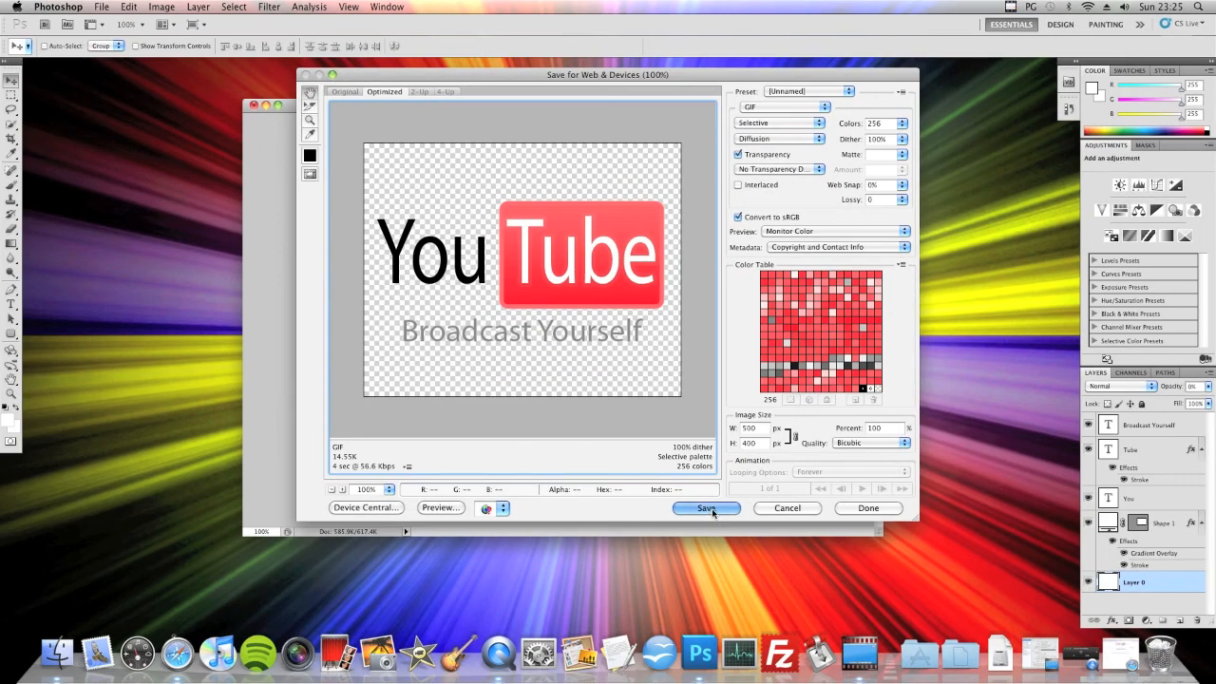
{"action": "left_click", "coordinate": [706, 508]}
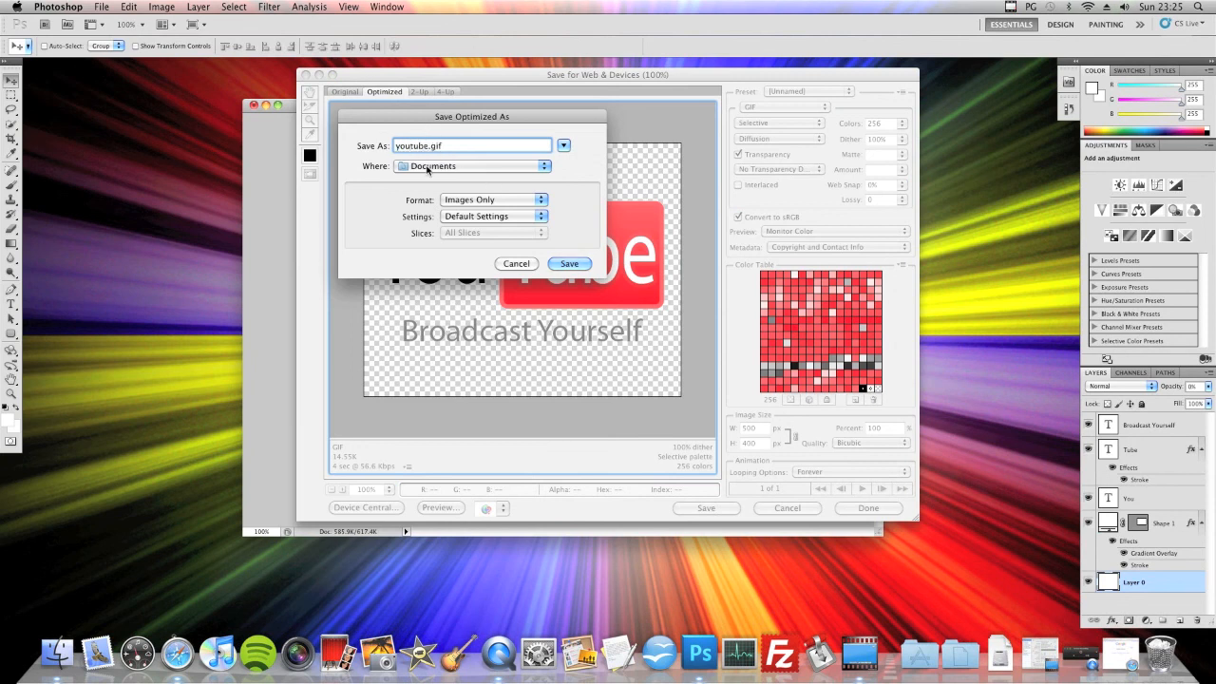
Save youtube.gif into Documents, finish the export and locate the file in the Dock.
{"action": "left_click", "coordinate": [568, 263]}
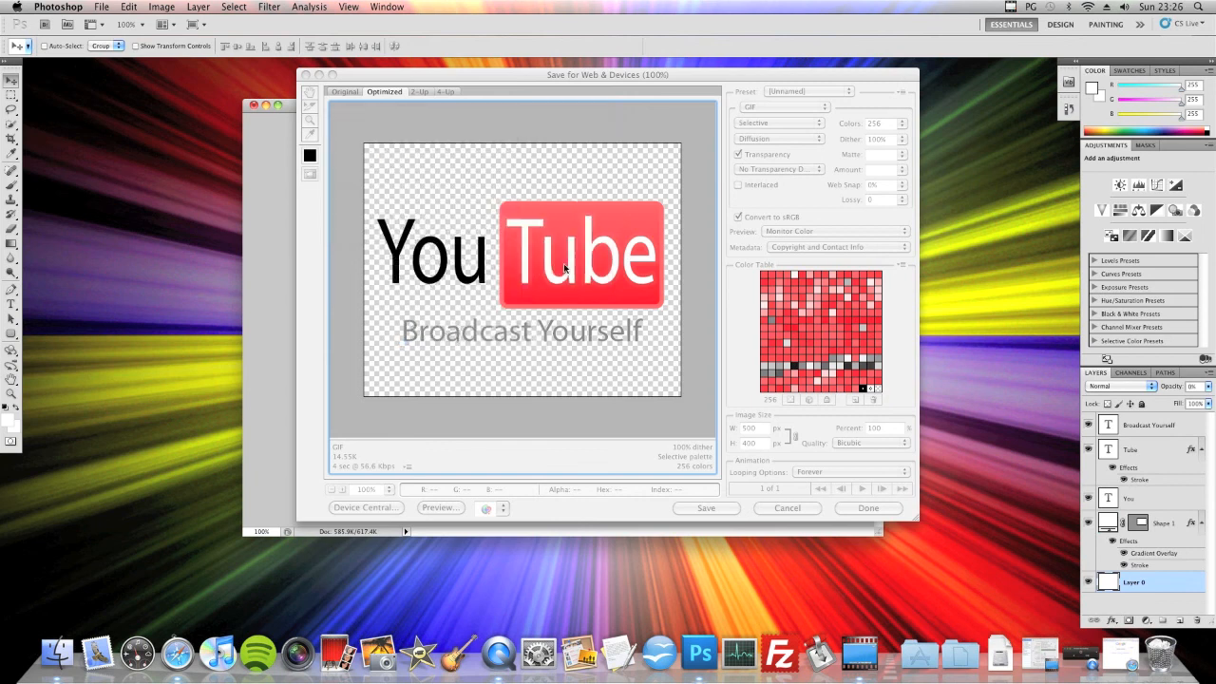
{"action": "left_click", "coordinate": [786, 508]}
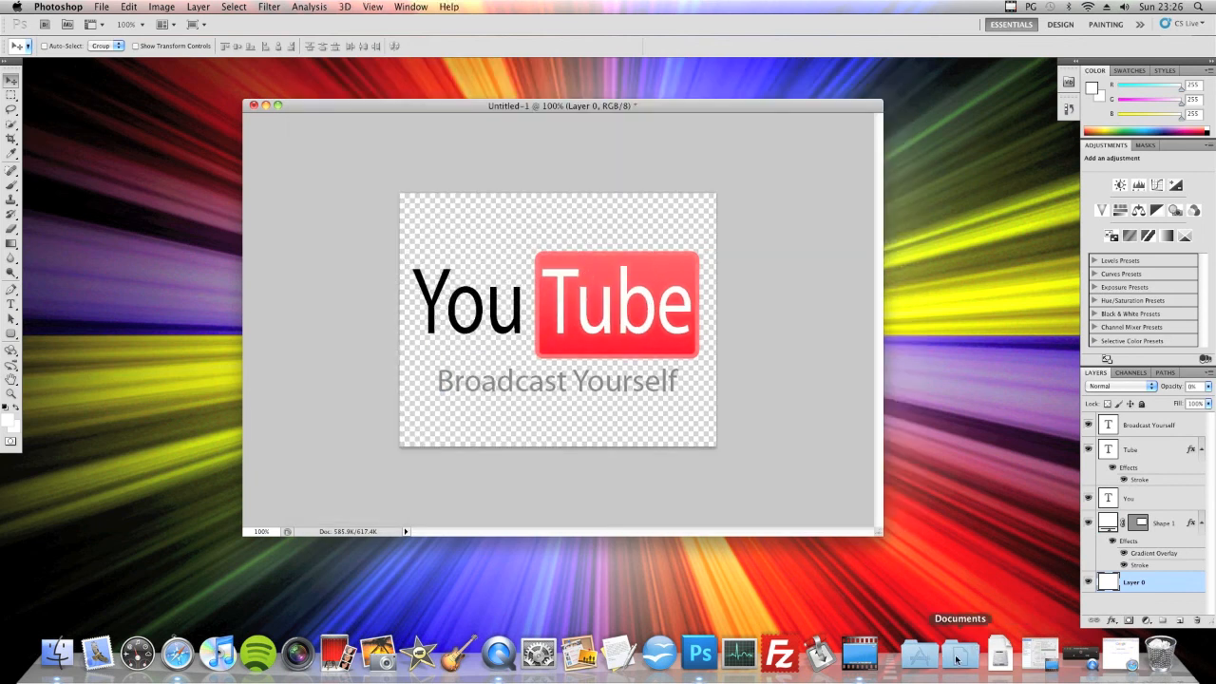
{"action": "left_click", "coordinate": [955, 656]}
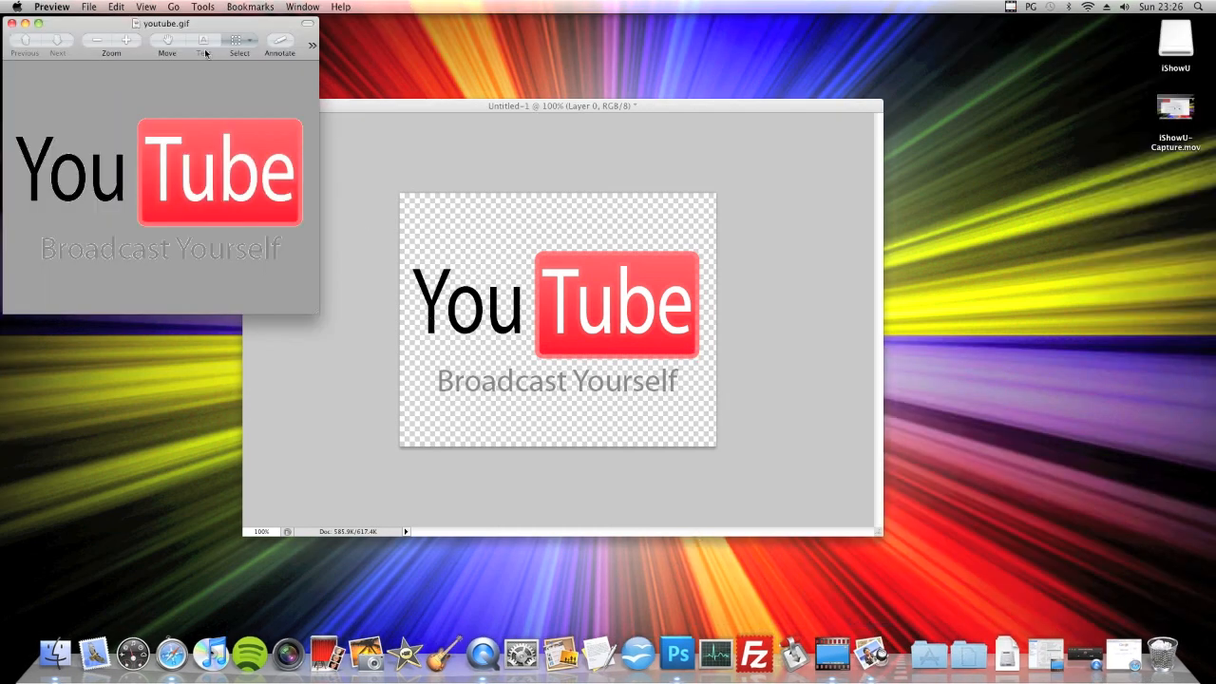
{"action": "left_click_drag", "start_coordinate": [158, 24], "coordinate": [679, 85]}
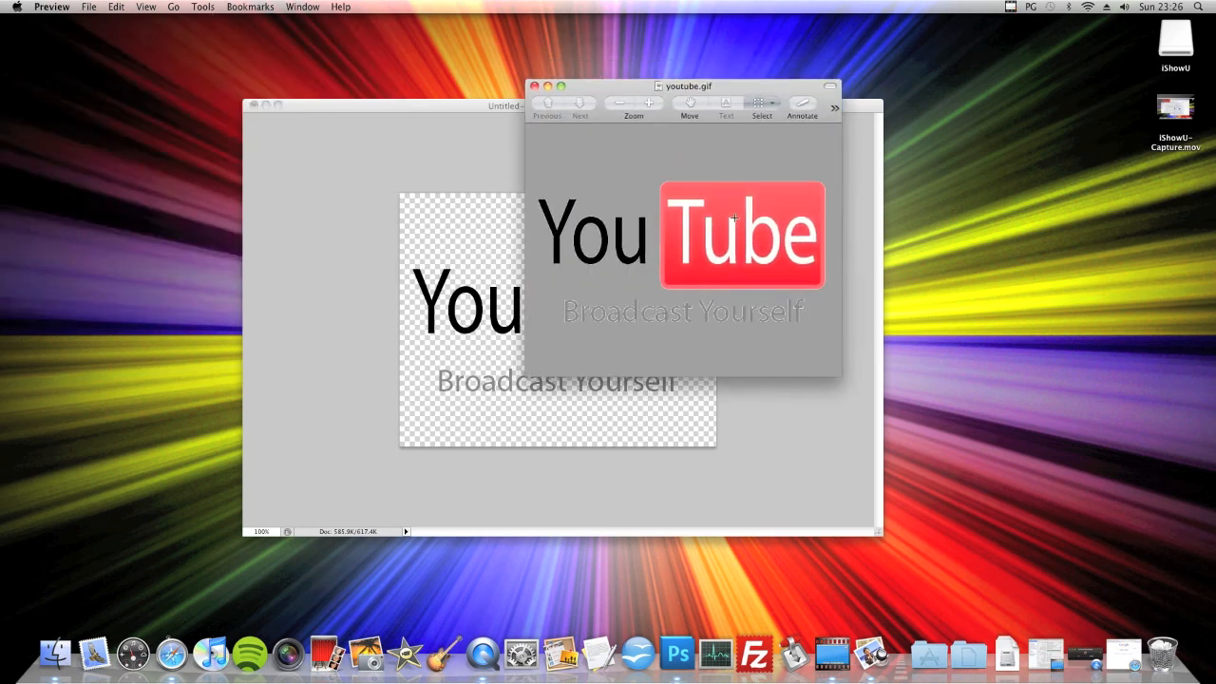
{"action": "mouse_move", "coordinate": [584, 163]}
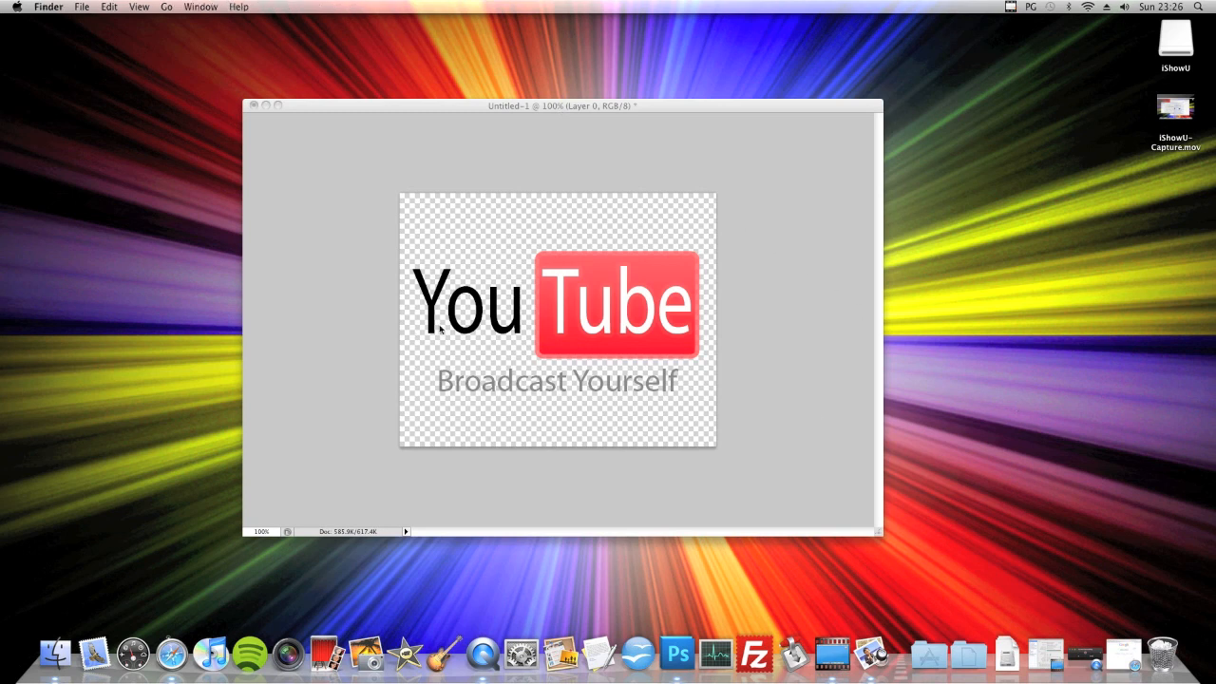
{"action": "mouse_move", "coordinate": [366, 158]}
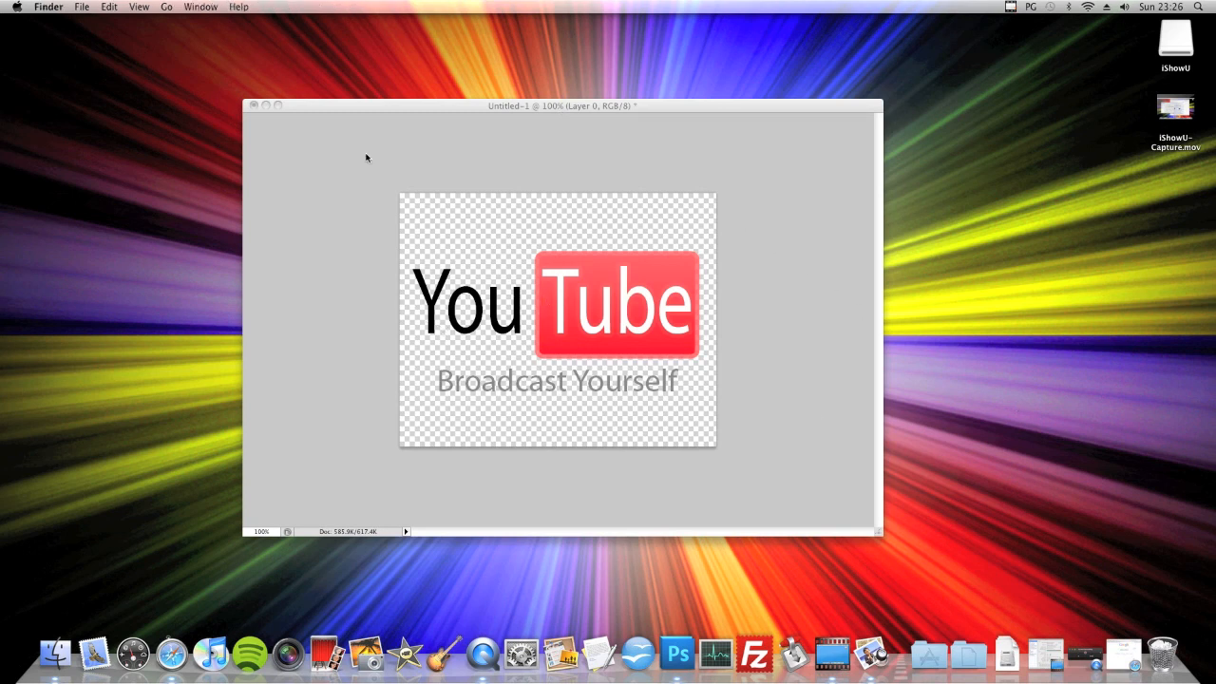